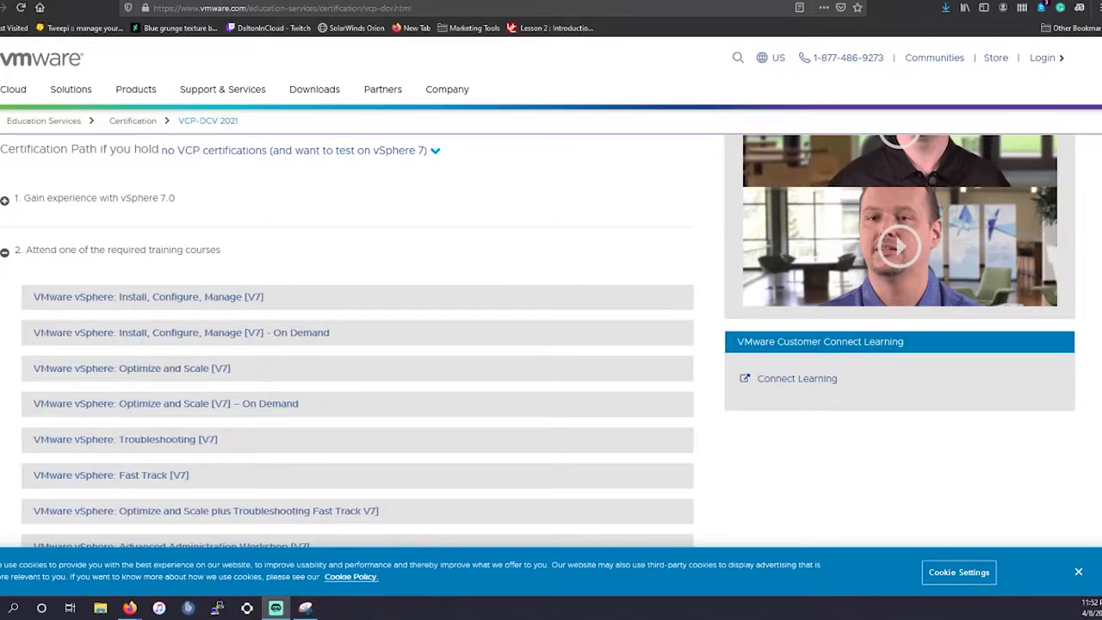
mouse_move(55, 232)
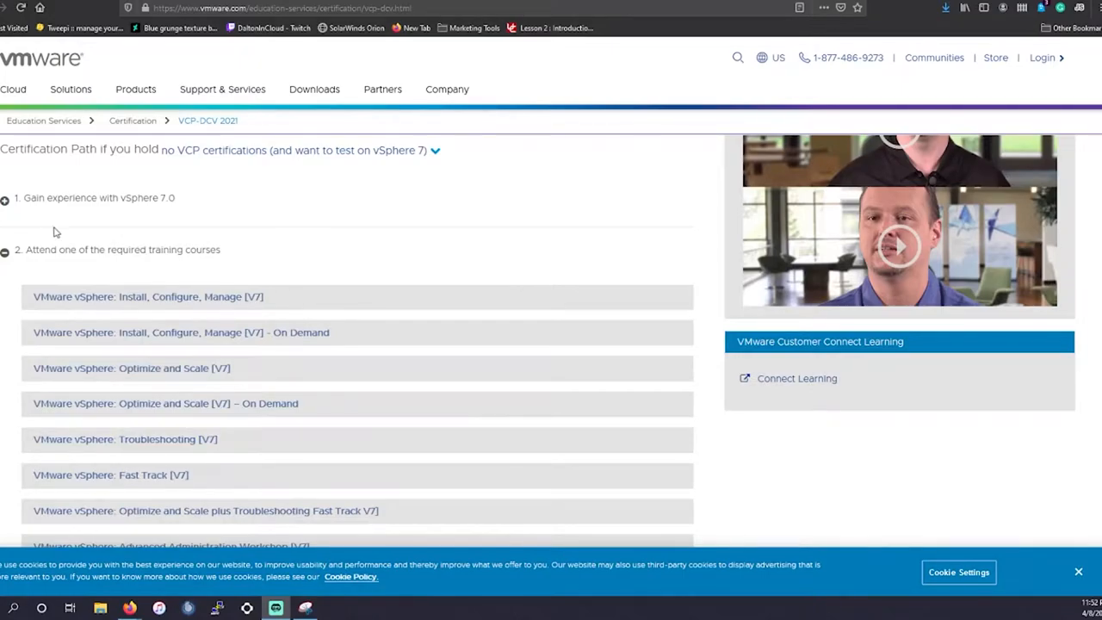
mouse_move(14, 134)
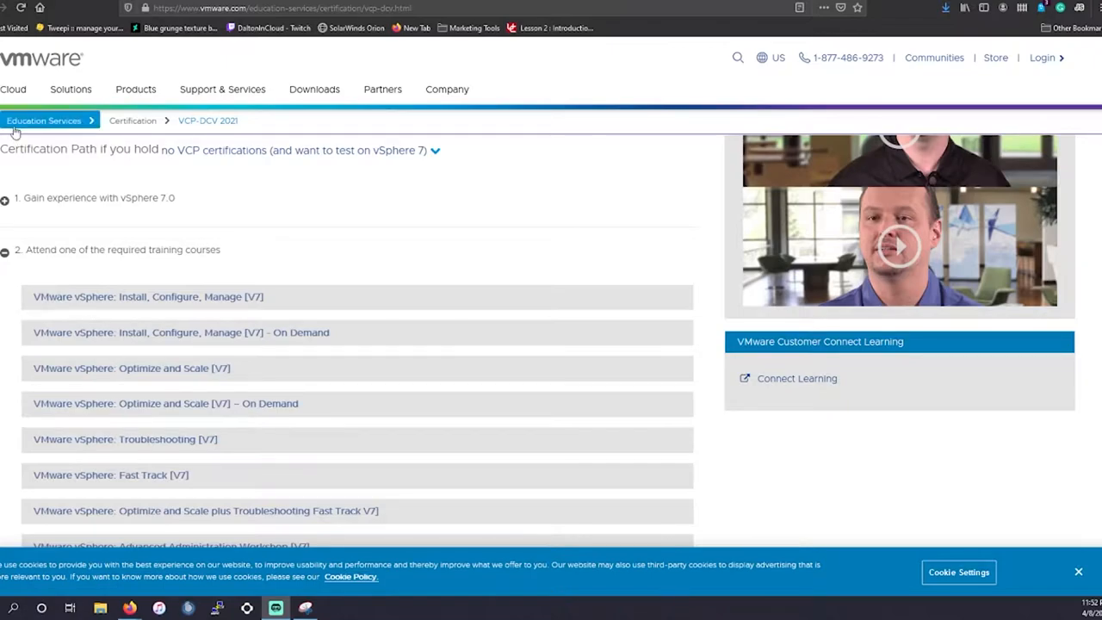
mouse_move(314, 203)
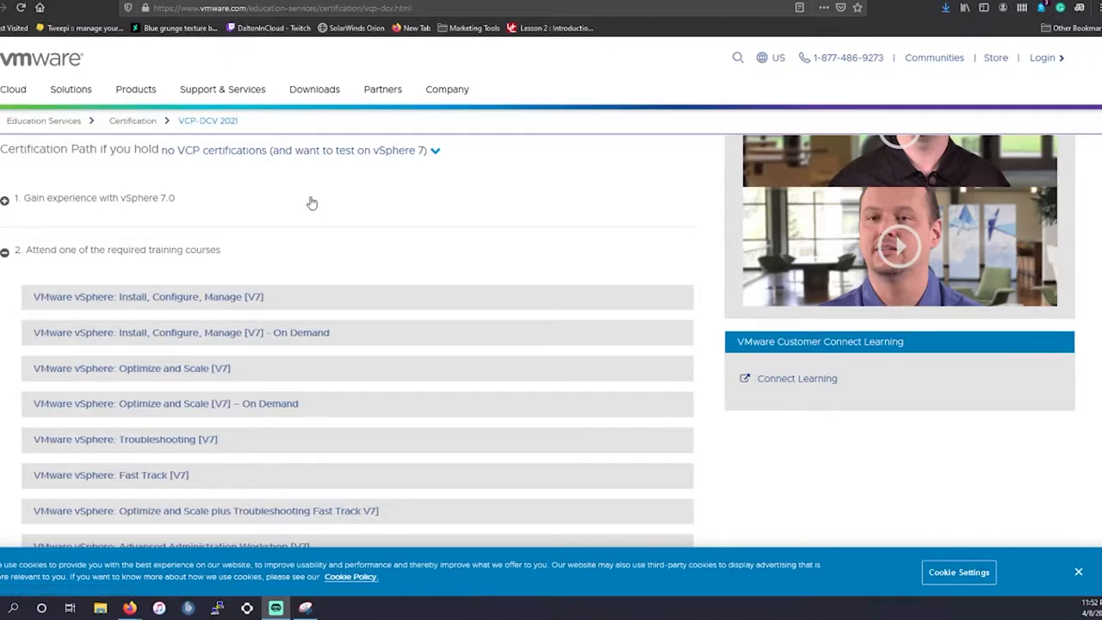
- Reveal the VCP-DCV 2021 prior-certification choices, from no VCP certification to VCP6-DCV or older
scroll("up", 3)
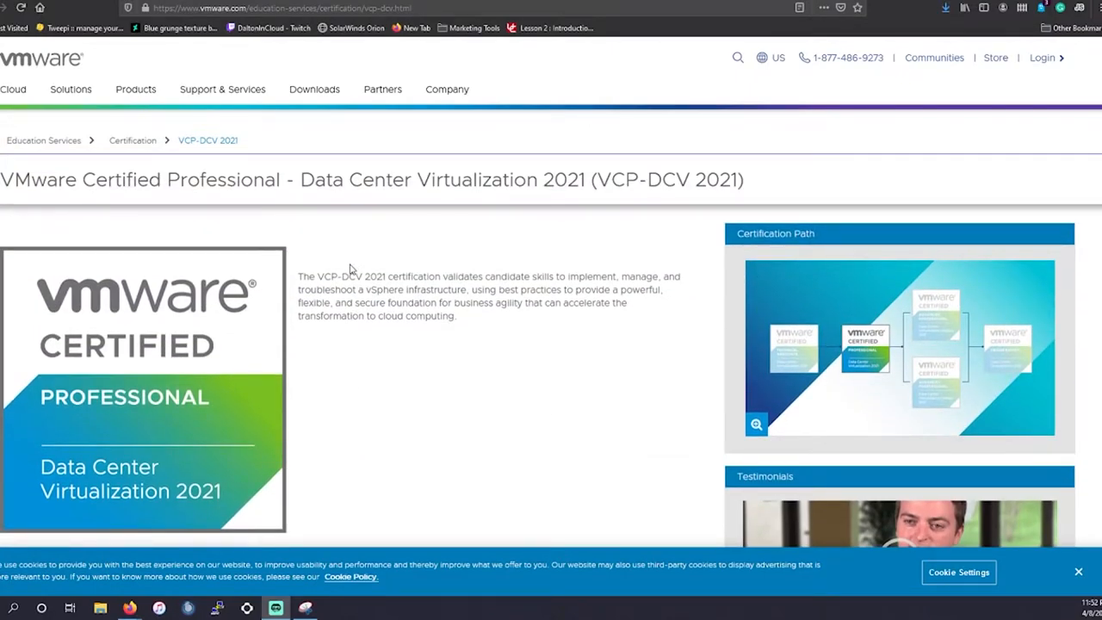
mouse_move(203, 207)
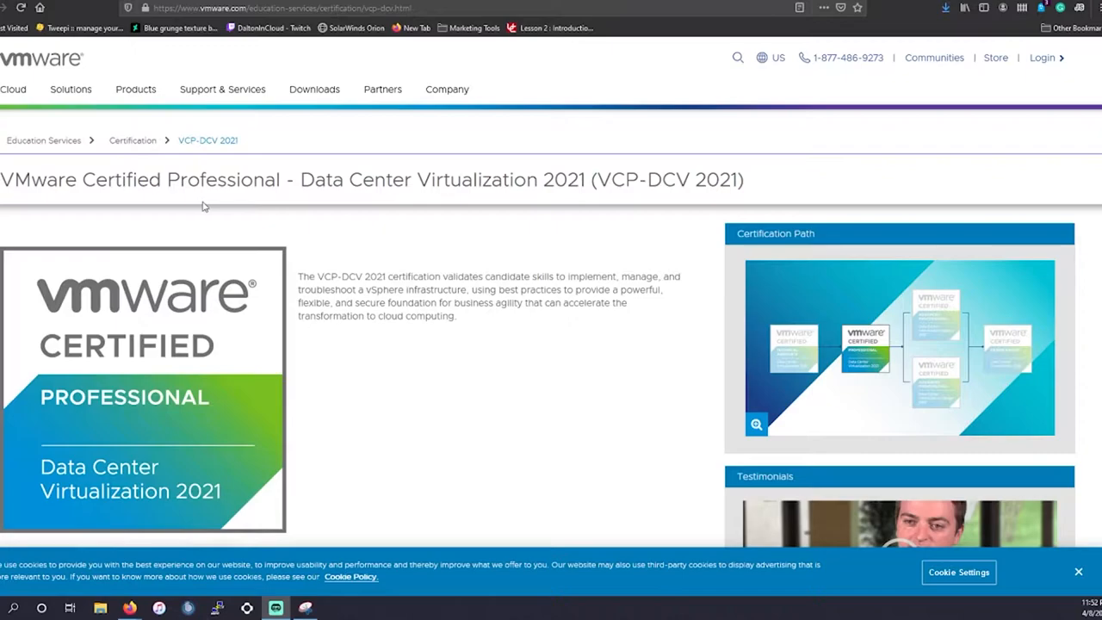
mouse_move(228, 200)
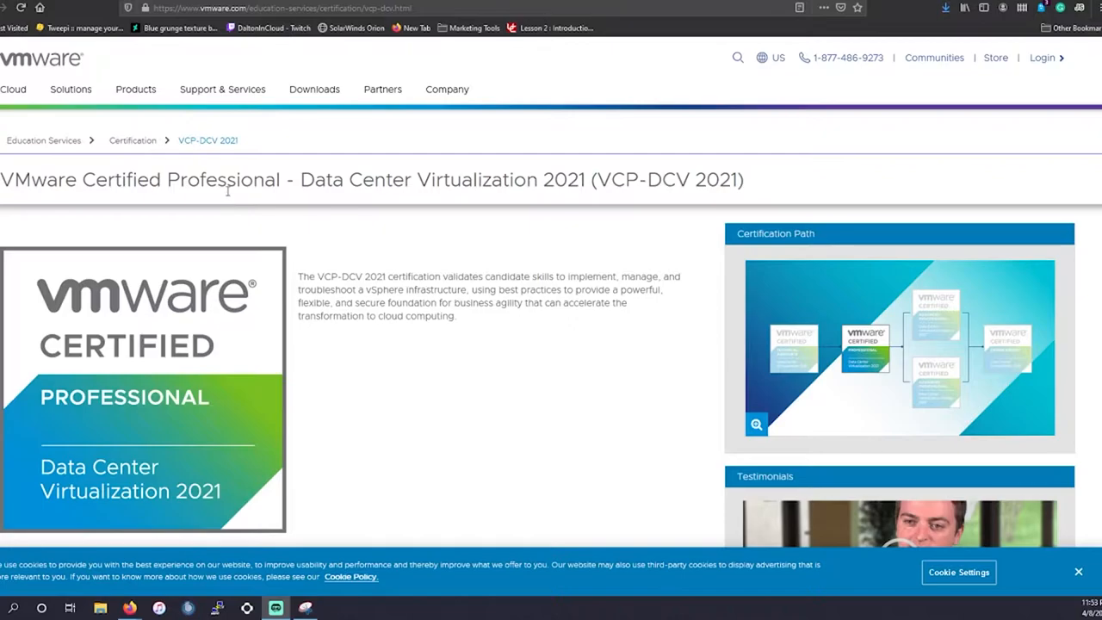
mouse_move(303, 179)
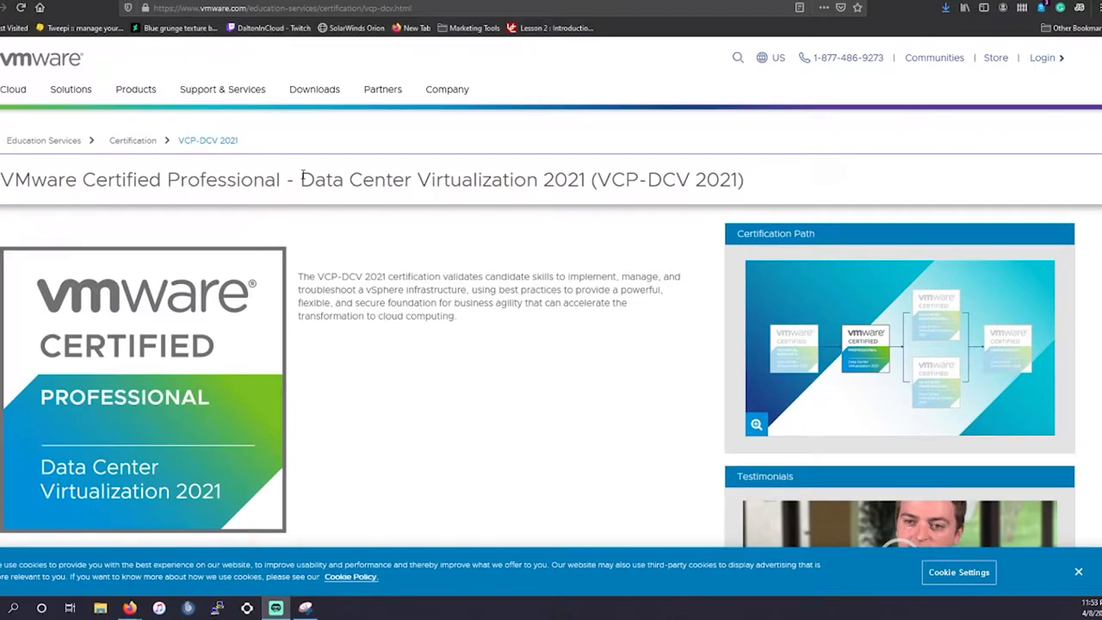
scroll("down", 3)
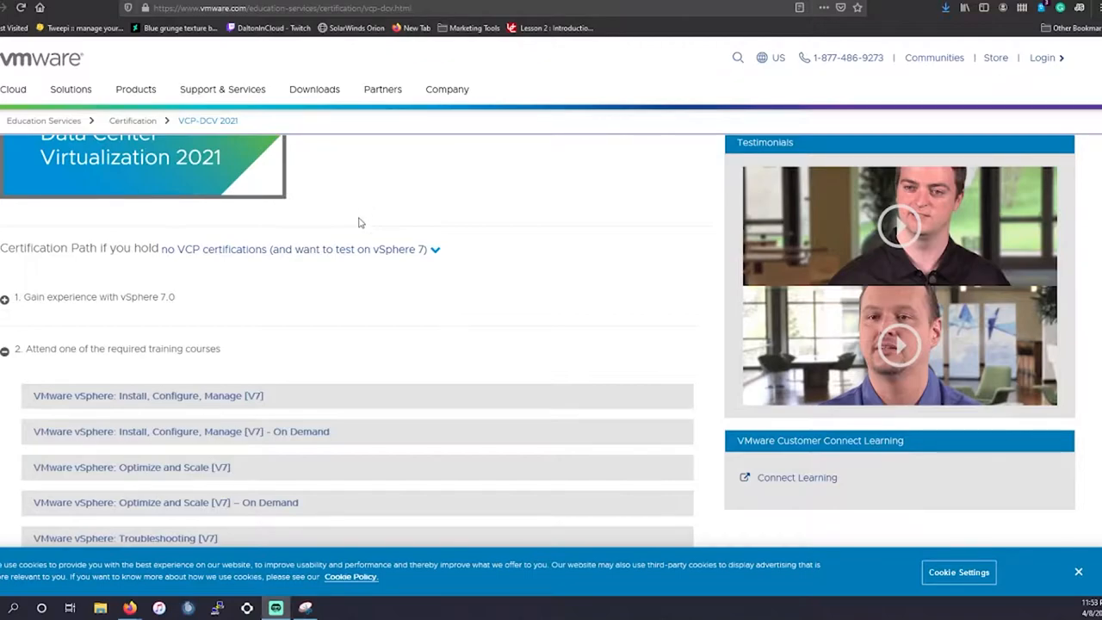
mouse_move(434, 251)
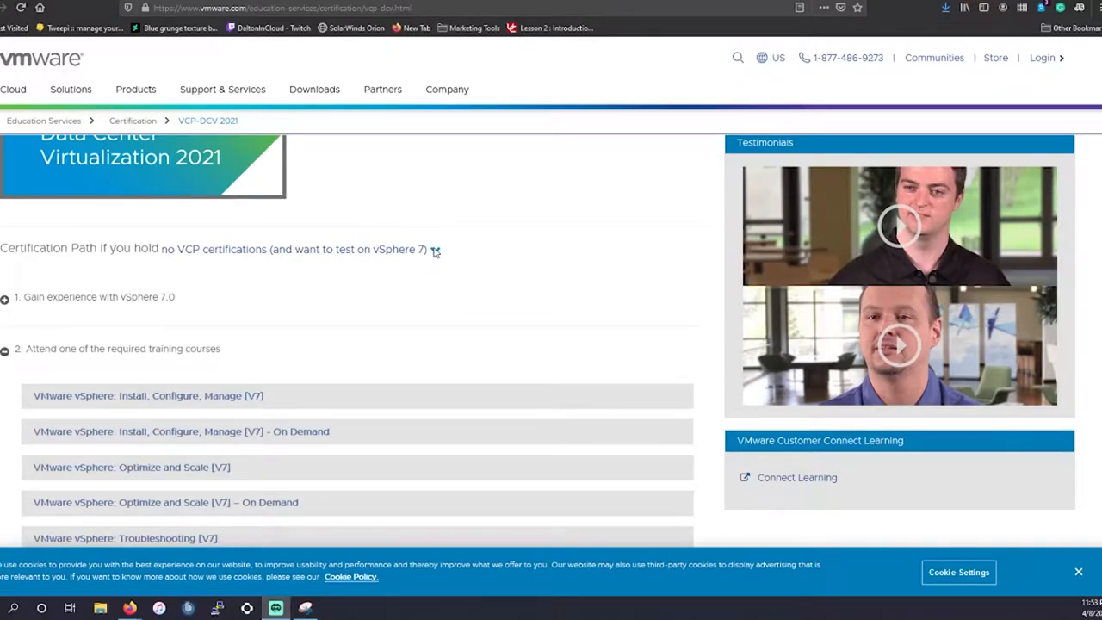
mouse_move(396, 257)
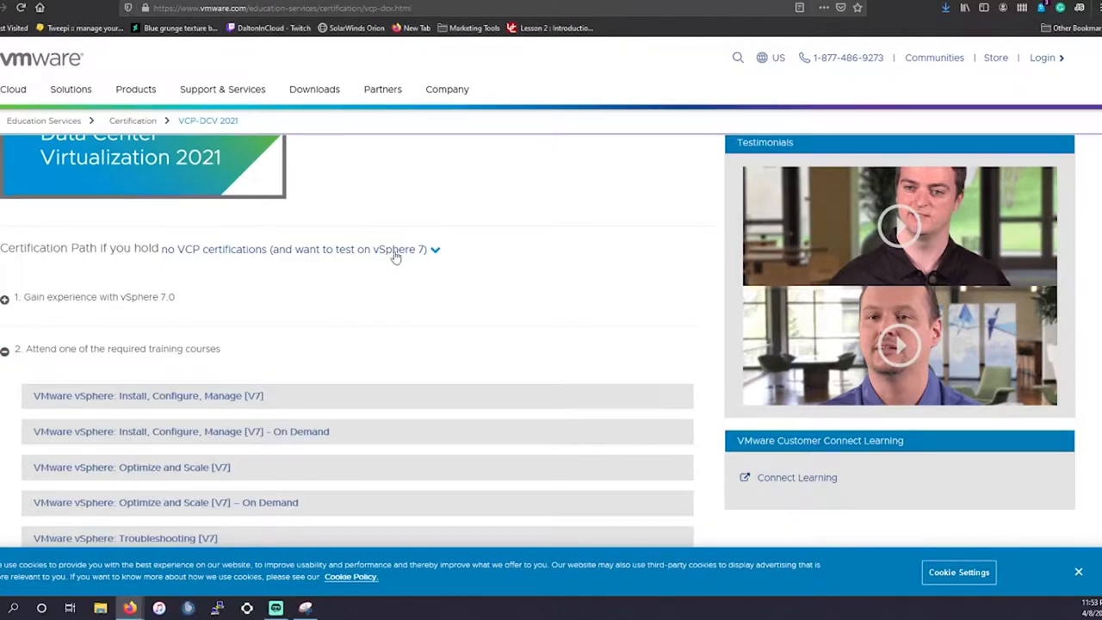
left_click(434, 248)
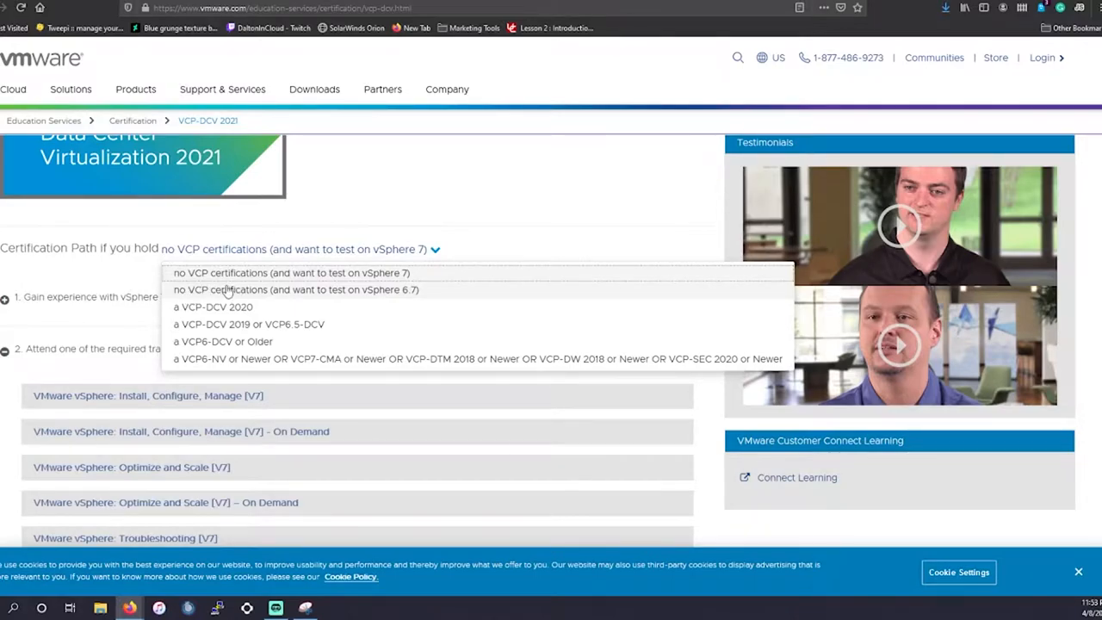
mouse_move(220, 289)
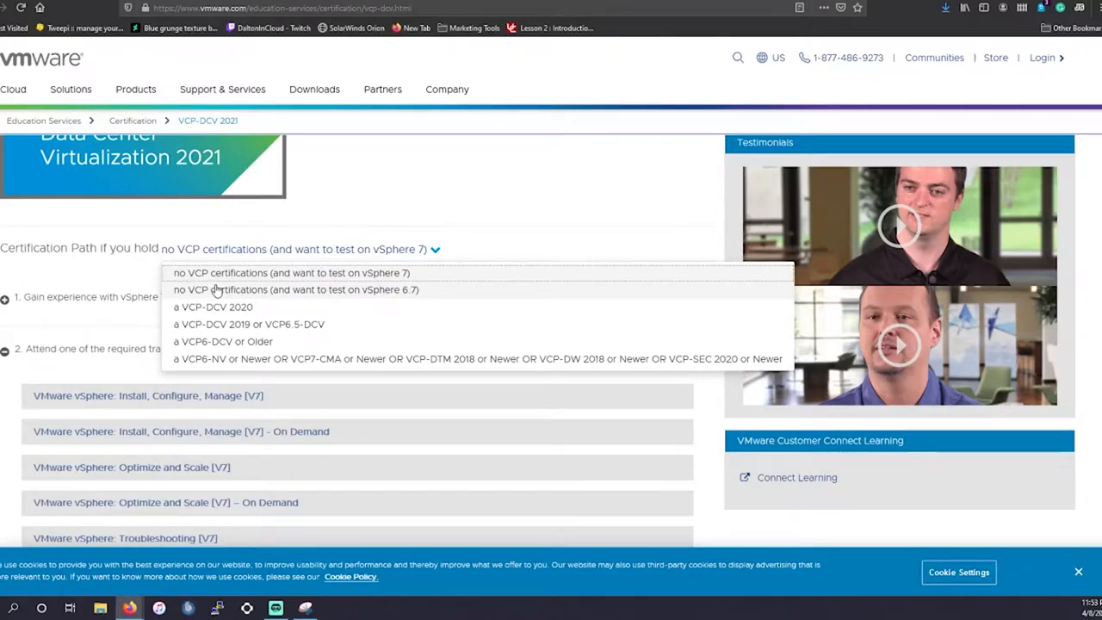
mouse_move(232, 323)
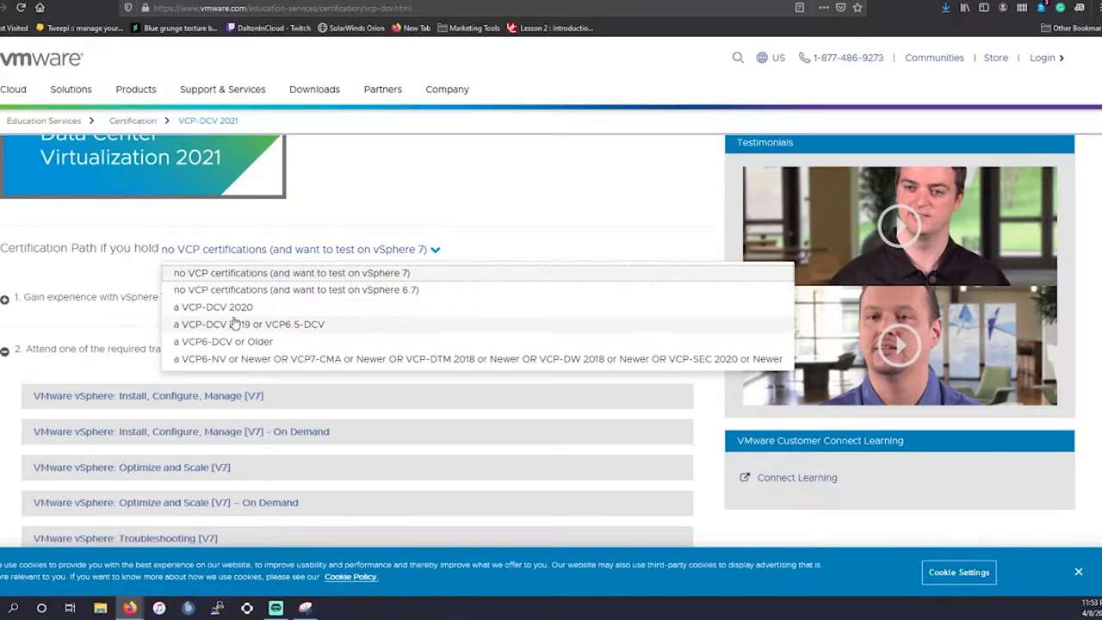
mouse_move(214, 293)
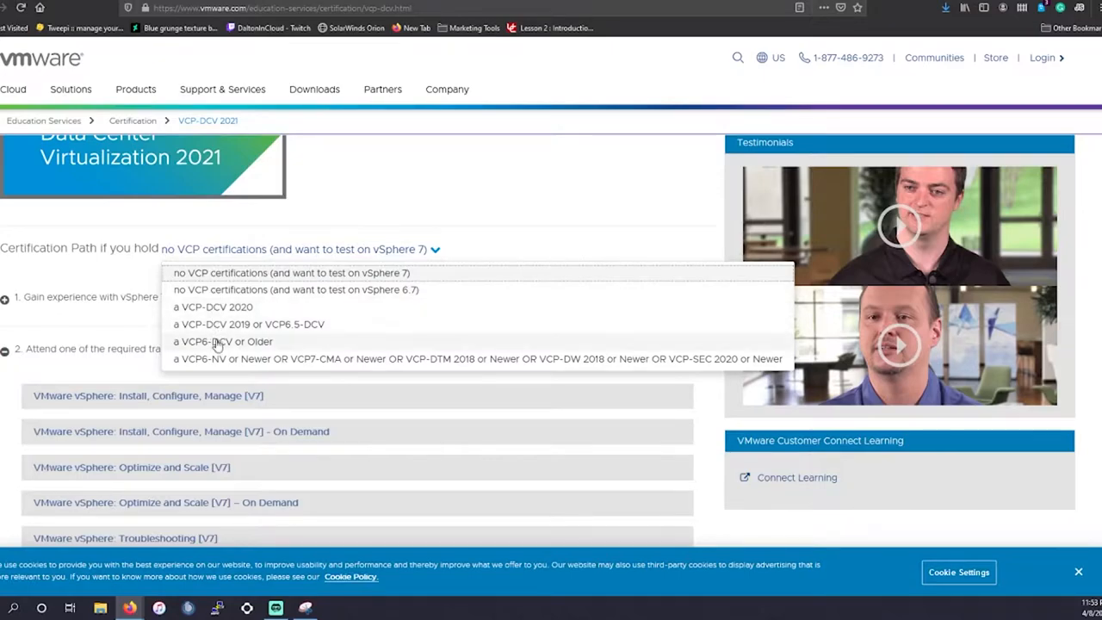
mouse_move(265, 334)
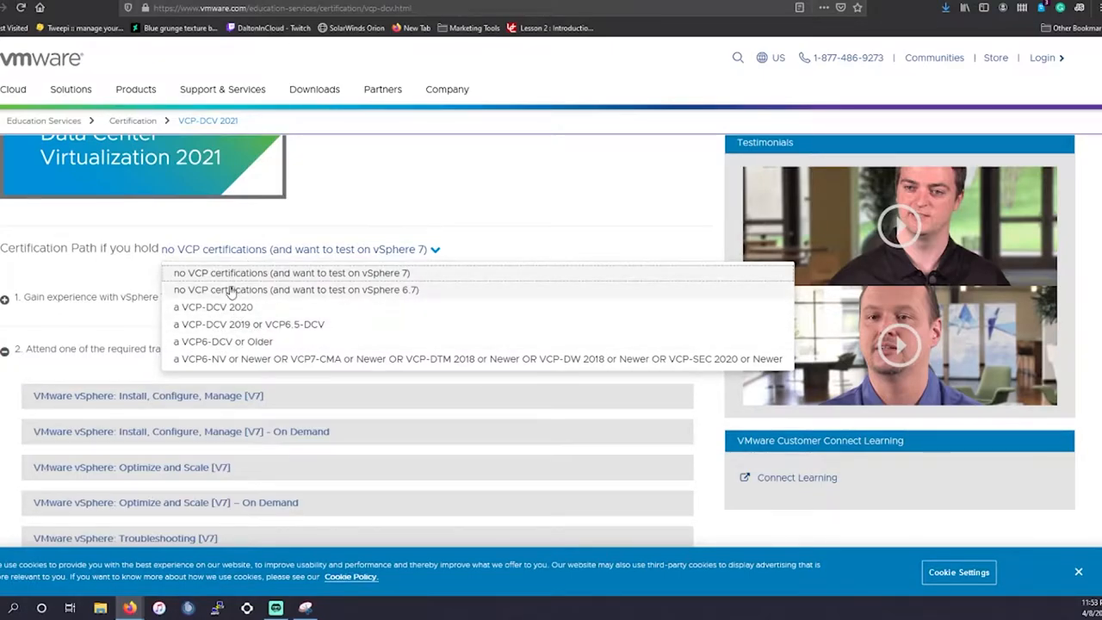
mouse_move(267, 296)
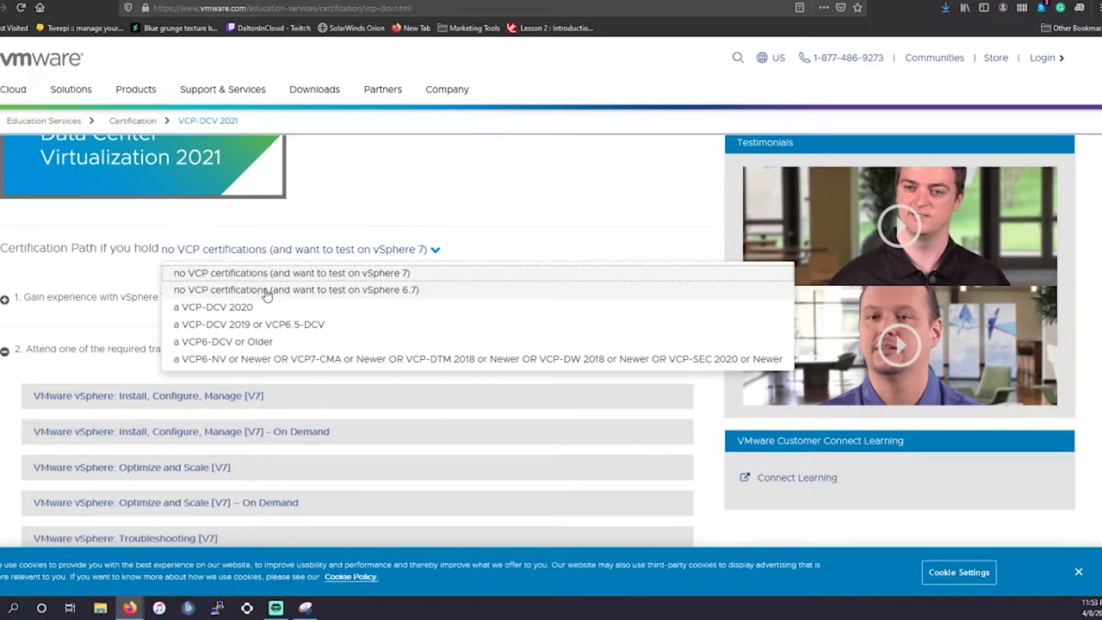
mouse_move(255, 306)
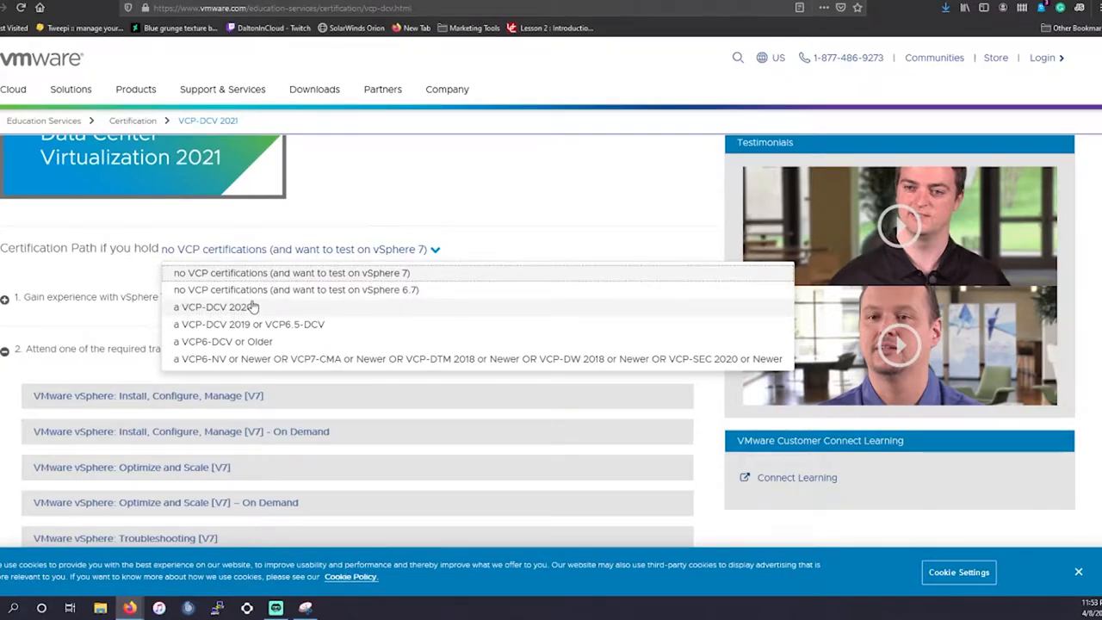
mouse_move(317, 330)
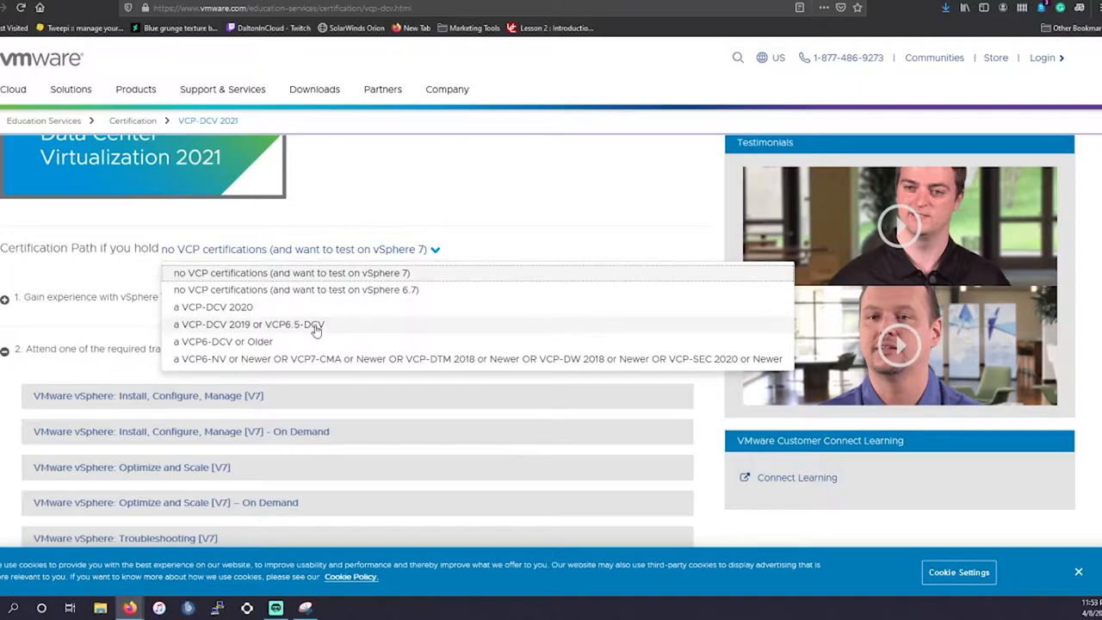
mouse_move(251, 353)
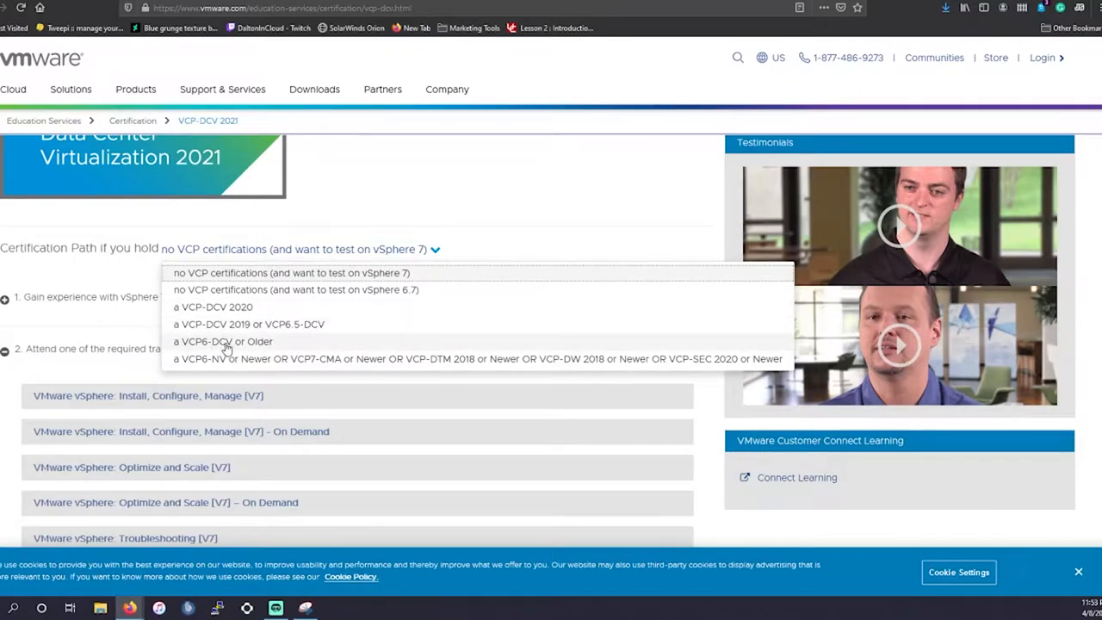
mouse_move(241, 359)
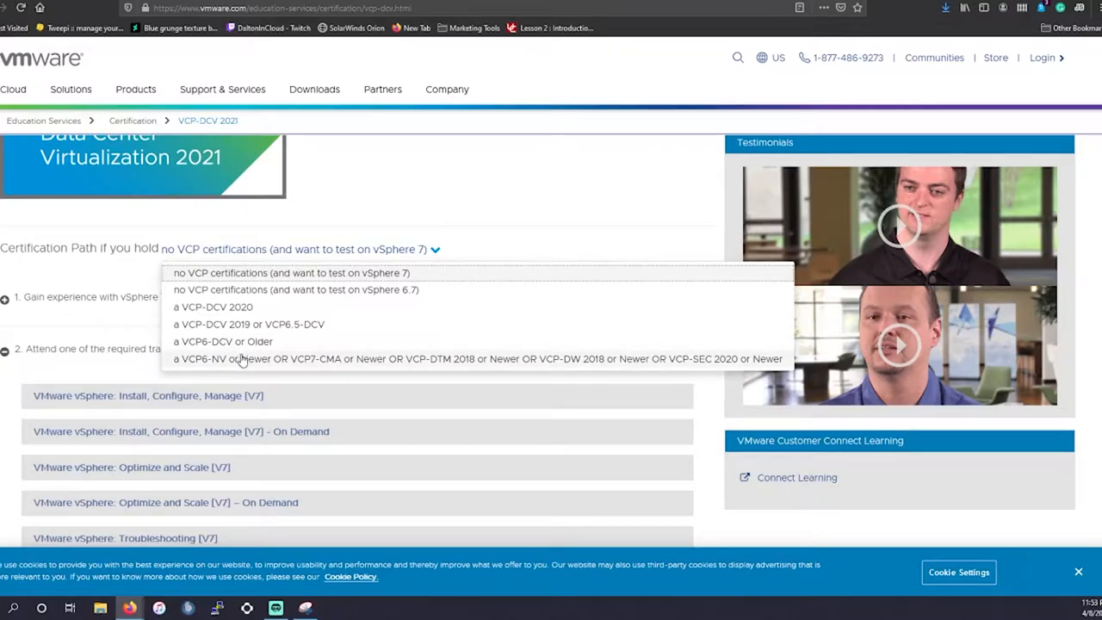
mouse_move(238, 369)
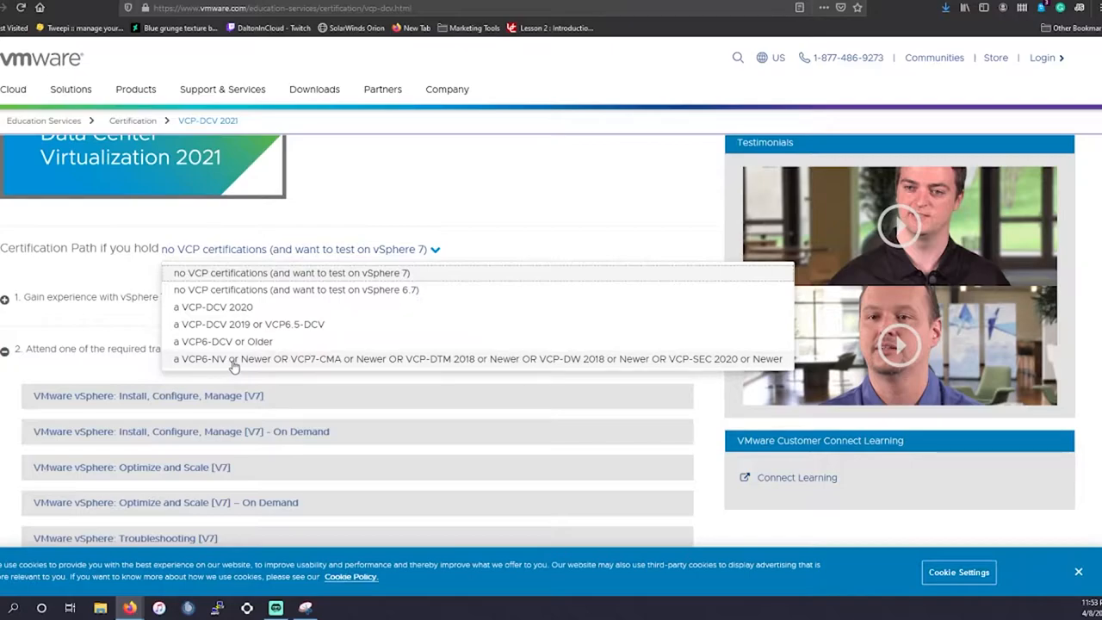
mouse_move(262, 370)
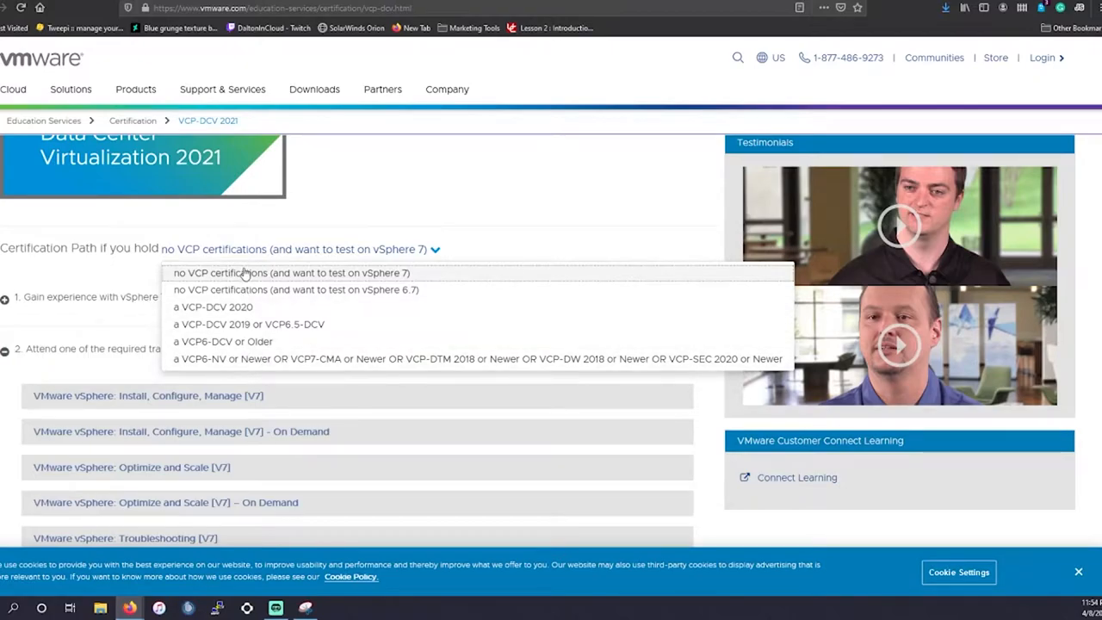
mouse_move(221, 279)
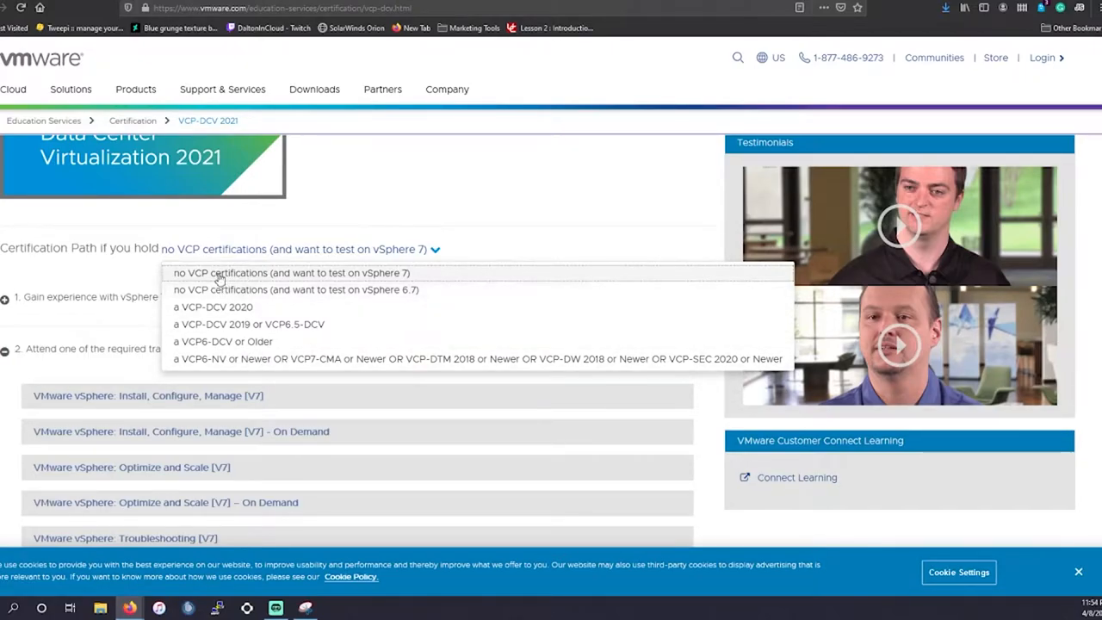
mouse_move(210, 296)
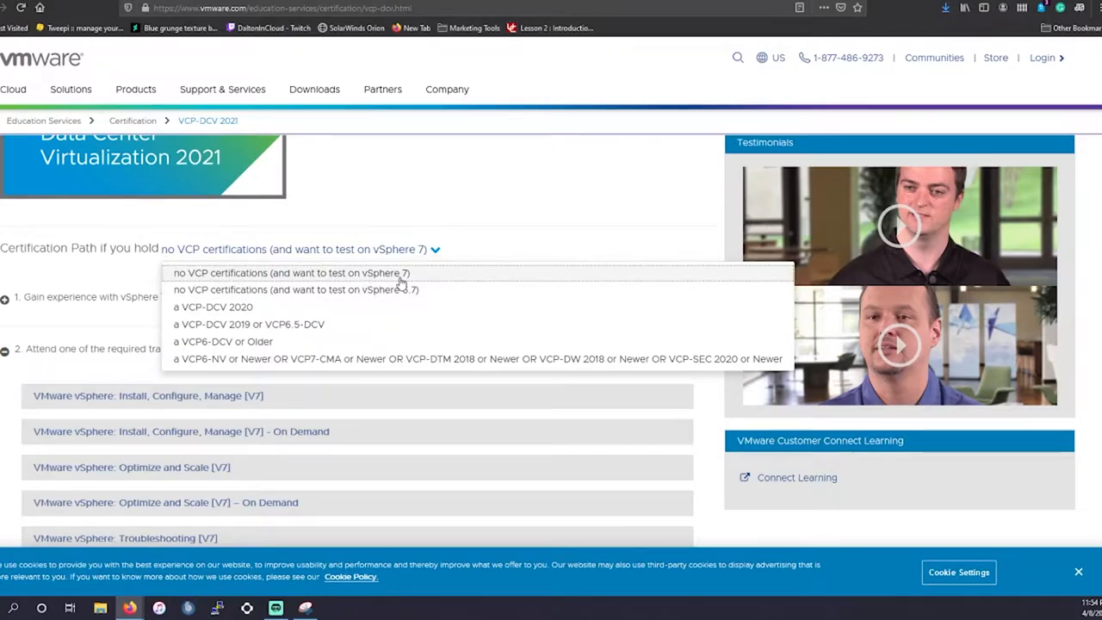
mouse_move(365, 302)
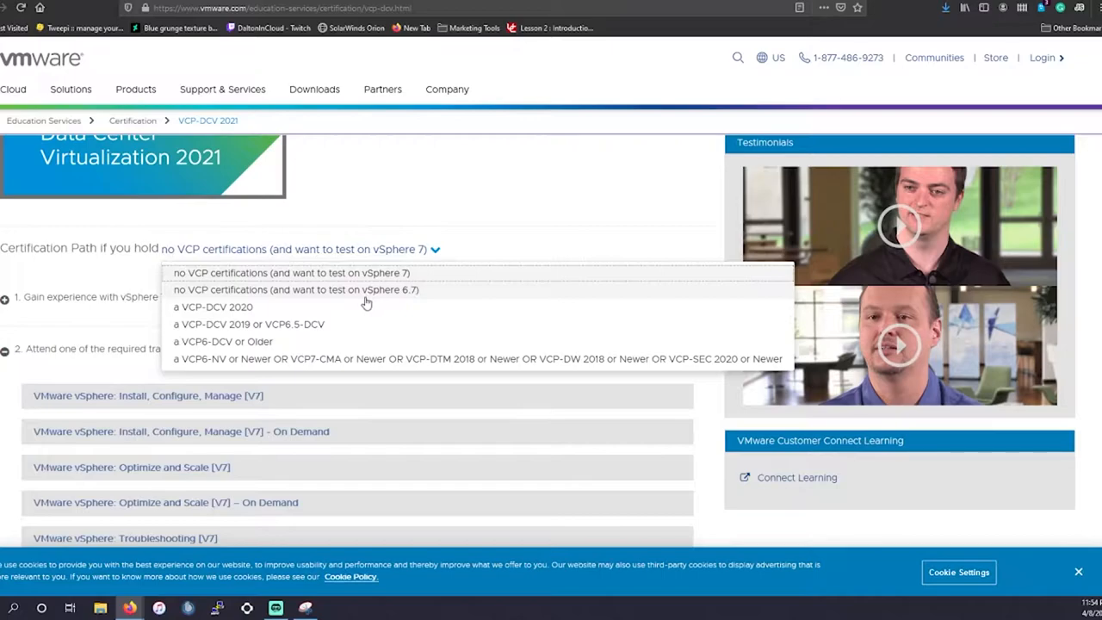
mouse_move(353, 290)
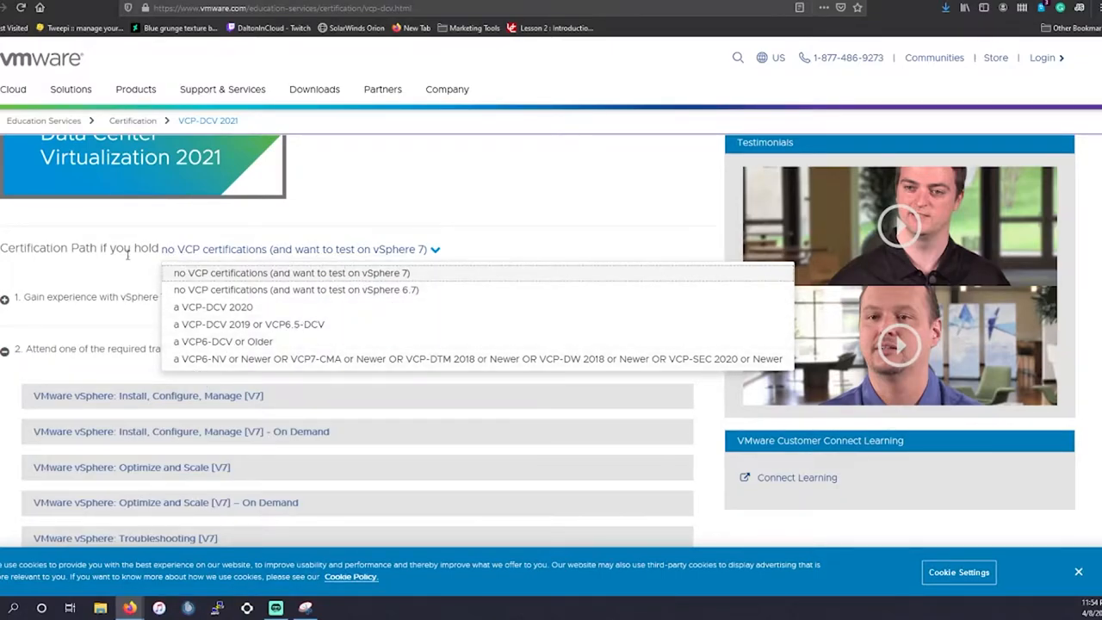
- Keep the no-prior-VCP path and expand step 2's required vSphere 7 training courses
left_click(289, 272)
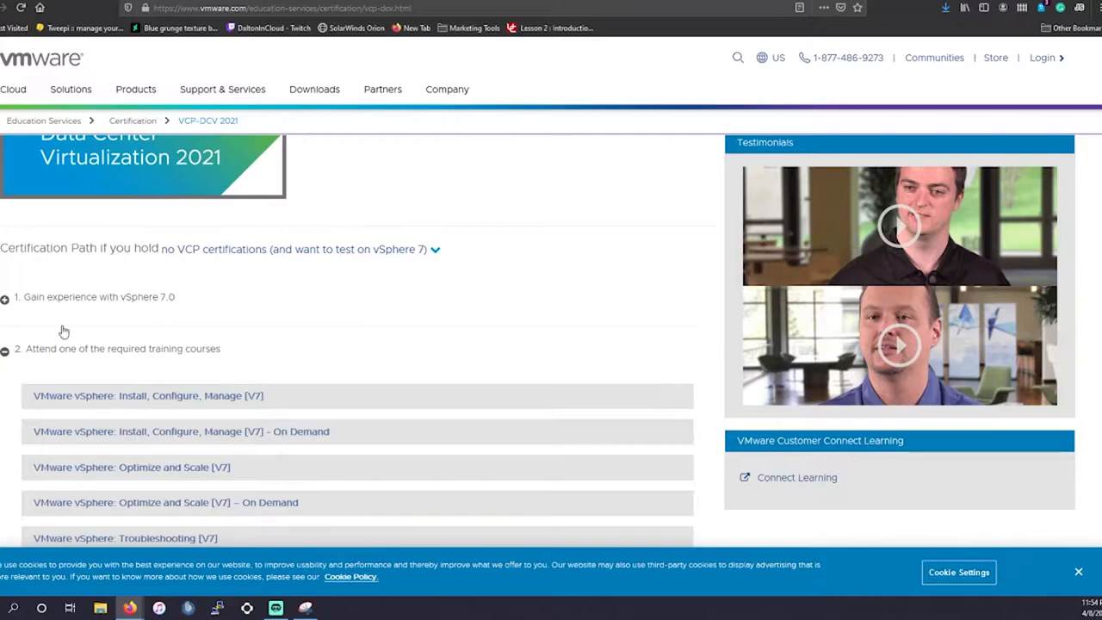
scroll("down", 3)
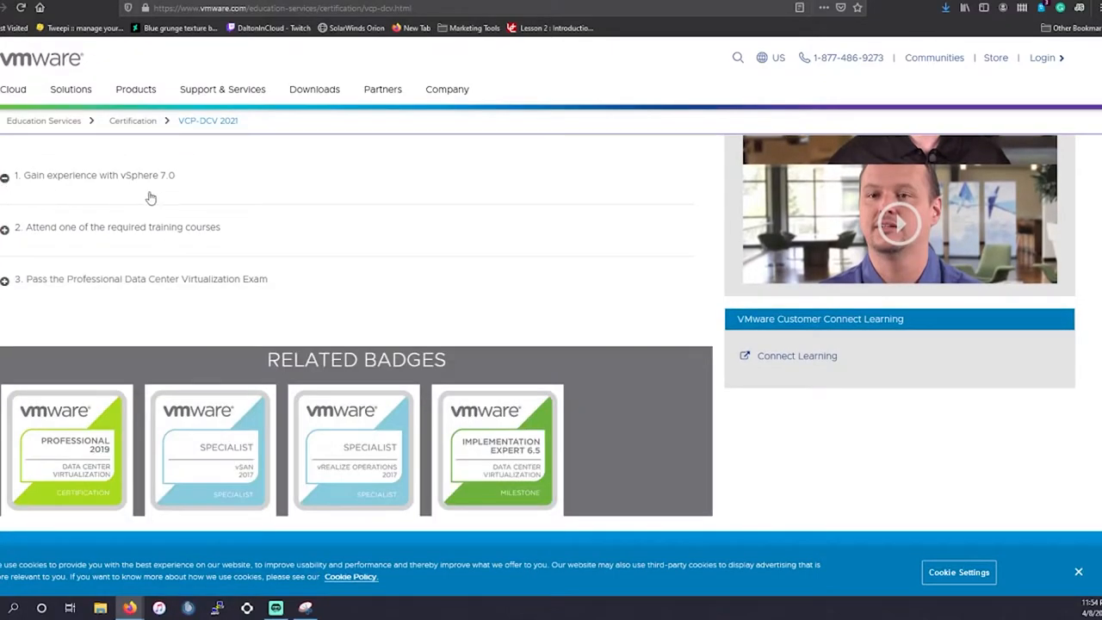
mouse_move(57, 193)
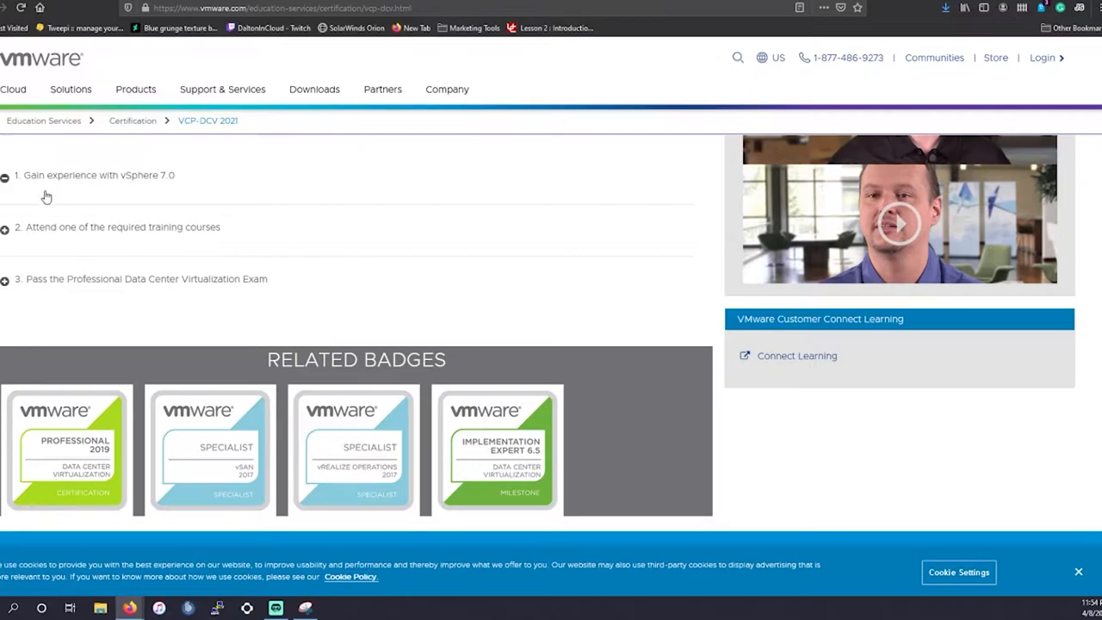
mouse_move(31, 216)
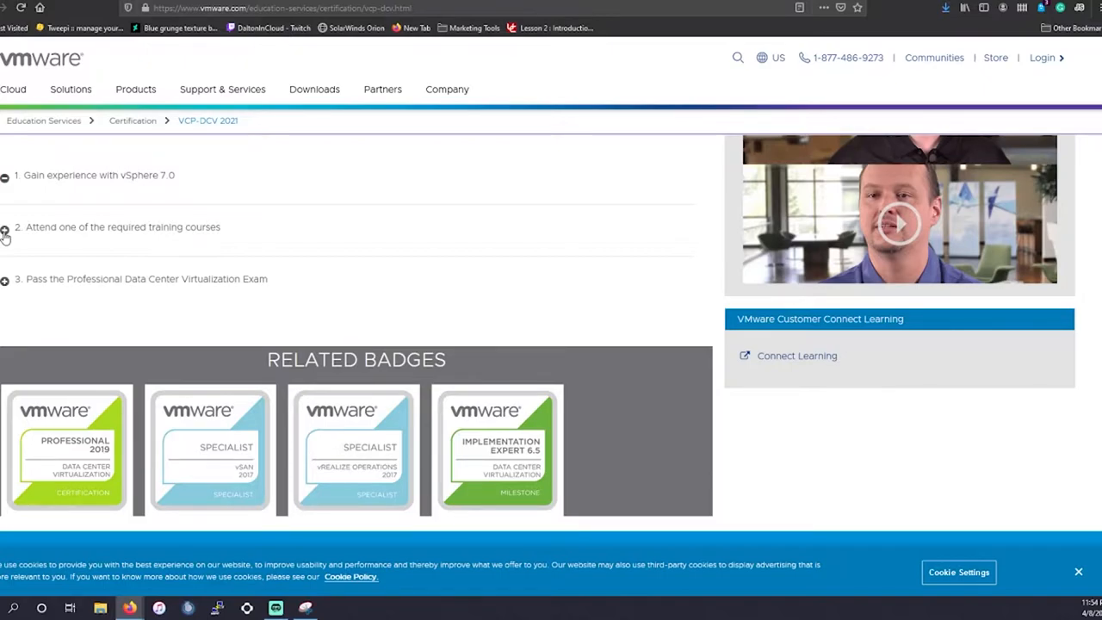
left_click(5, 231)
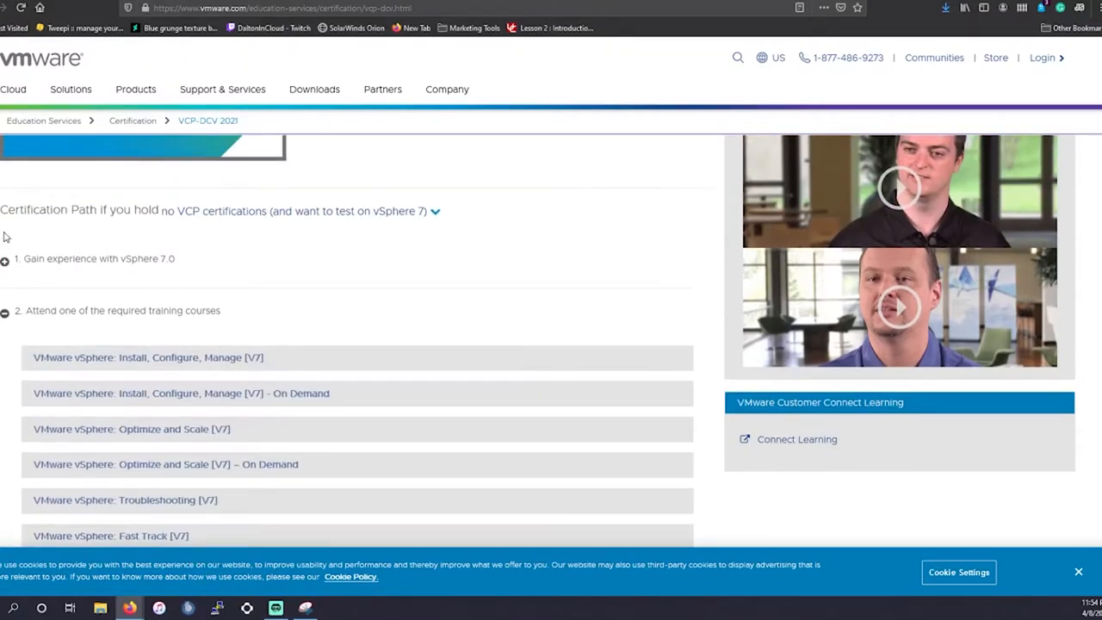
scroll("down", 3)
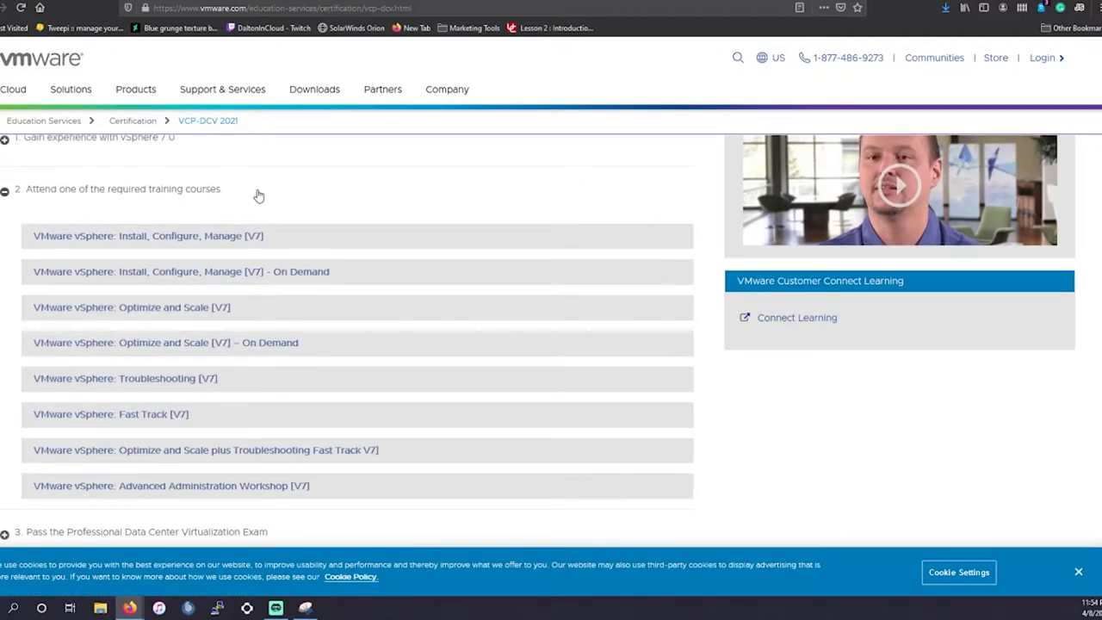
mouse_move(179, 293)
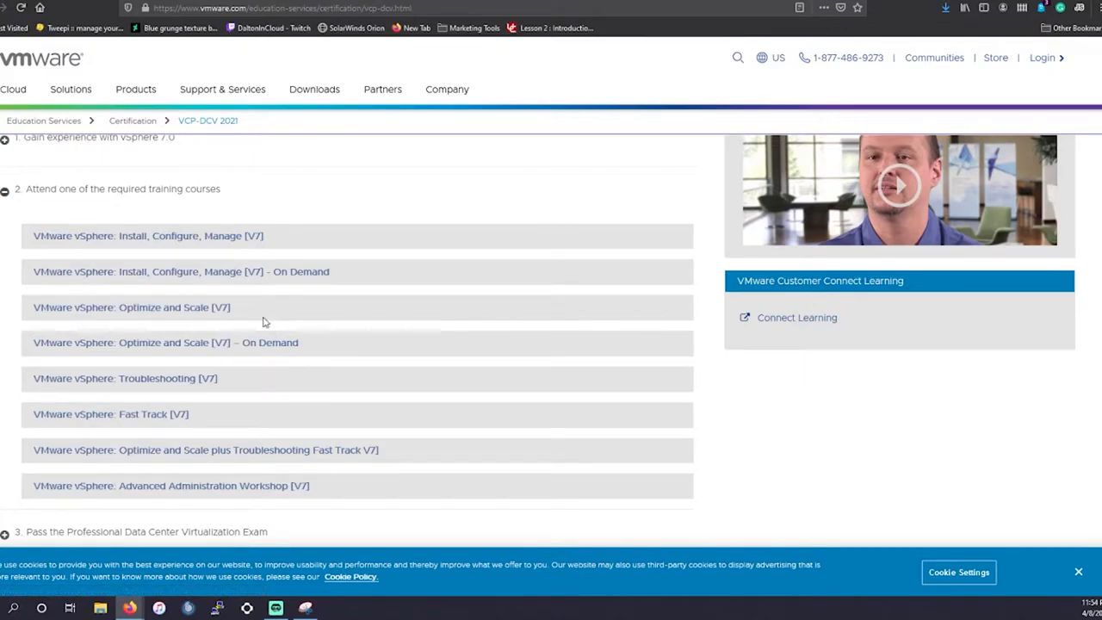
mouse_move(269, 362)
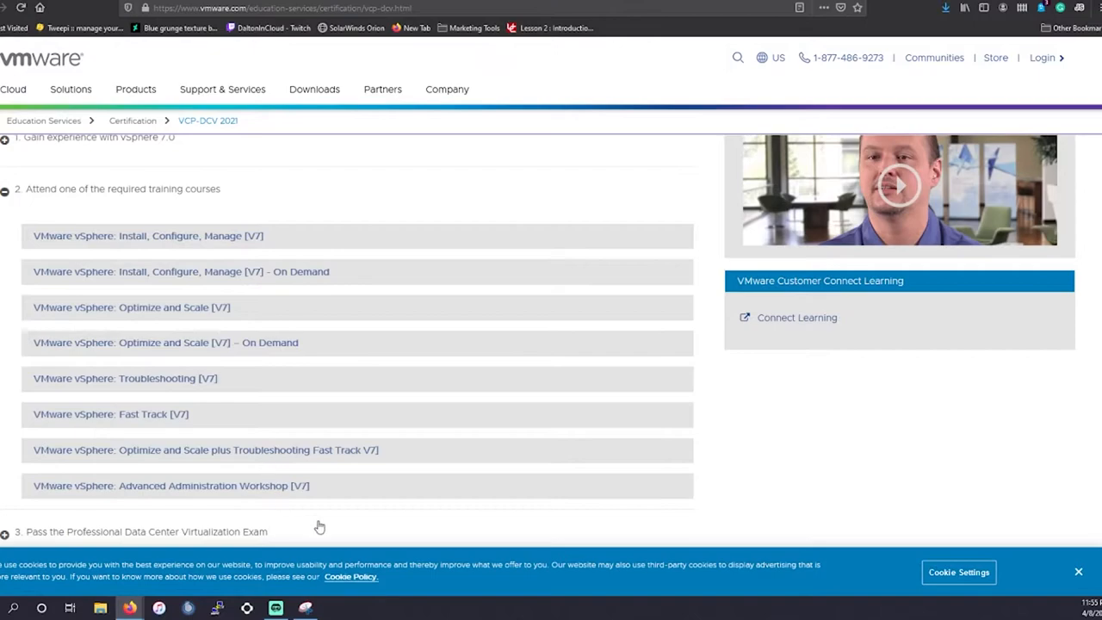
mouse_move(244, 327)
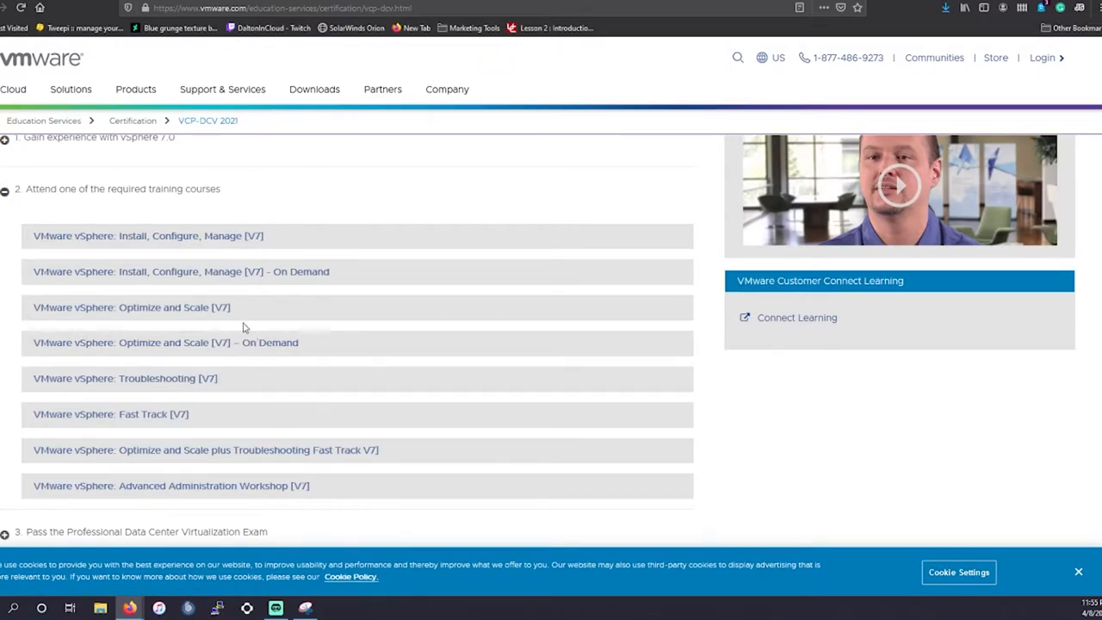
mouse_move(422, 499)
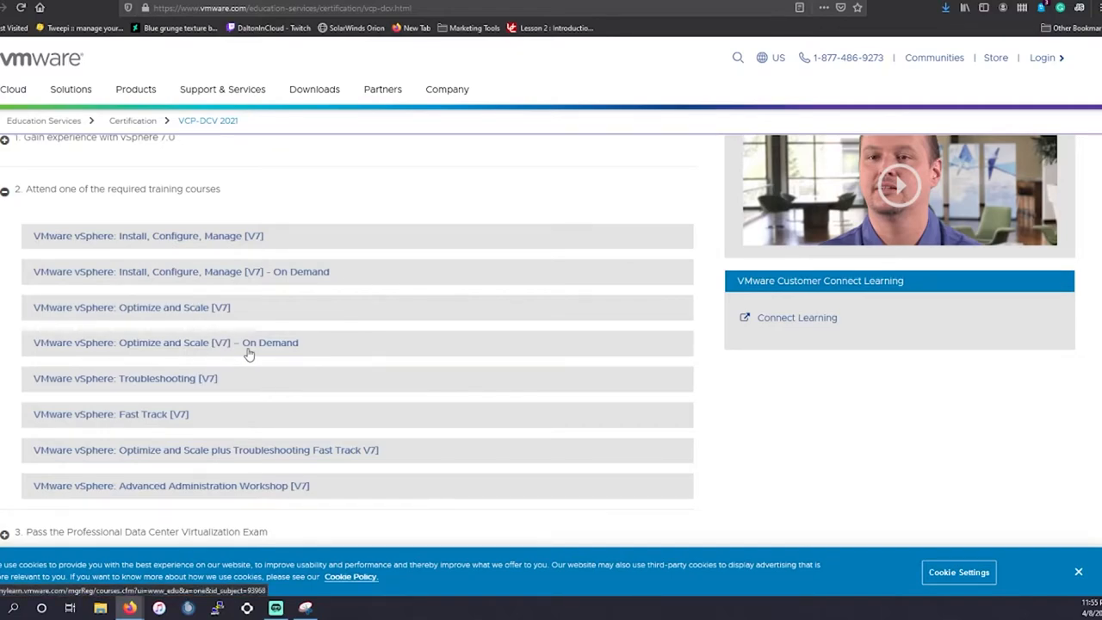
mouse_move(147, 245)
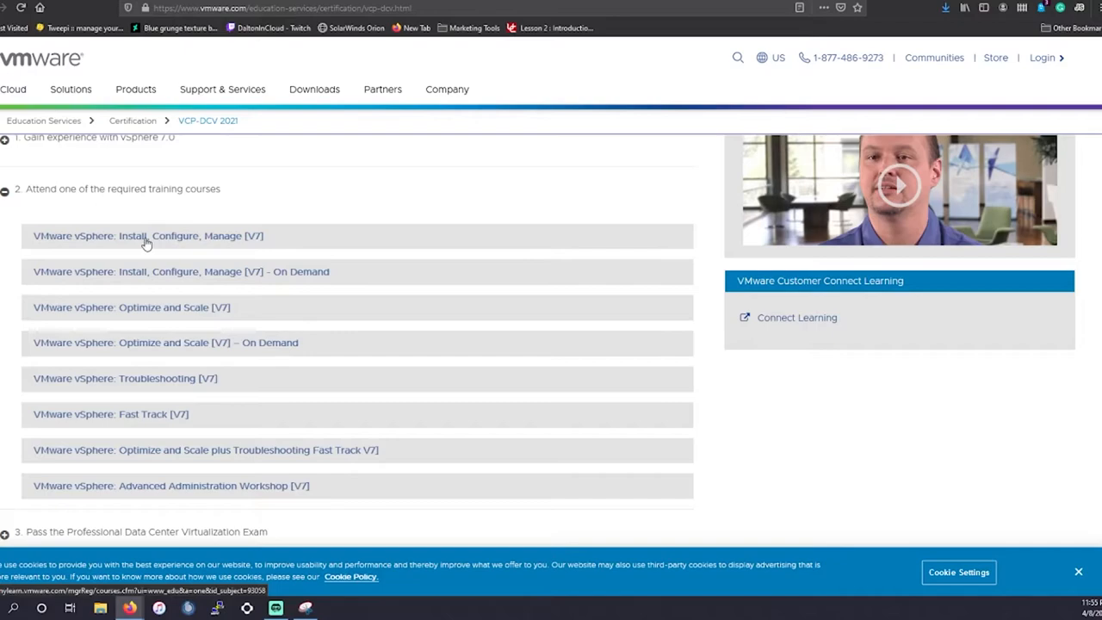
mouse_move(193, 284)
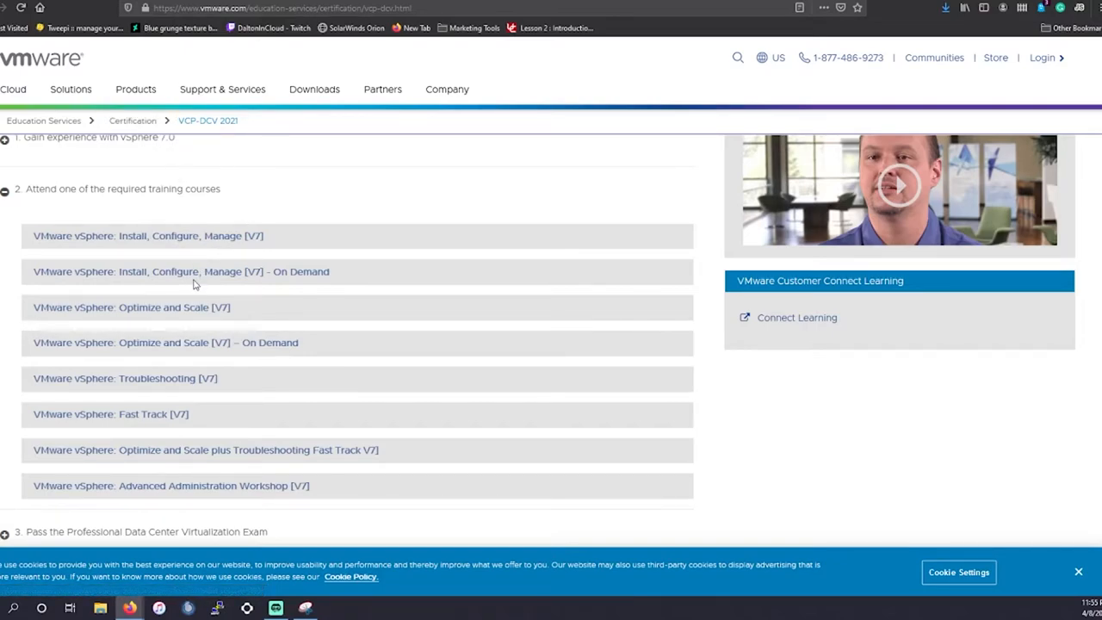
scroll("down", 3)
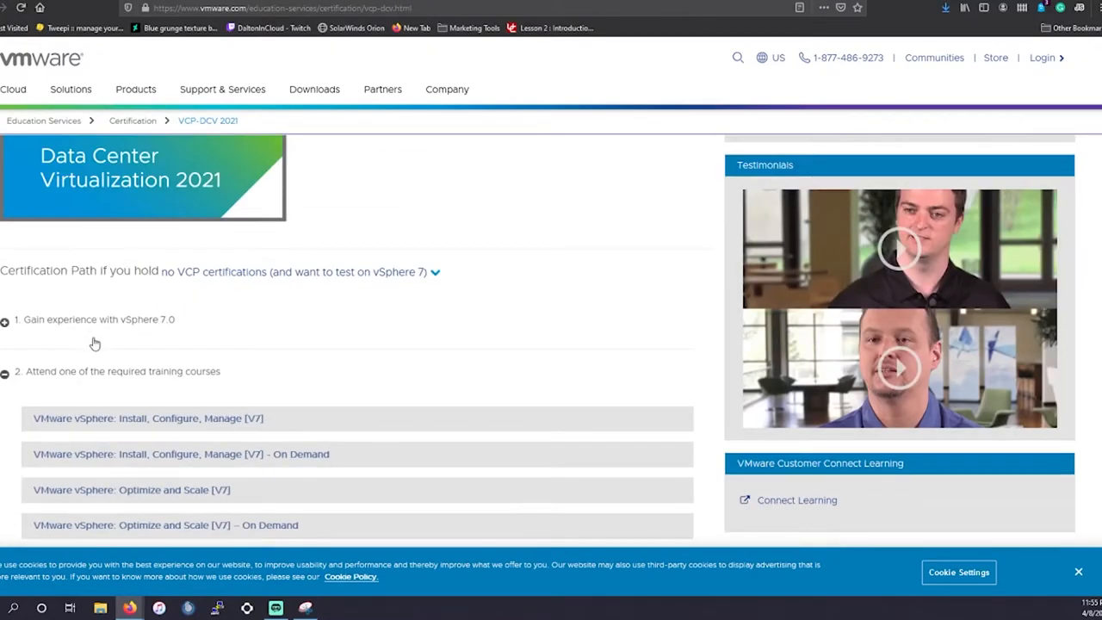
- Switch to the existing-VCP-holder path showing the 2V0-21.20 exam details
left_click(434, 272)
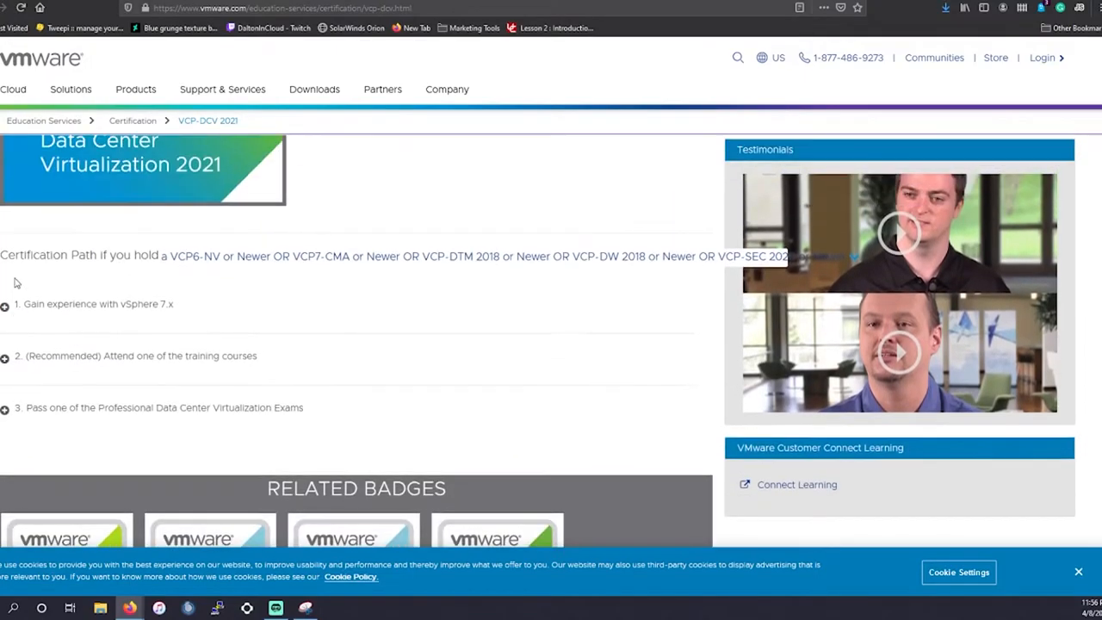
mouse_move(117, 386)
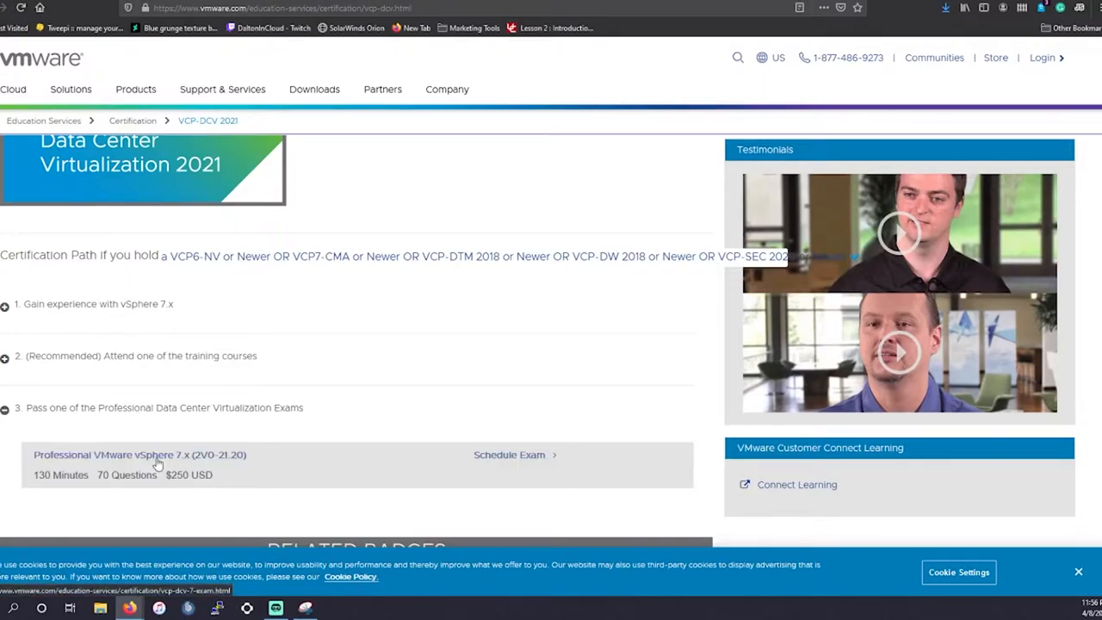
scroll("down", 3)
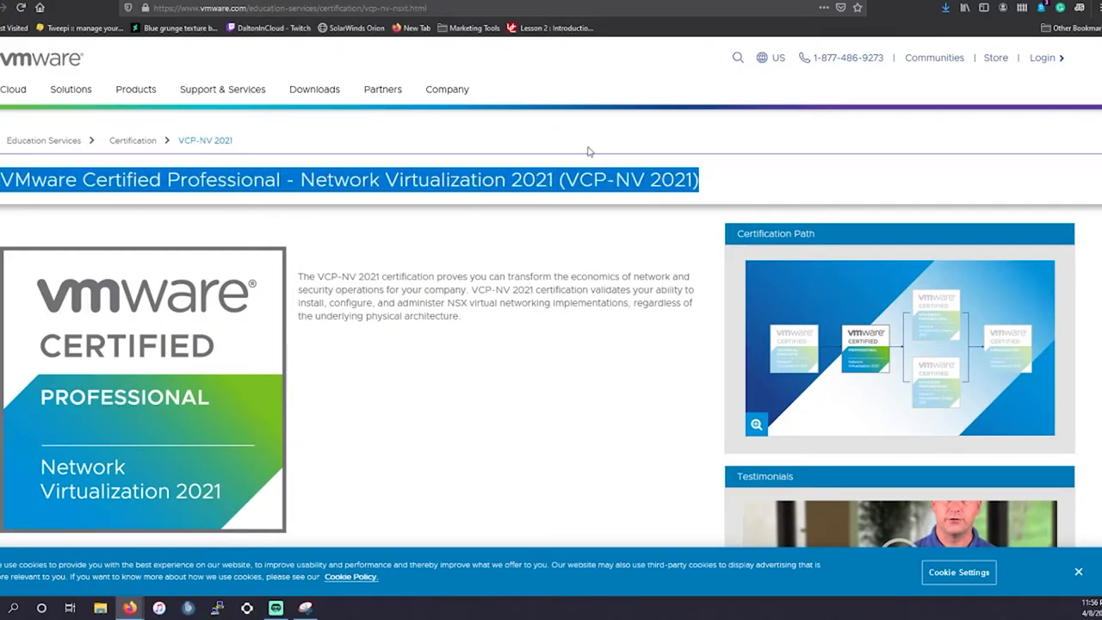
mouse_move(199, 260)
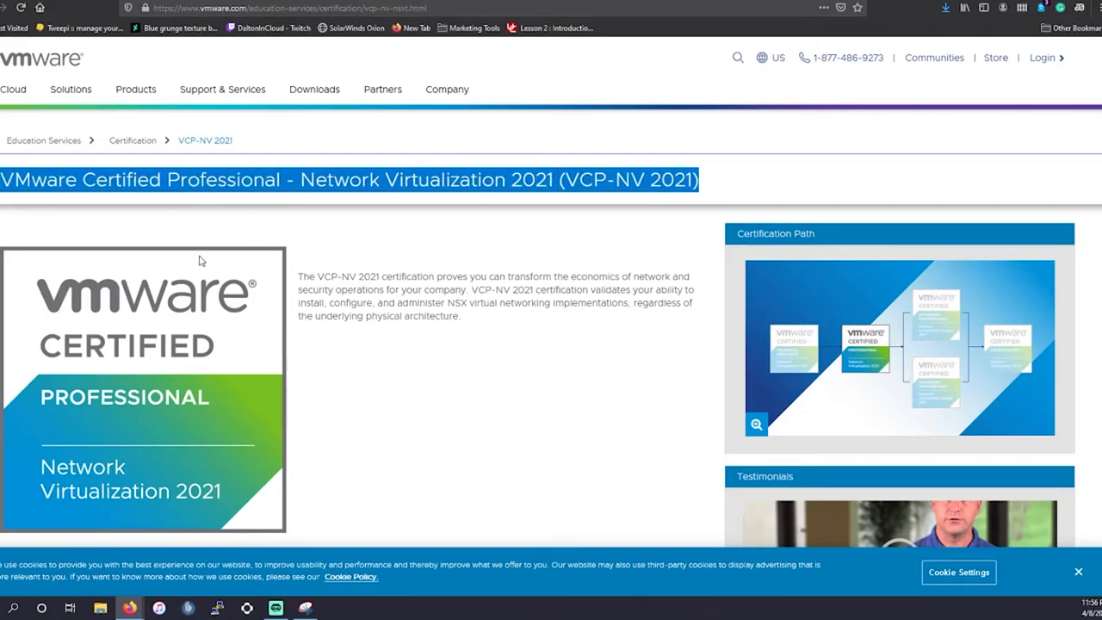
- On VCP-NV 2021, choose the Cisco certification path and expand the submit-proof step
scroll("down", 3)
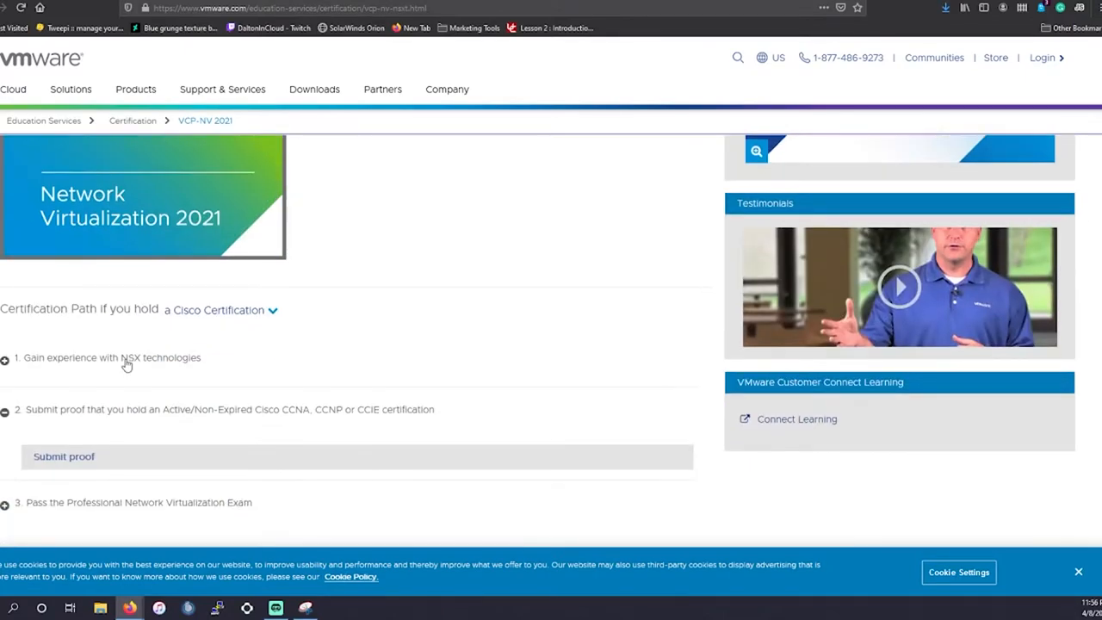
left_click(220, 310)
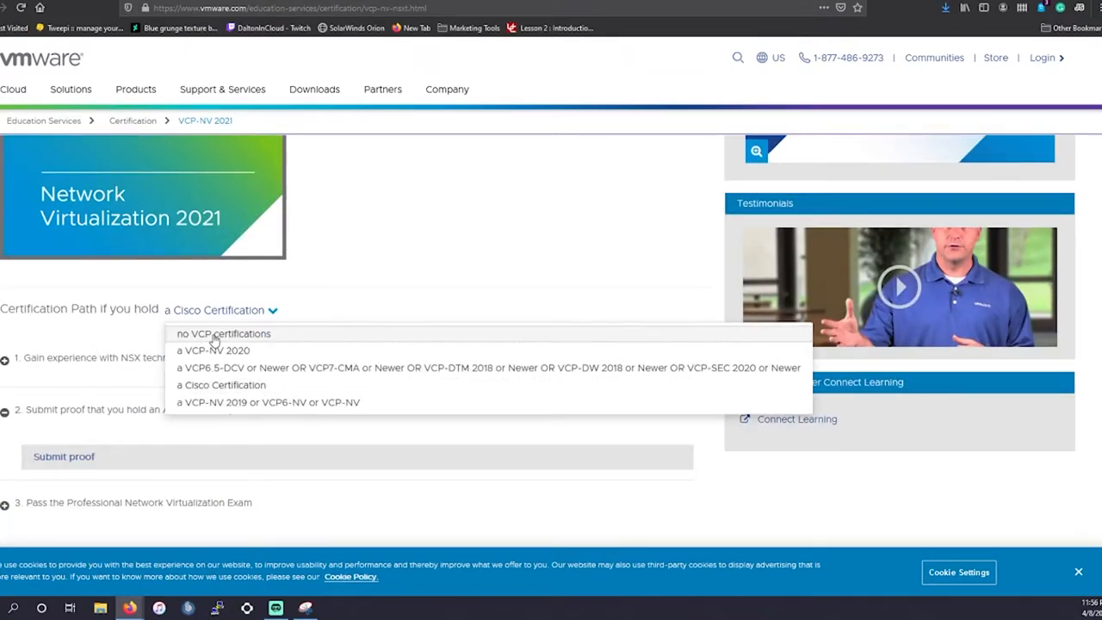
left_click(224, 334)
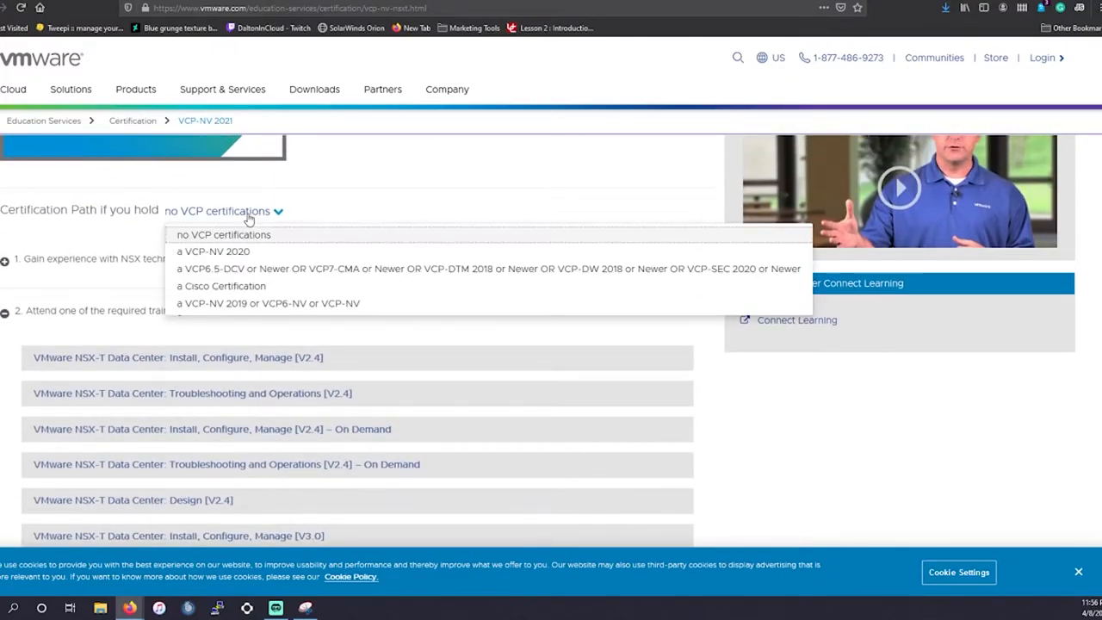
mouse_move(265, 286)
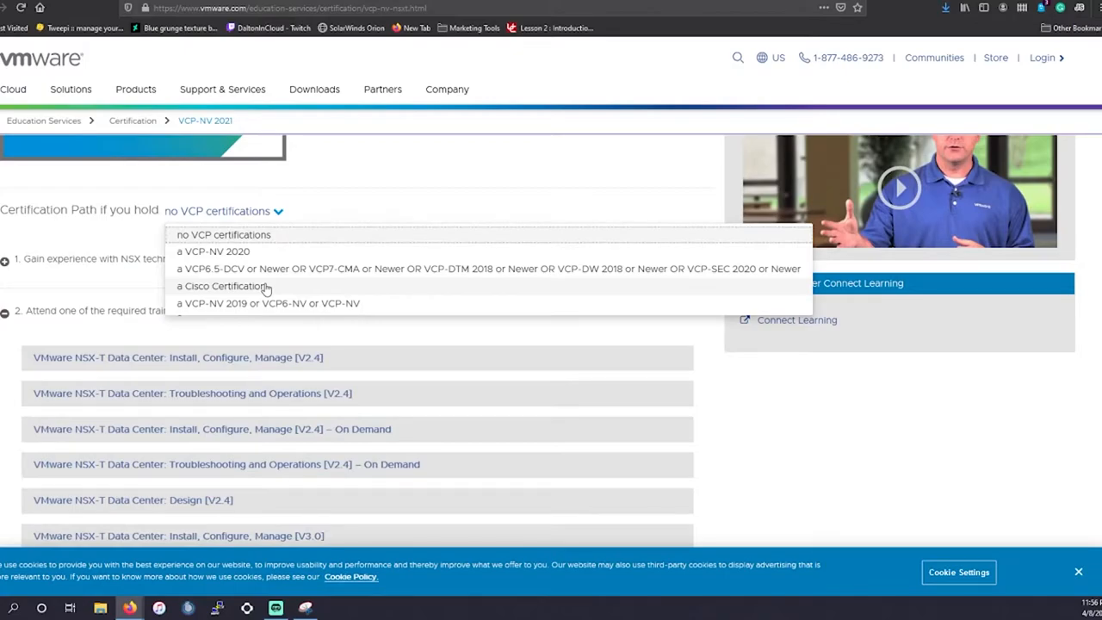
mouse_move(244, 289)
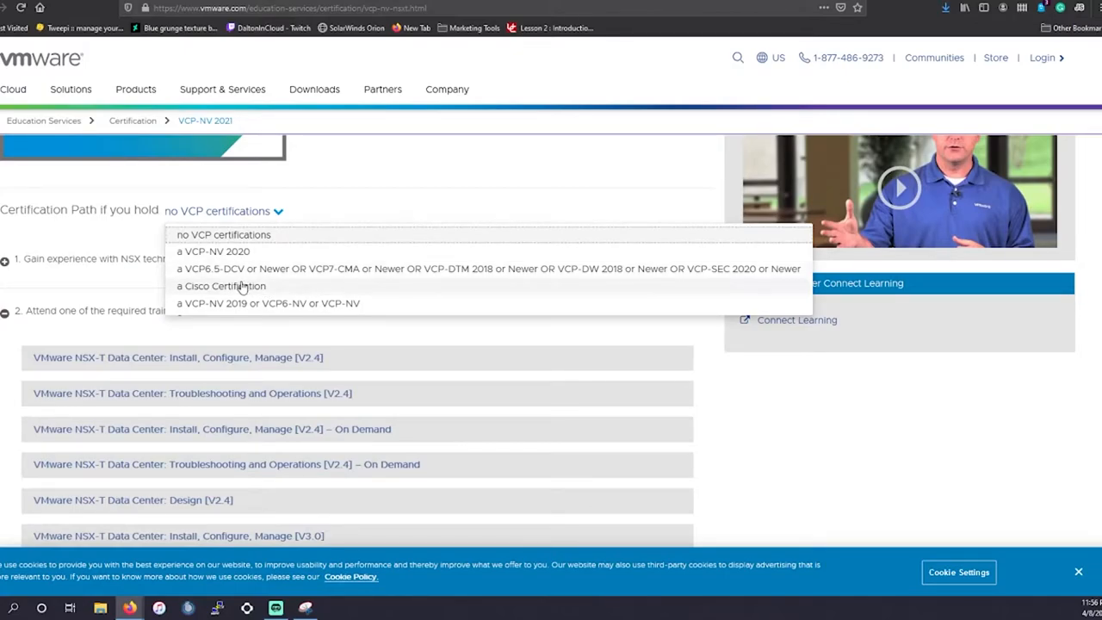
left_click(220, 286)
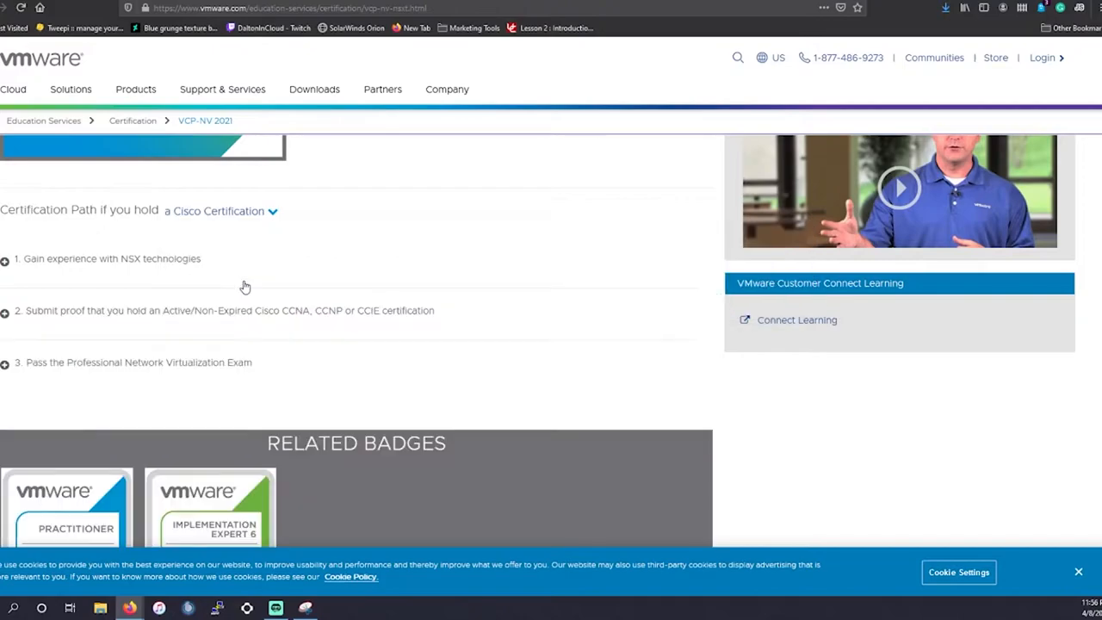
left_click(5, 310)
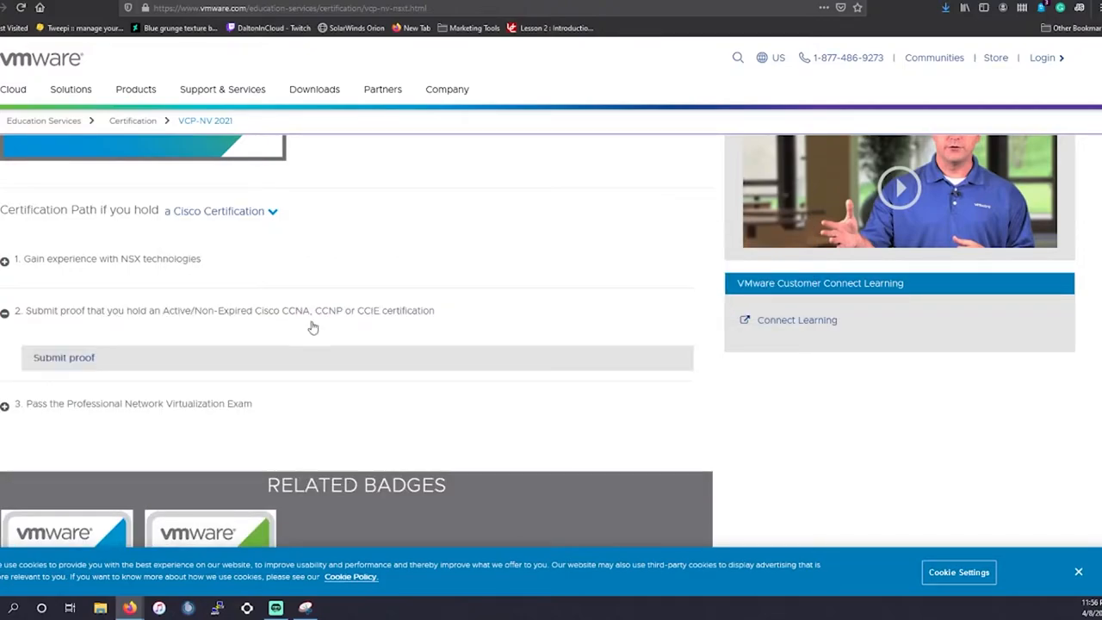
mouse_move(293, 326)
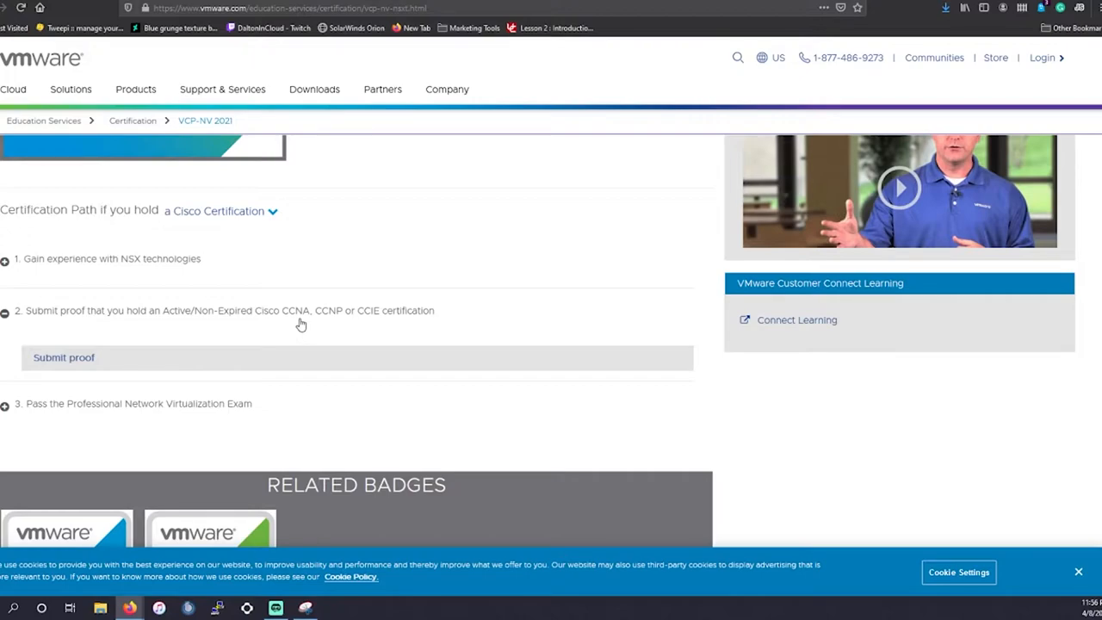
mouse_move(24, 336)
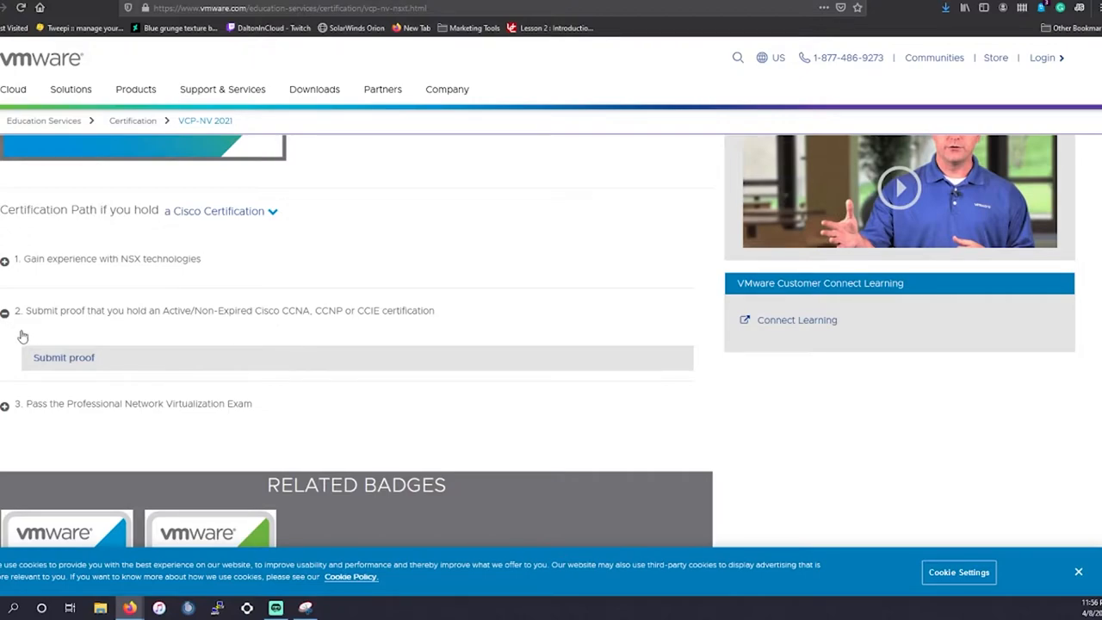
mouse_move(72, 410)
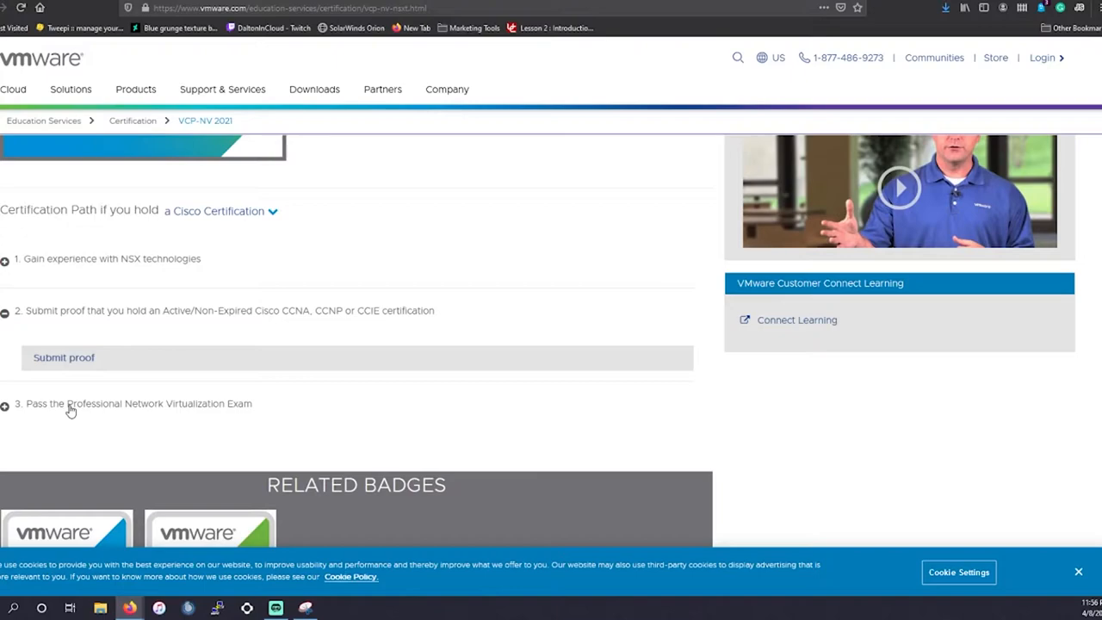
mouse_move(136, 383)
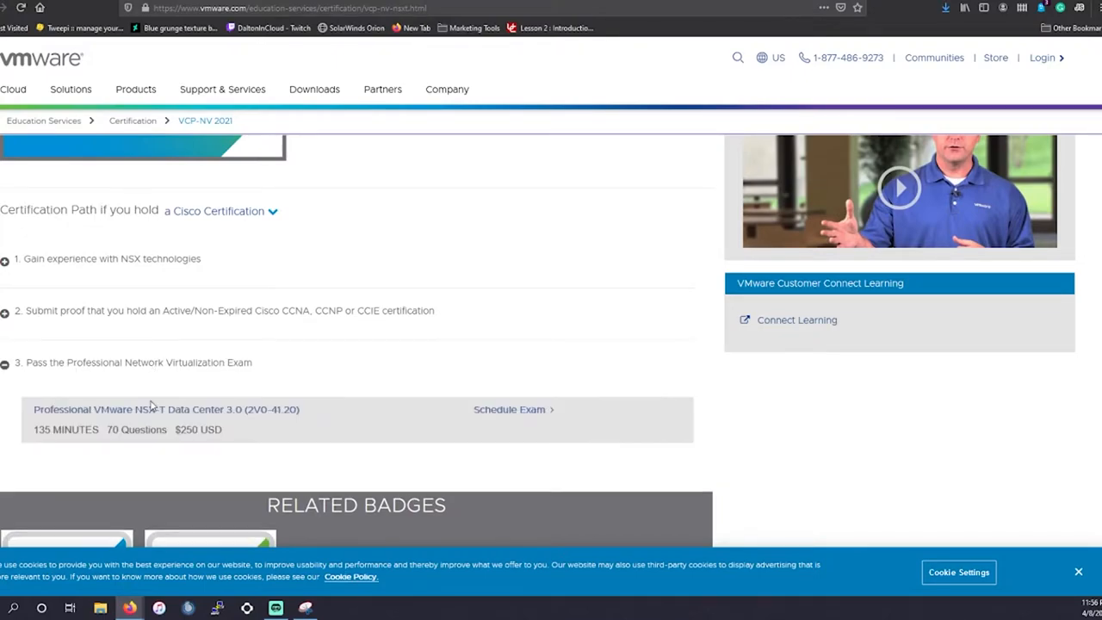
mouse_move(271, 420)
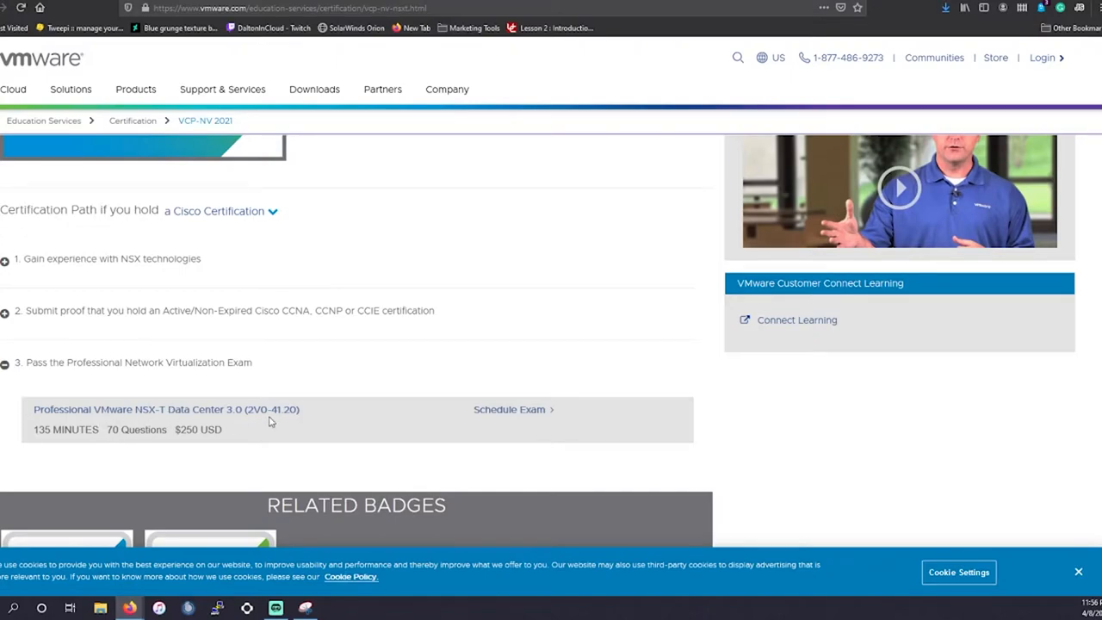
mouse_move(226, 345)
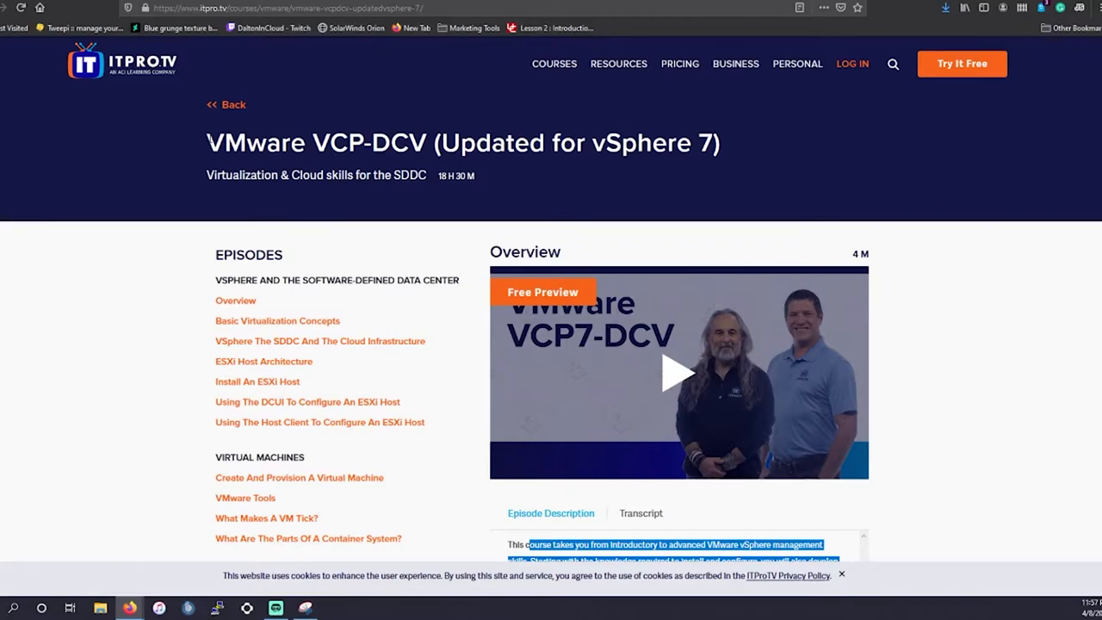
- Scroll through ITProTV's VMware VCP-DCV (Updated for vSphere 7) course episodes
scroll("down", 3)
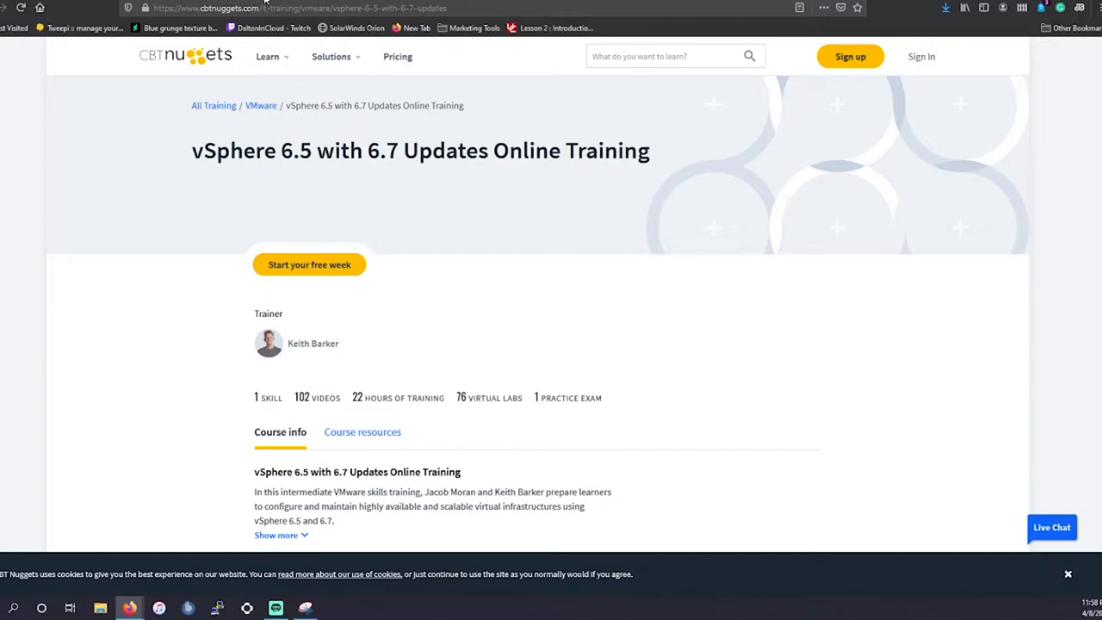
mouse_move(245, 142)
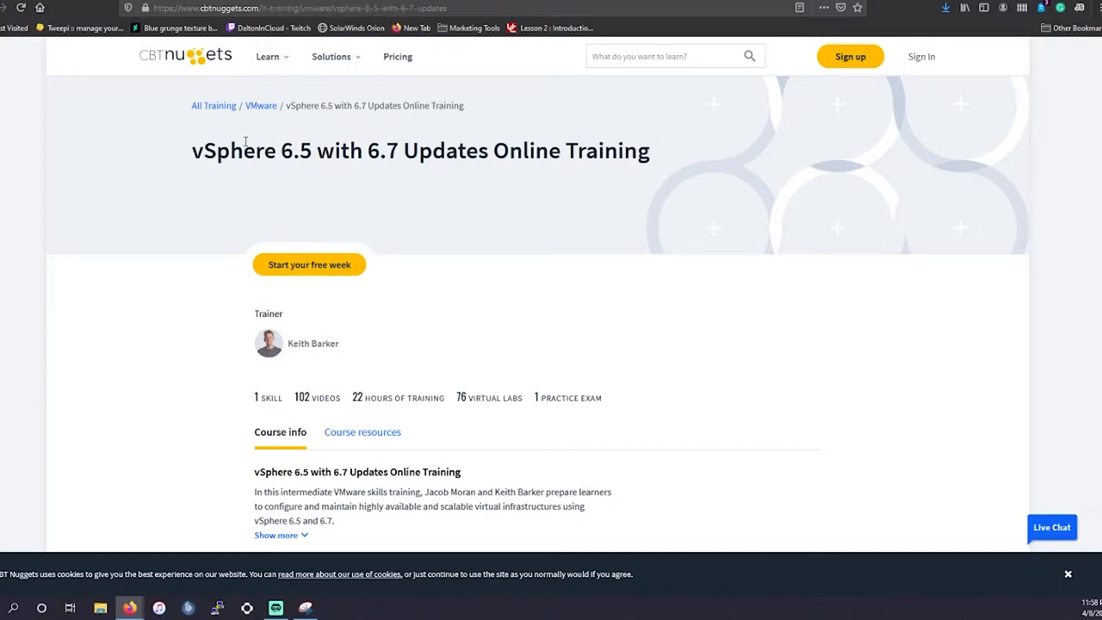
- Highlight the vSphere 6.5 with 6.7 Updates Online Training course title on CBT Nuggets
left_click_drag(191, 149, 393, 150)
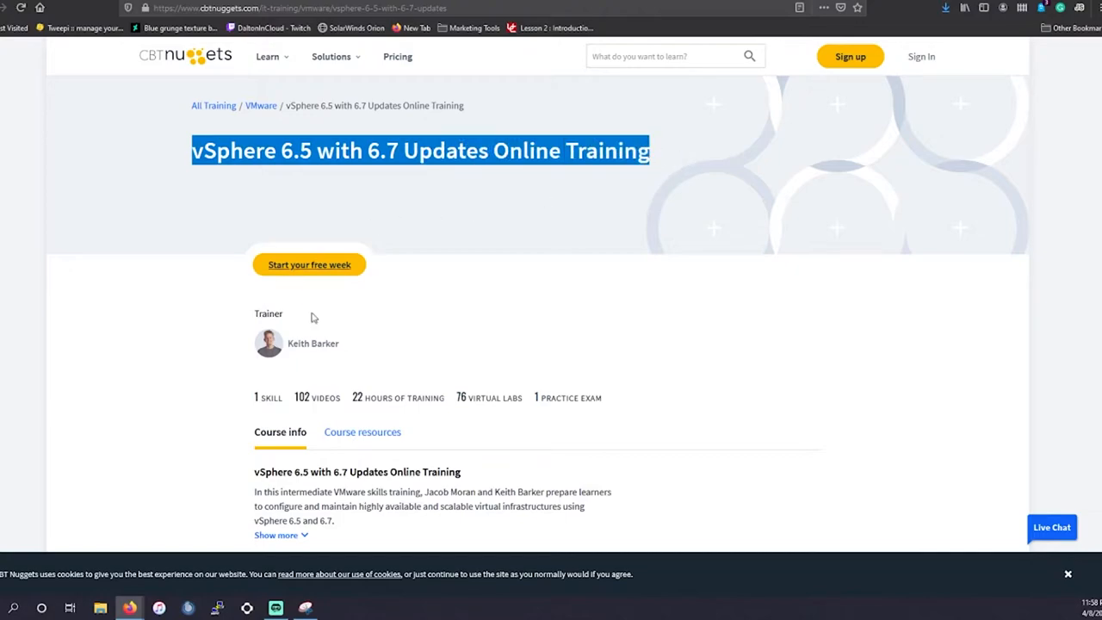
double_click(313, 343)
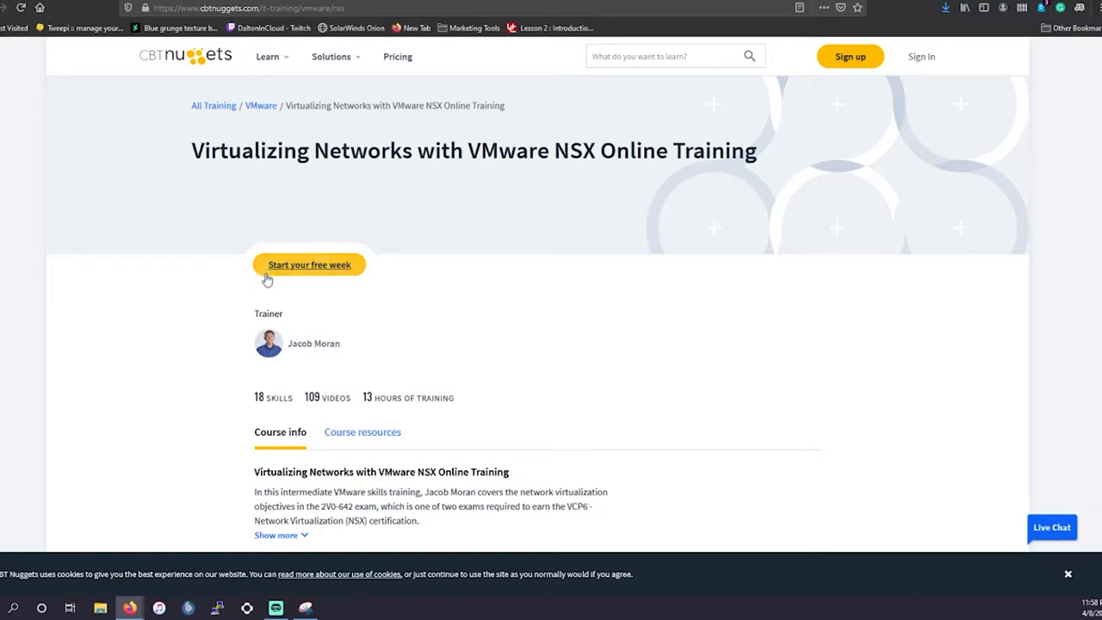
- Expand the full description of the Virtualizing Networks with VMware NSX course
scroll("down", 3)
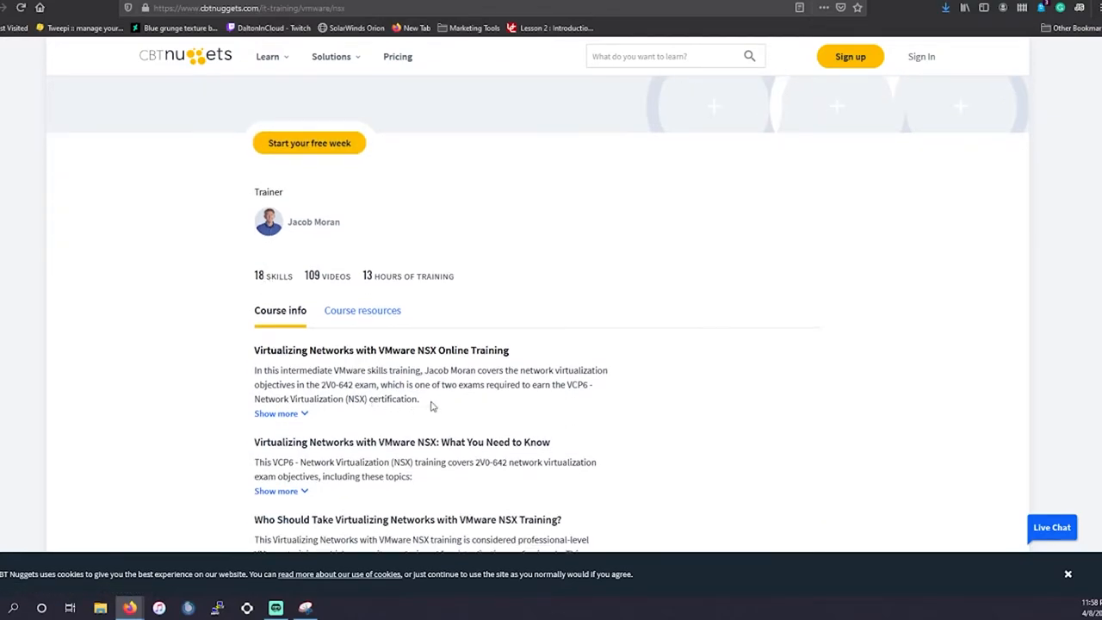
left_click_drag(286, 385, 420, 399)
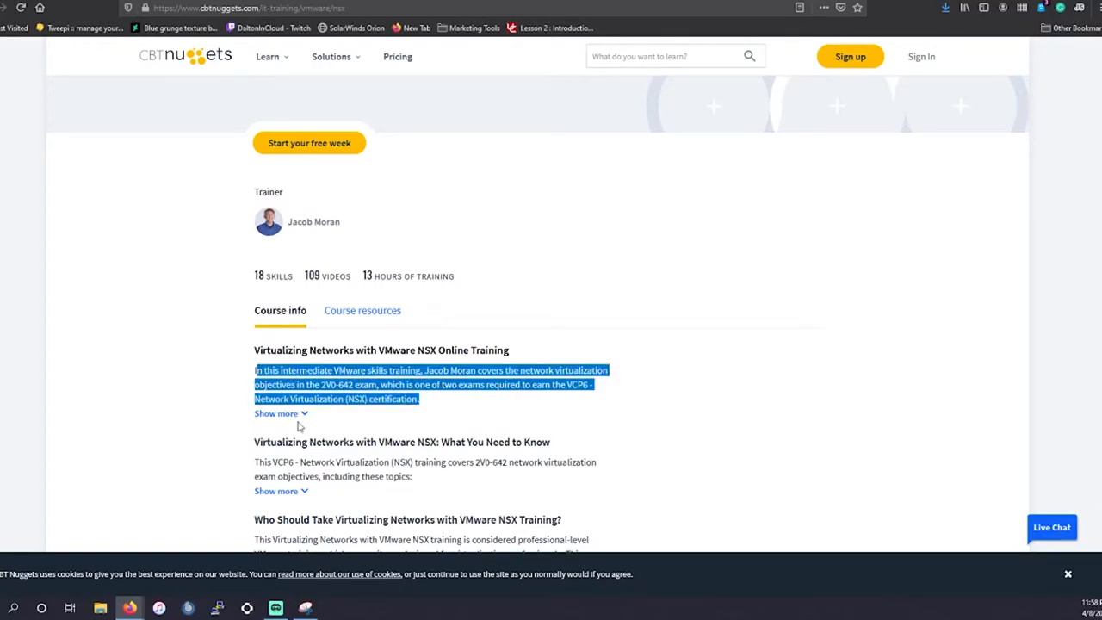
left_click(275, 414)
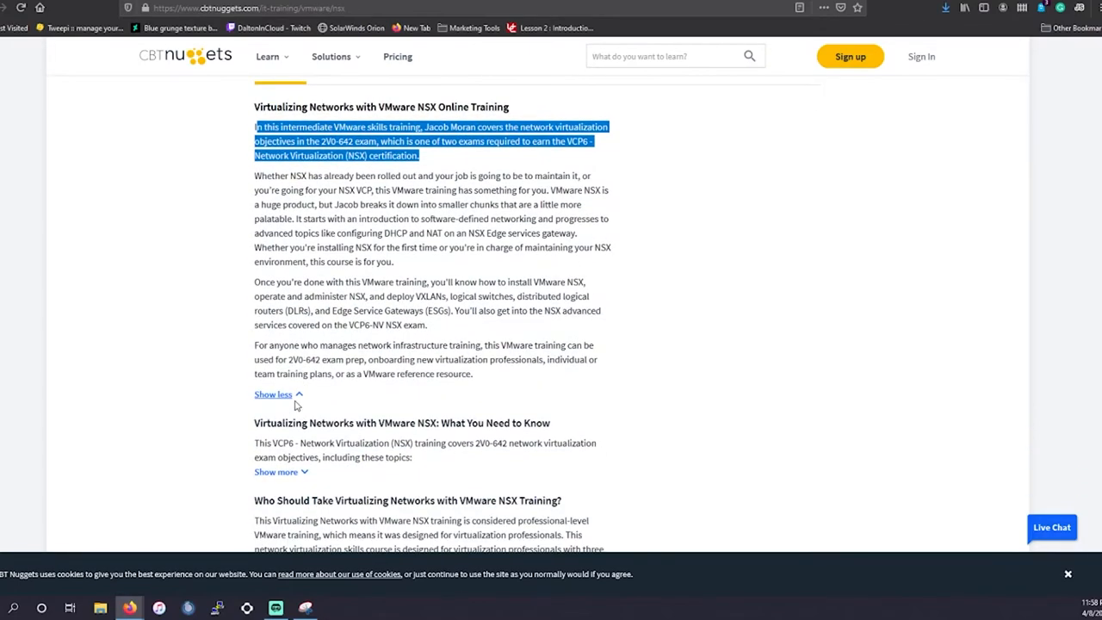
mouse_move(232, 346)
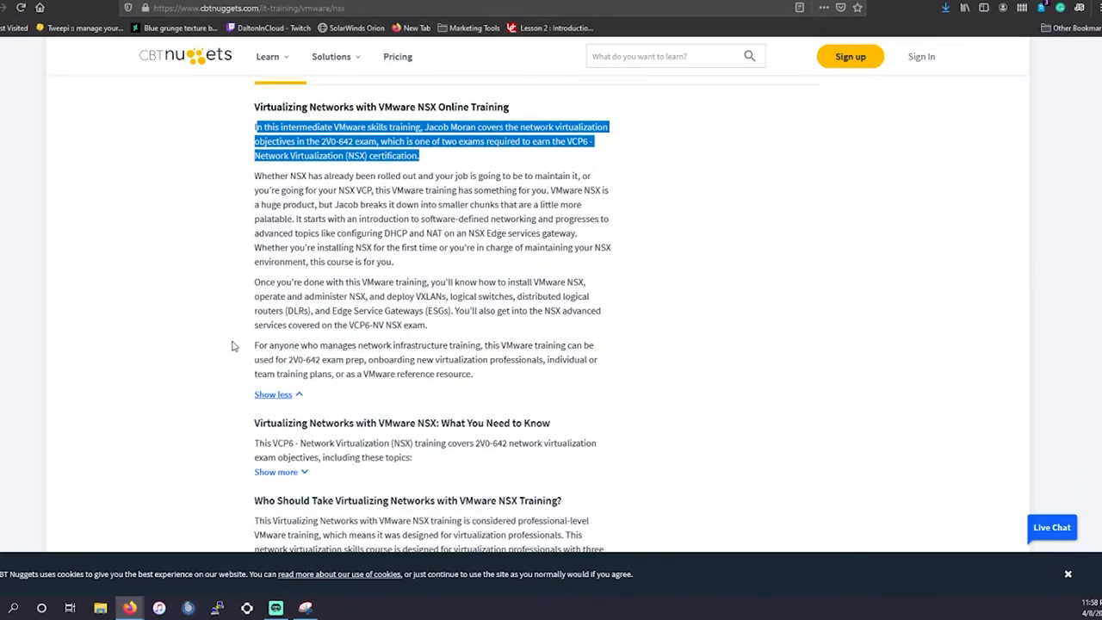
scroll("down", 3)
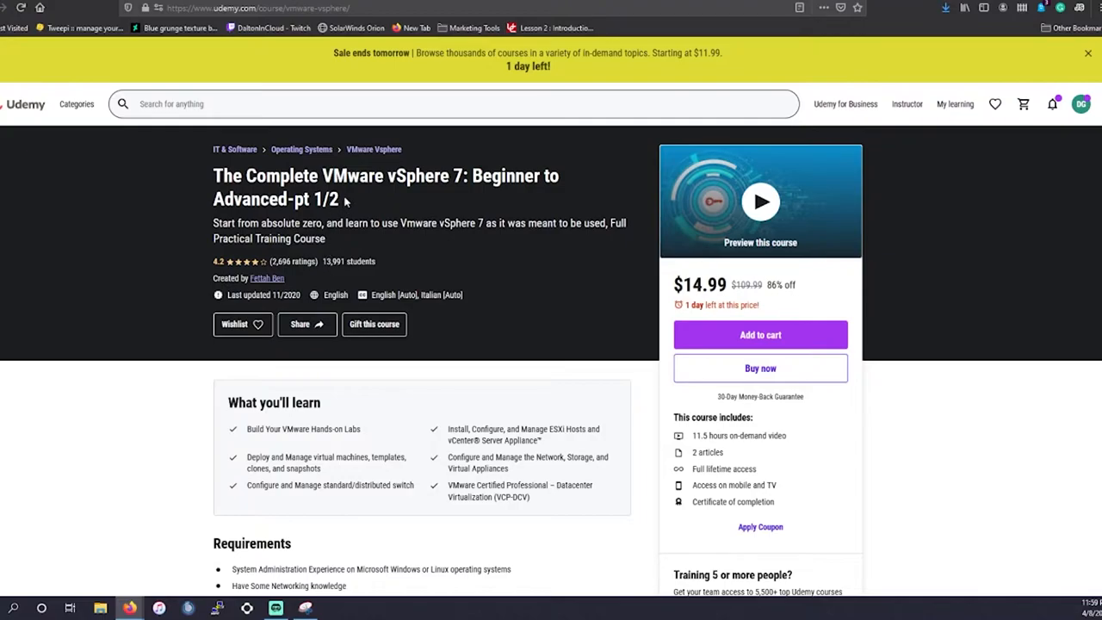
mouse_move(345, 202)
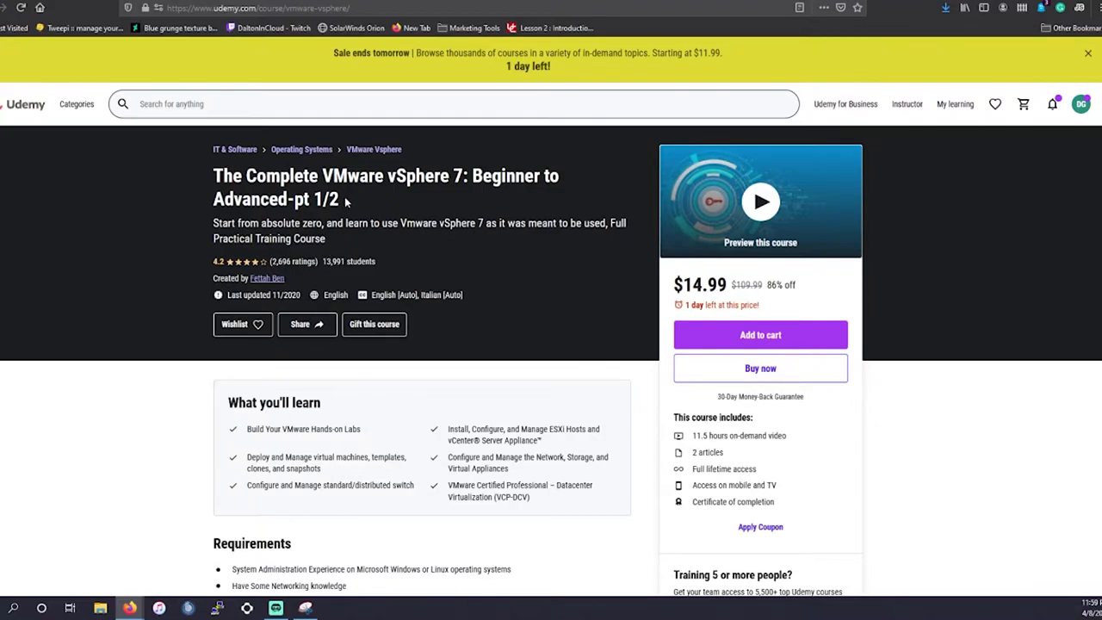
mouse_move(344, 200)
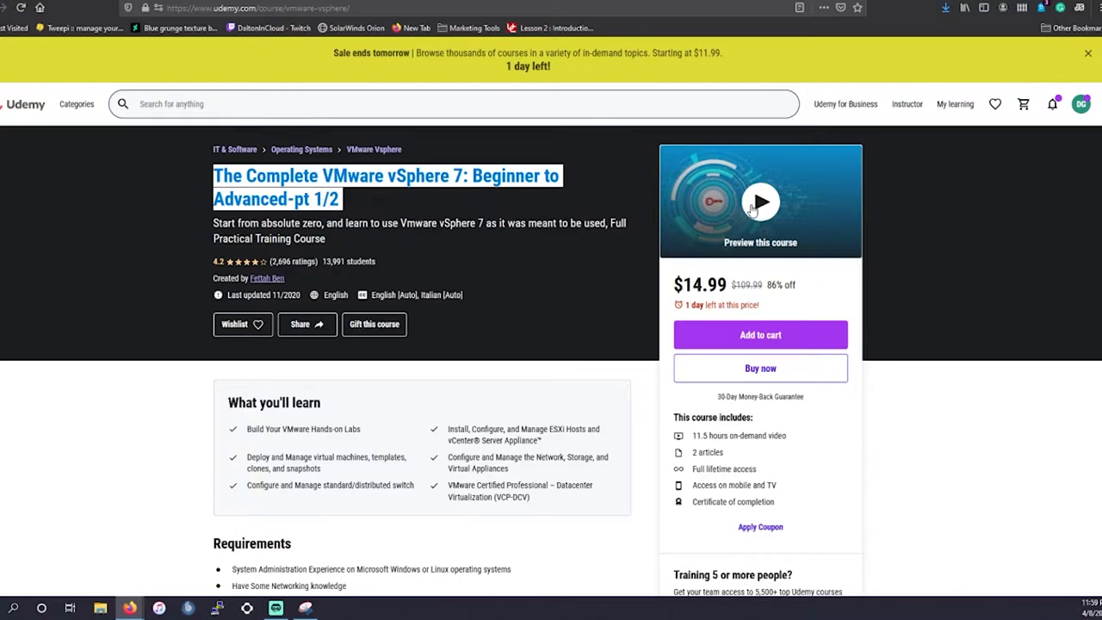
mouse_move(289, 290)
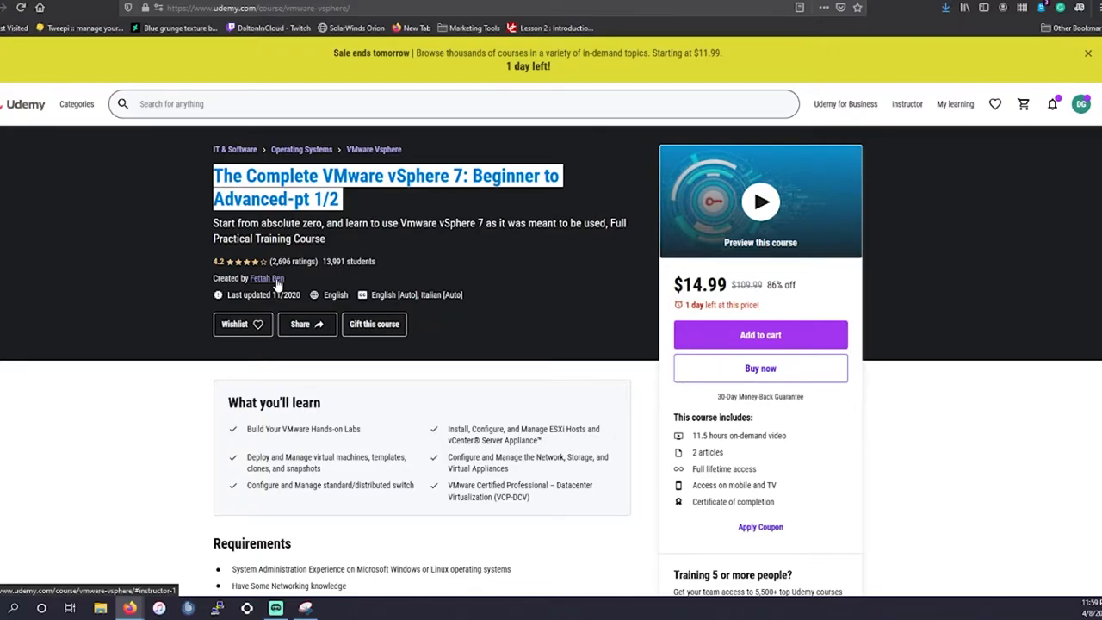
- Expand the Complete VMware vSphere 7 course description and highlight its learning topics
scroll("down", 3)
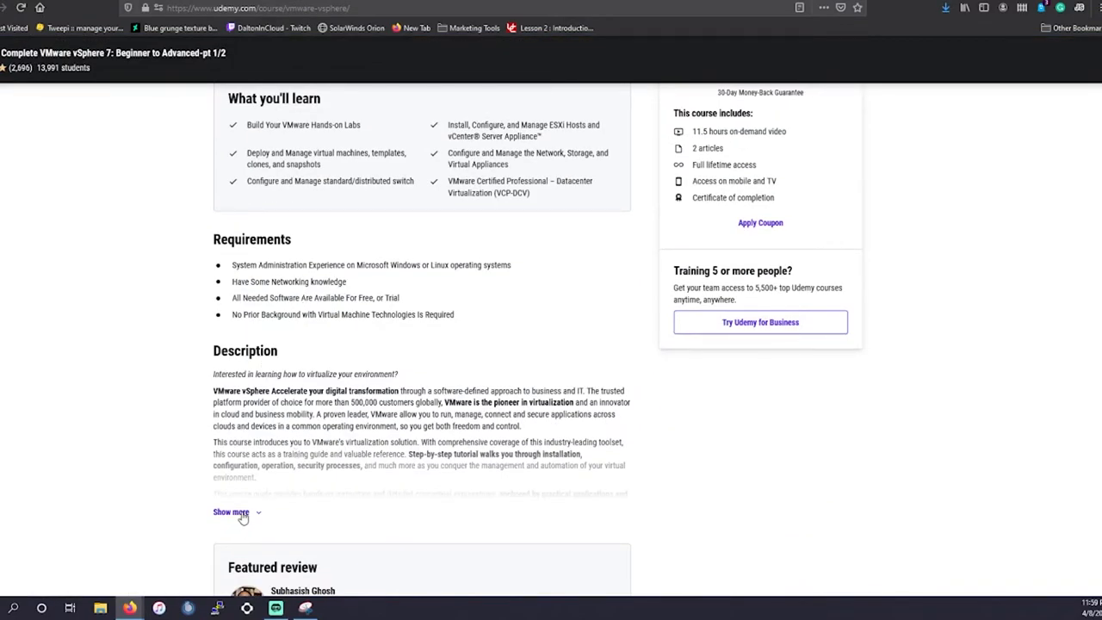
left_click(231, 512)
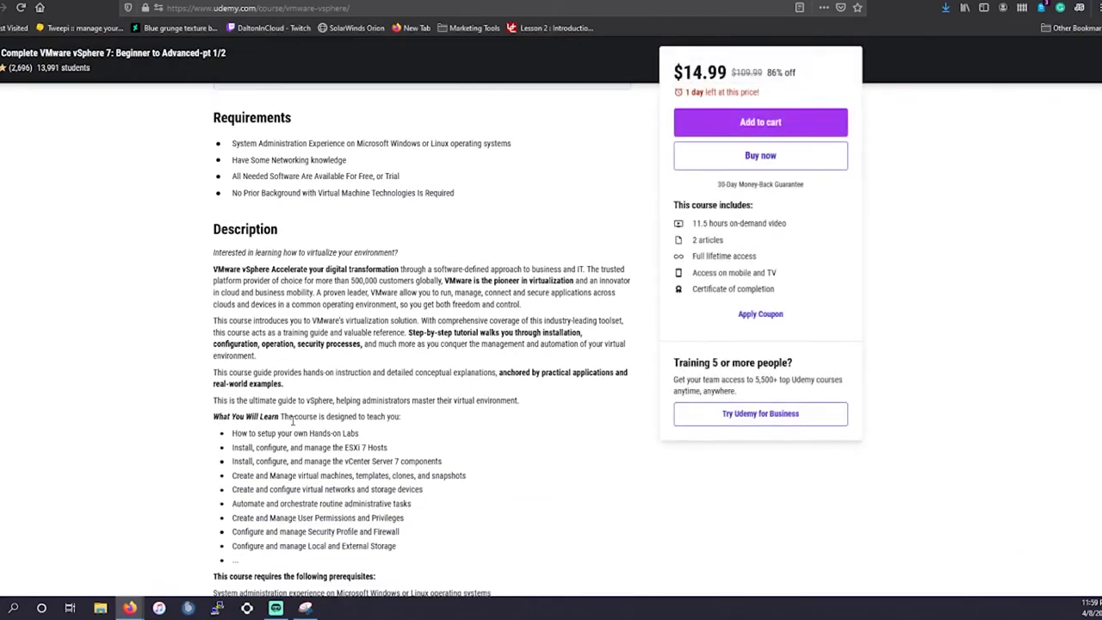
scroll("down", 3)
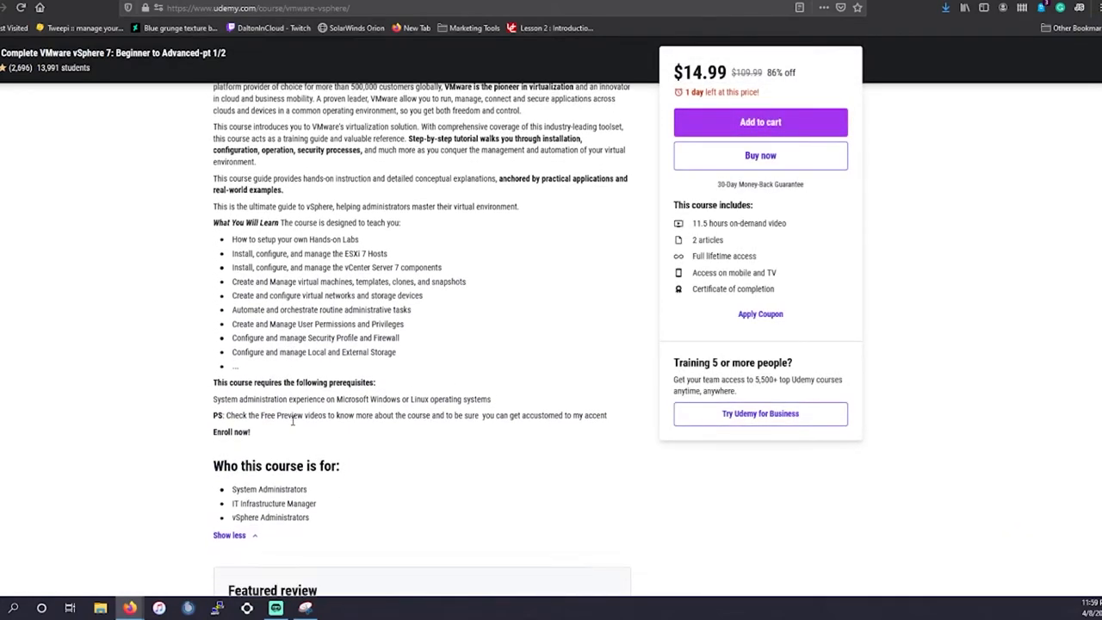
scroll("down", 3)
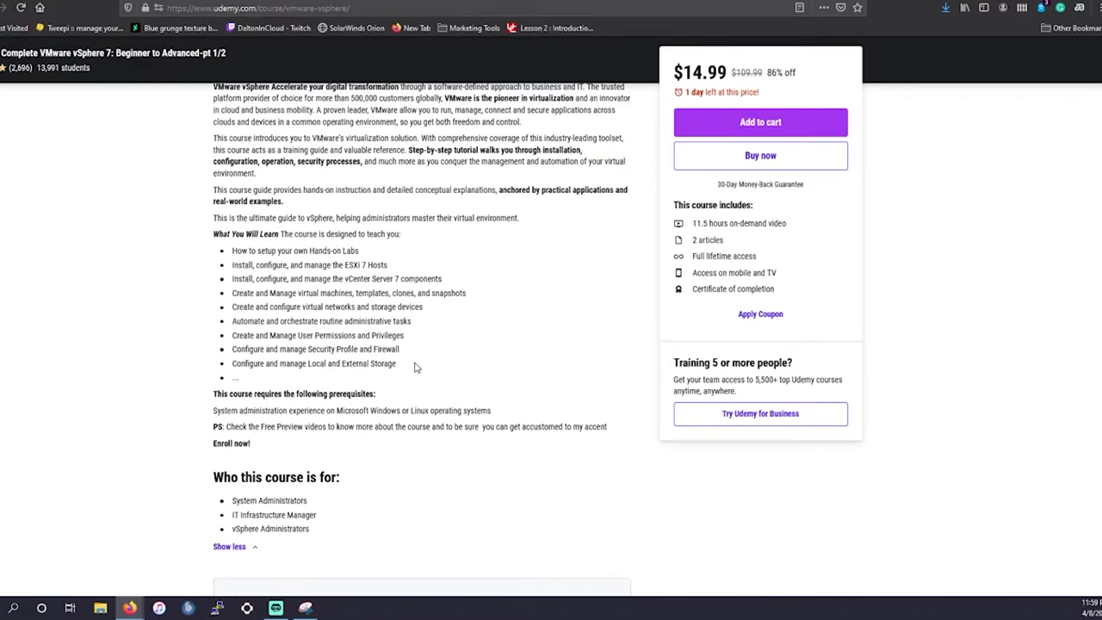
left_click_drag(230, 249, 396, 363)
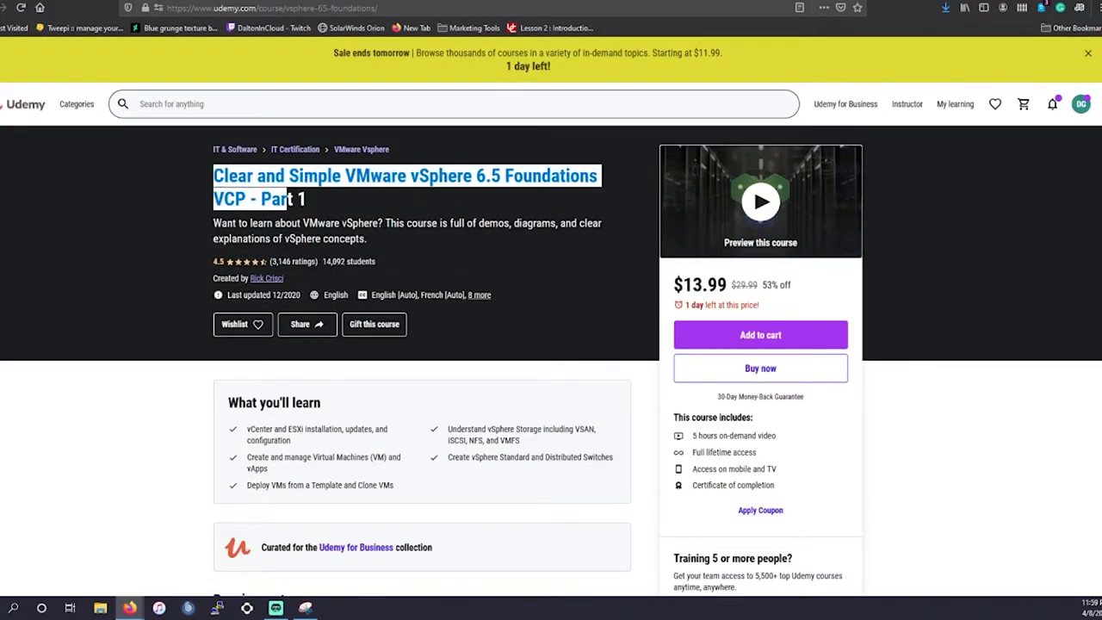
mouse_move(320, 193)
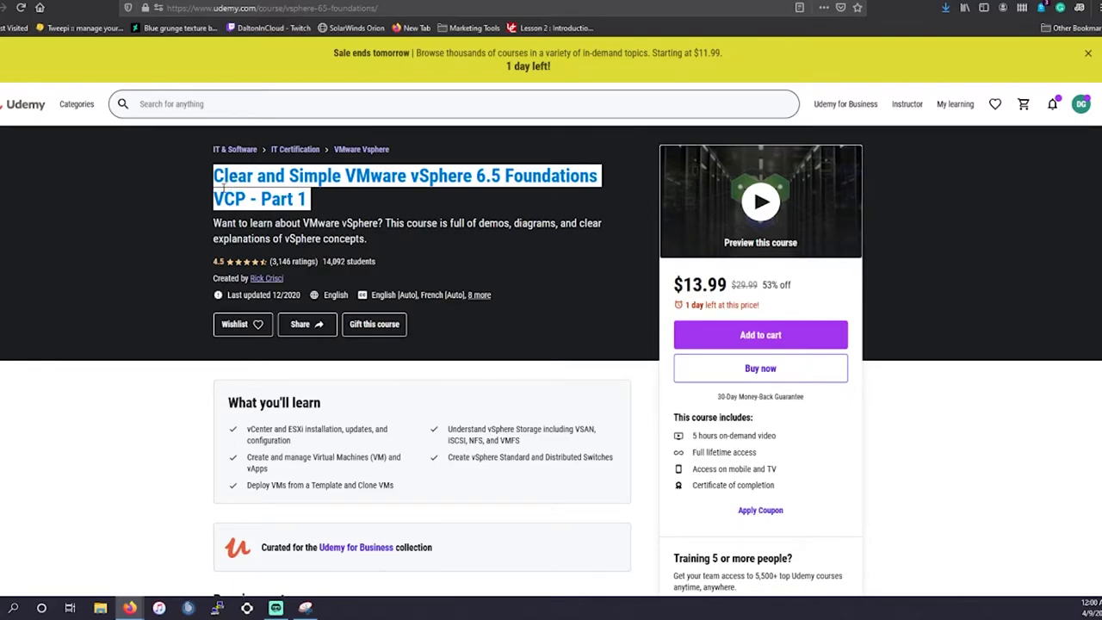
- Select the Clear and Simple VMware vSphere 6.5 Foundations VCP - Part 1 course title
double_click(234, 176)
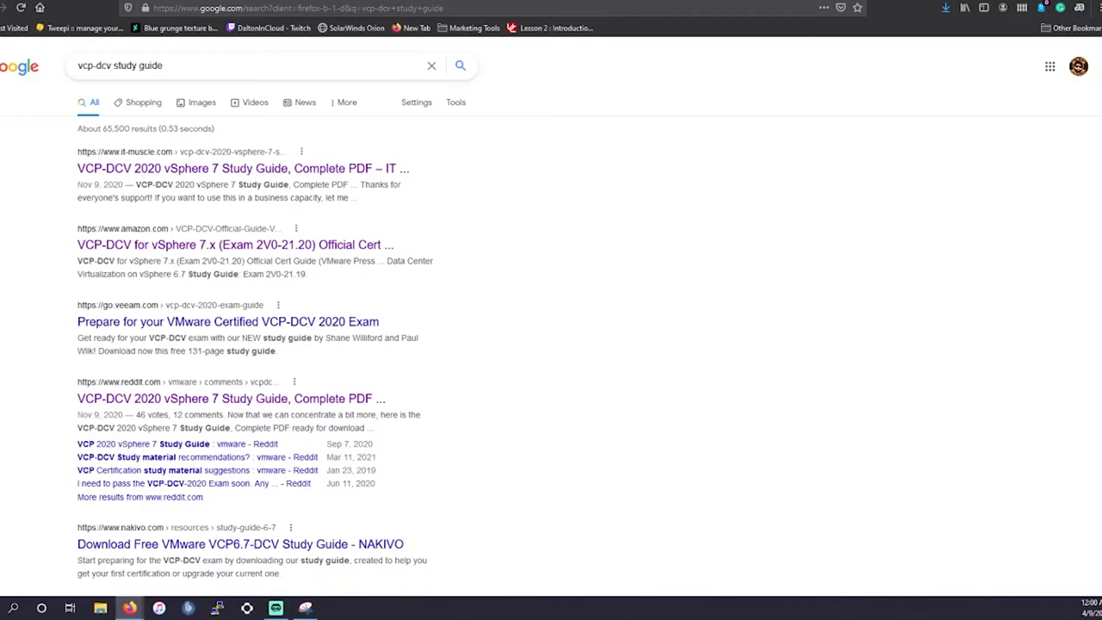
- Open IT-Muscle's VCP-DCV 2020 vSphere 7 Study Guide, Complete PDF post from Google results
left_click(241, 169)
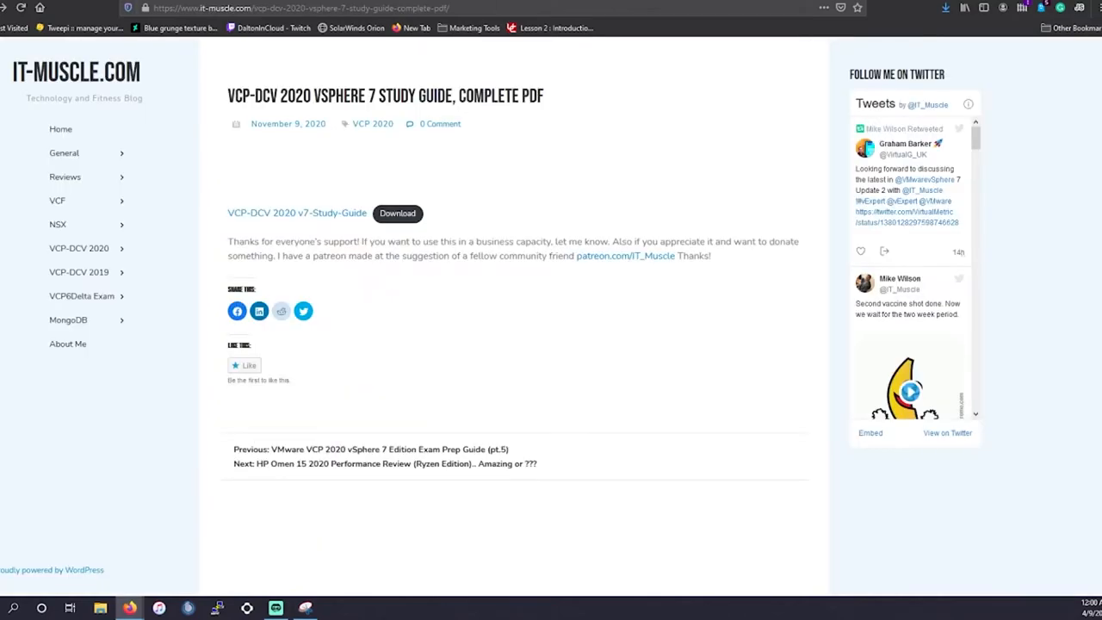
mouse_move(208, 100)
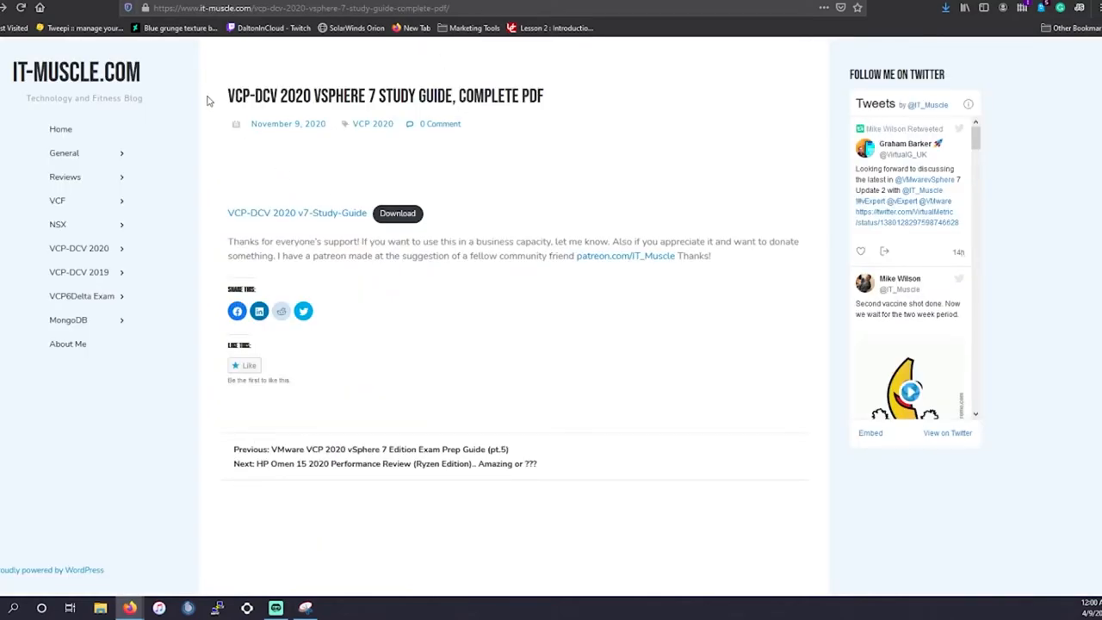
mouse_move(227, 102)
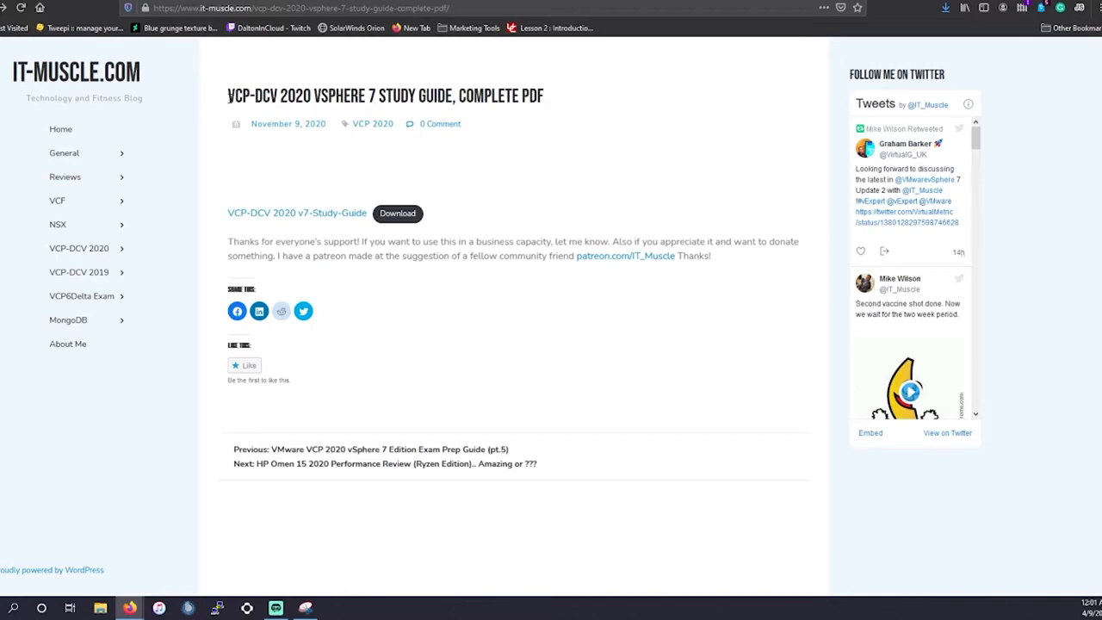
mouse_move(229, 105)
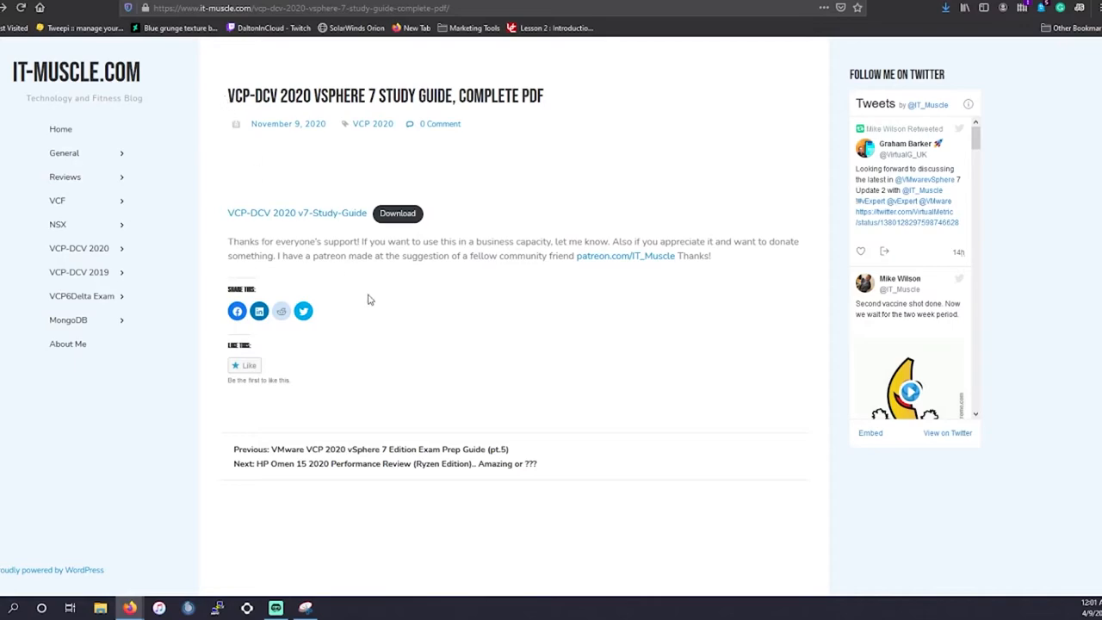
mouse_move(424, 479)
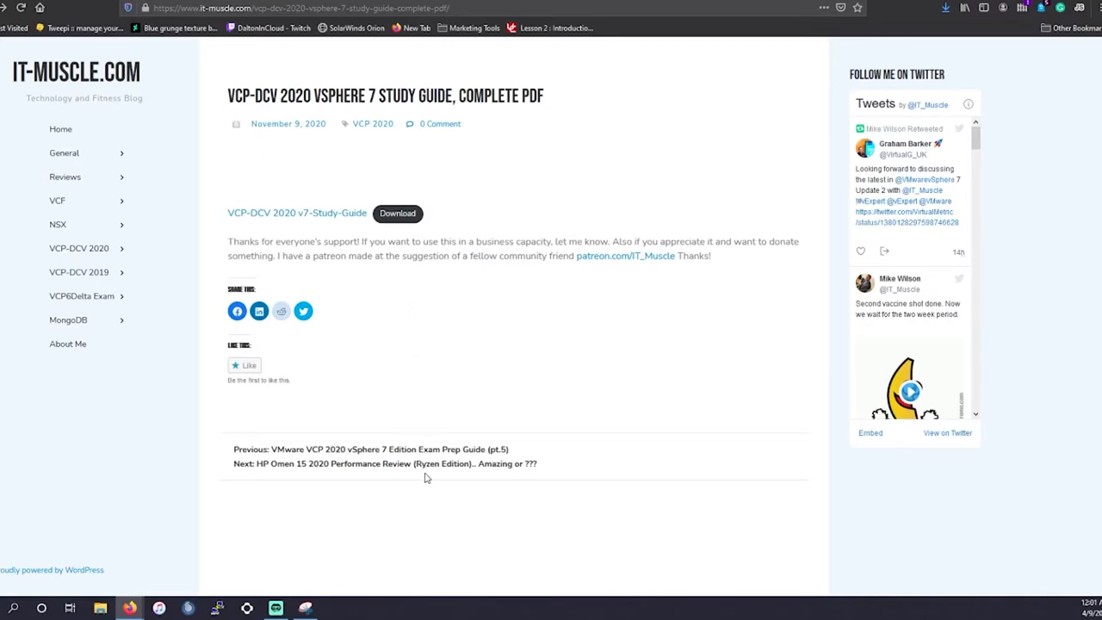
mouse_move(427, 464)
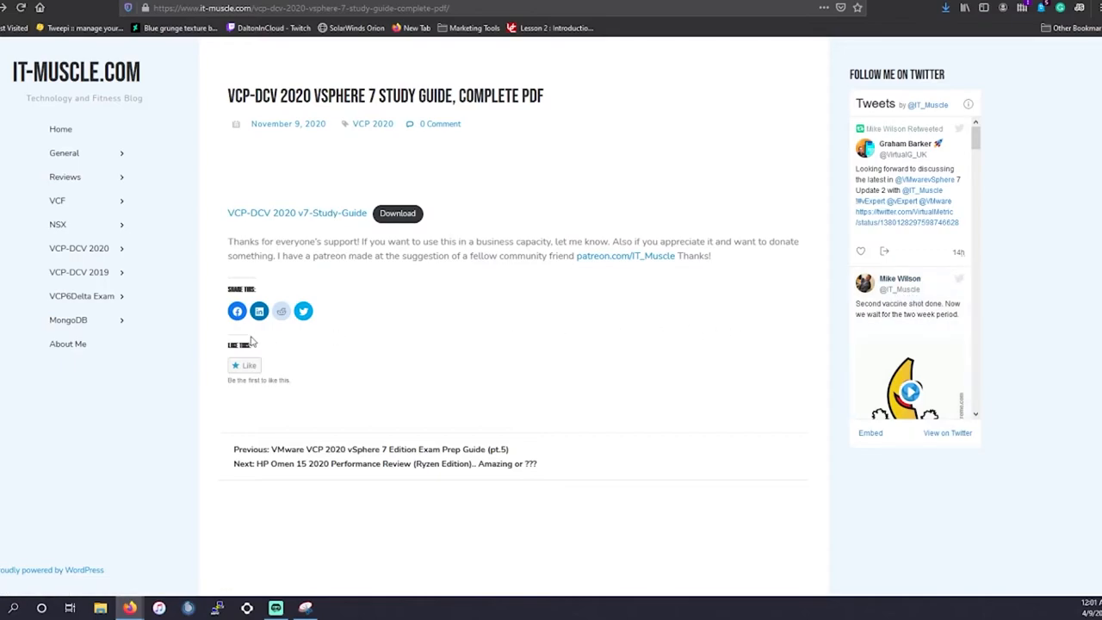
mouse_move(279, 222)
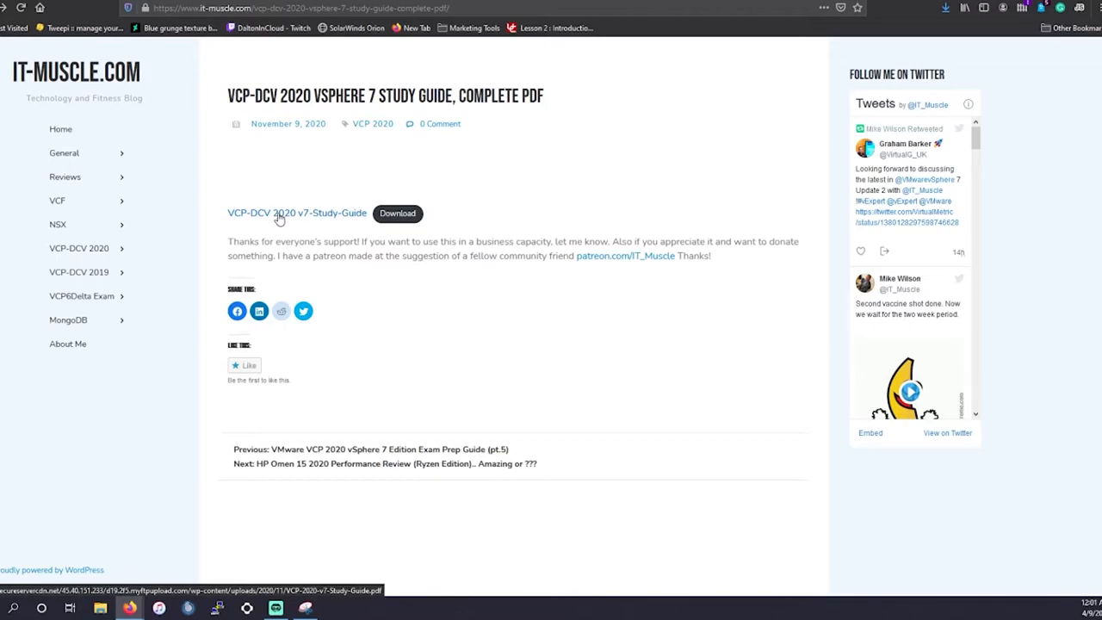
mouse_move(636, 265)
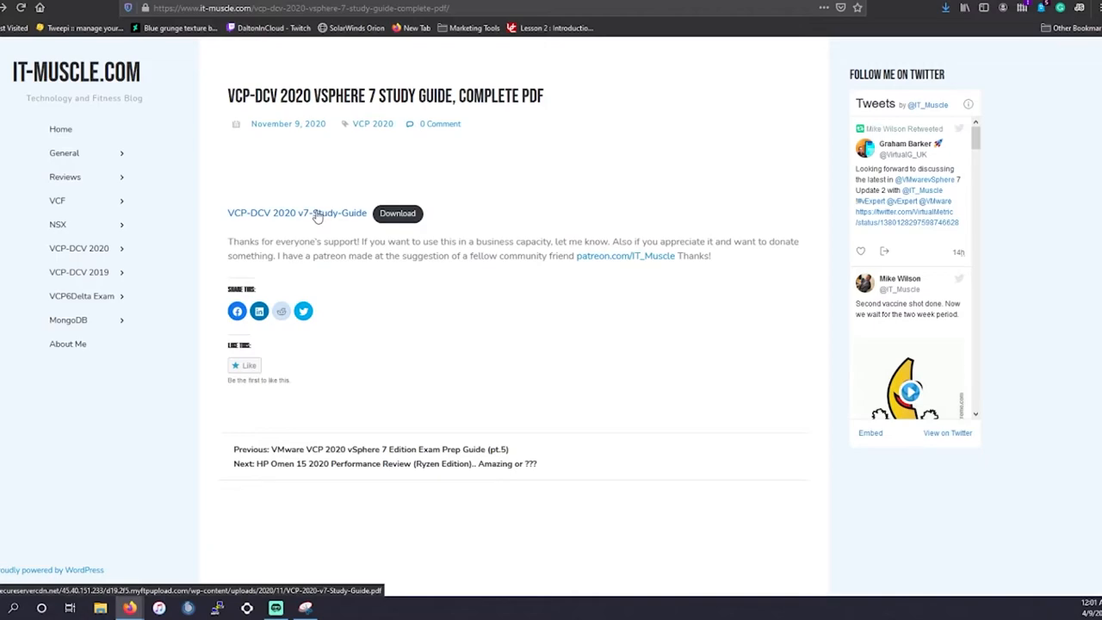
mouse_move(317, 221)
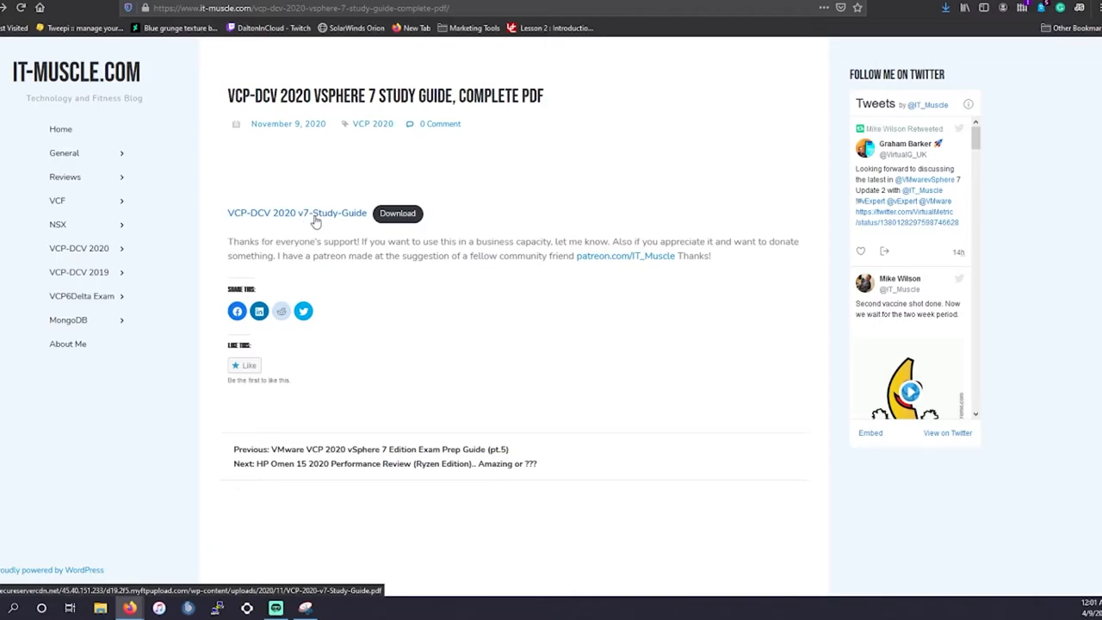
mouse_move(539, 62)
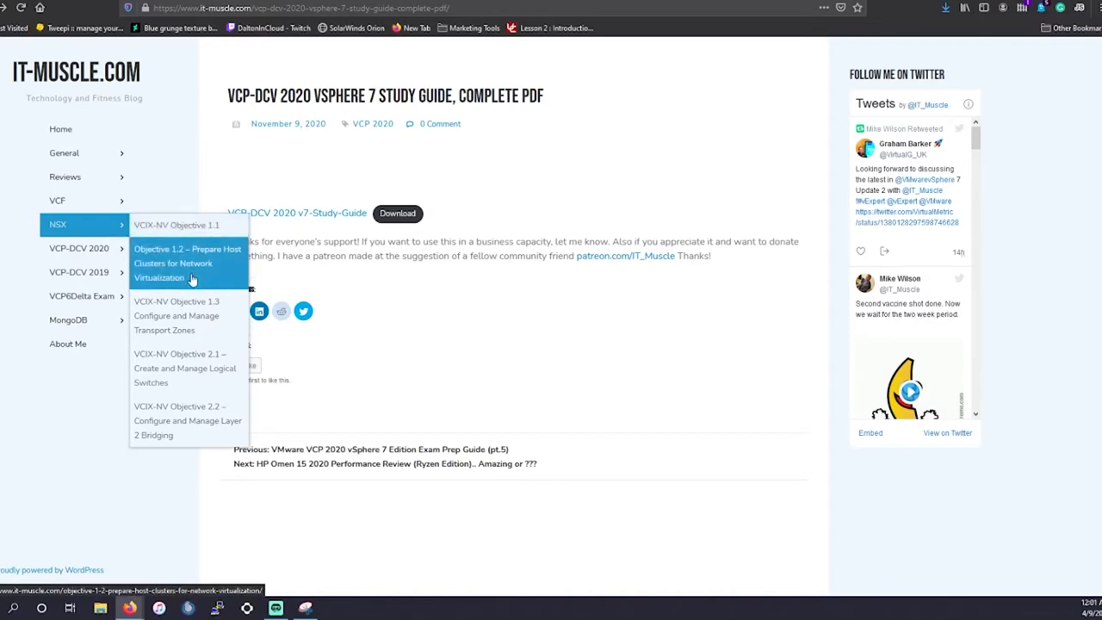
mouse_move(80, 273)
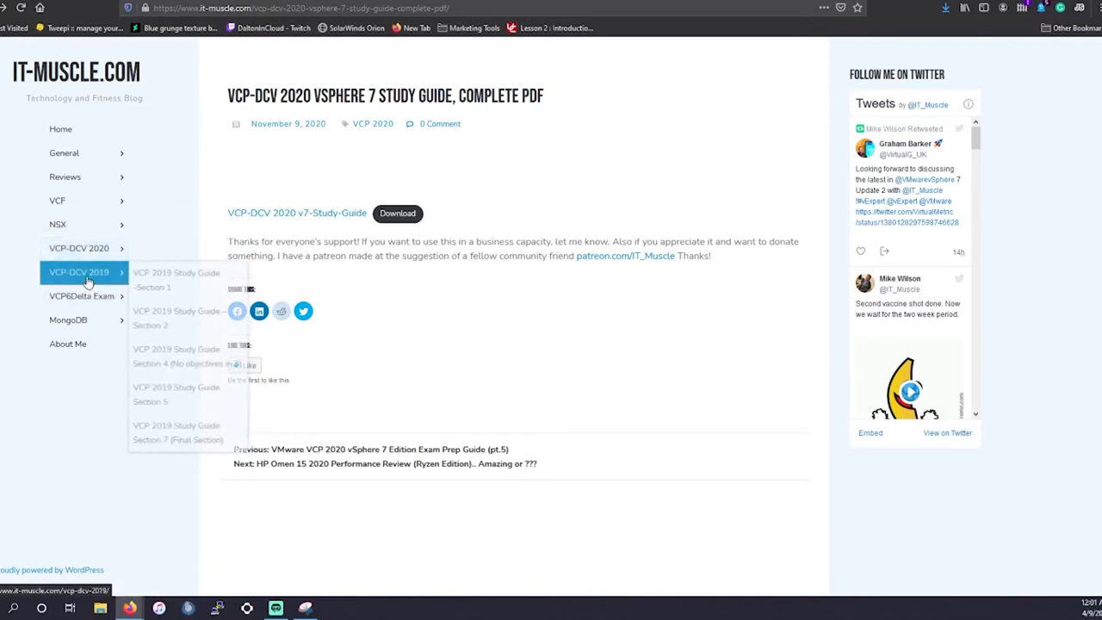
mouse_move(59, 224)
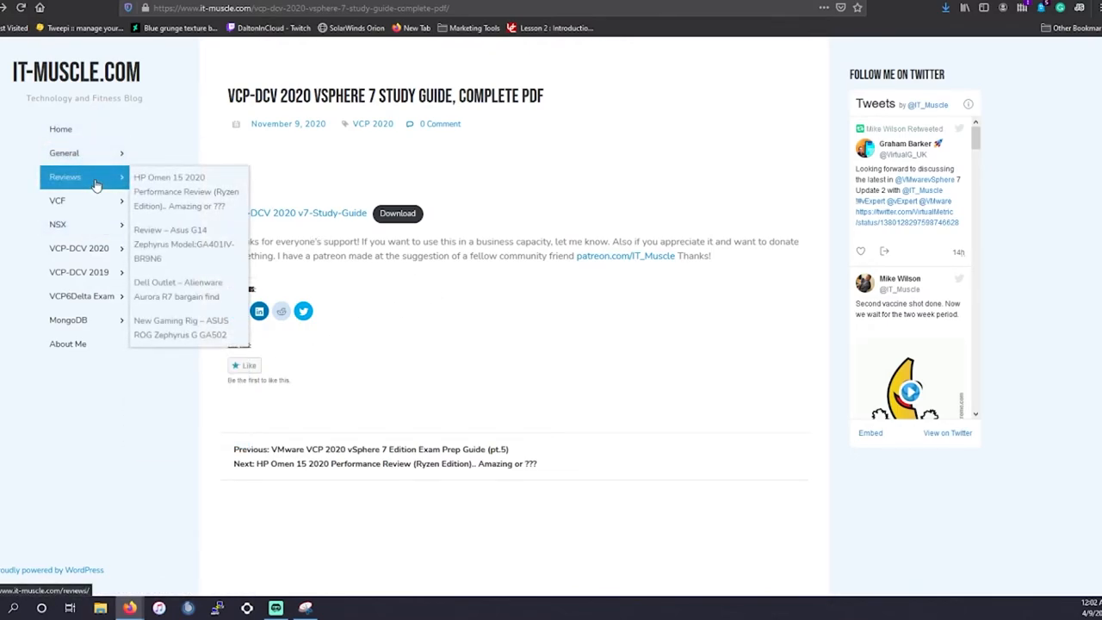
mouse_move(84, 224)
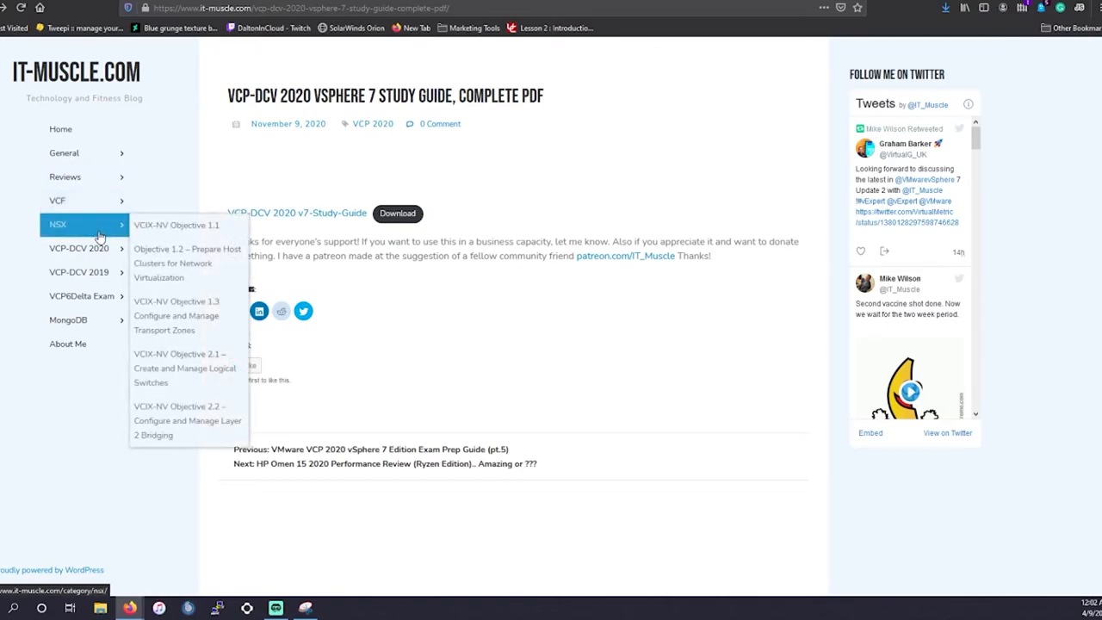
mouse_move(85, 331)
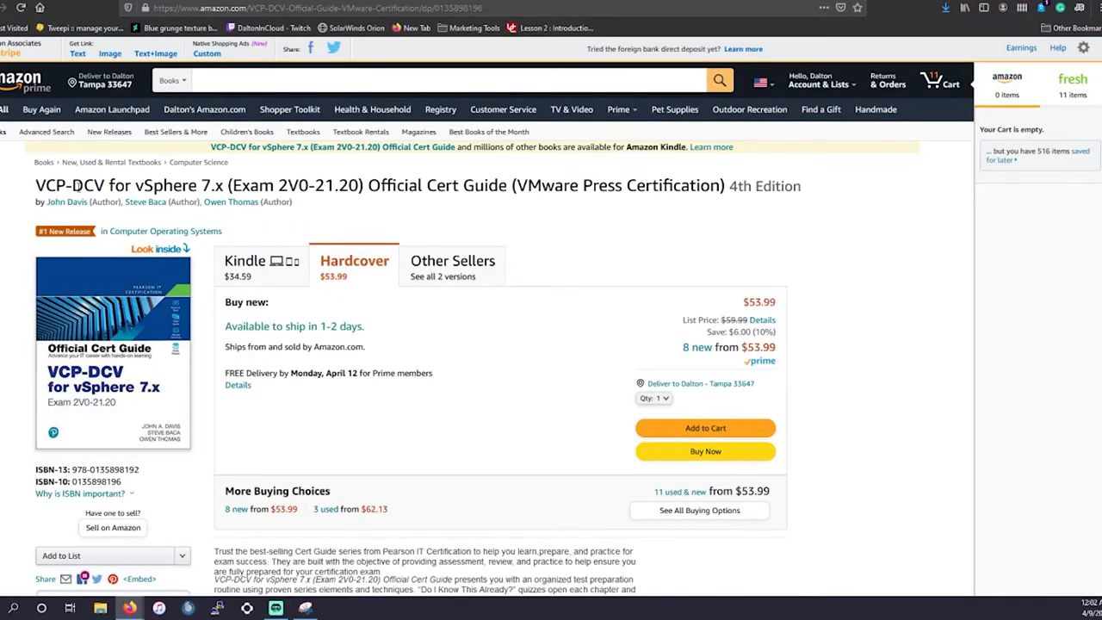
mouse_move(37, 193)
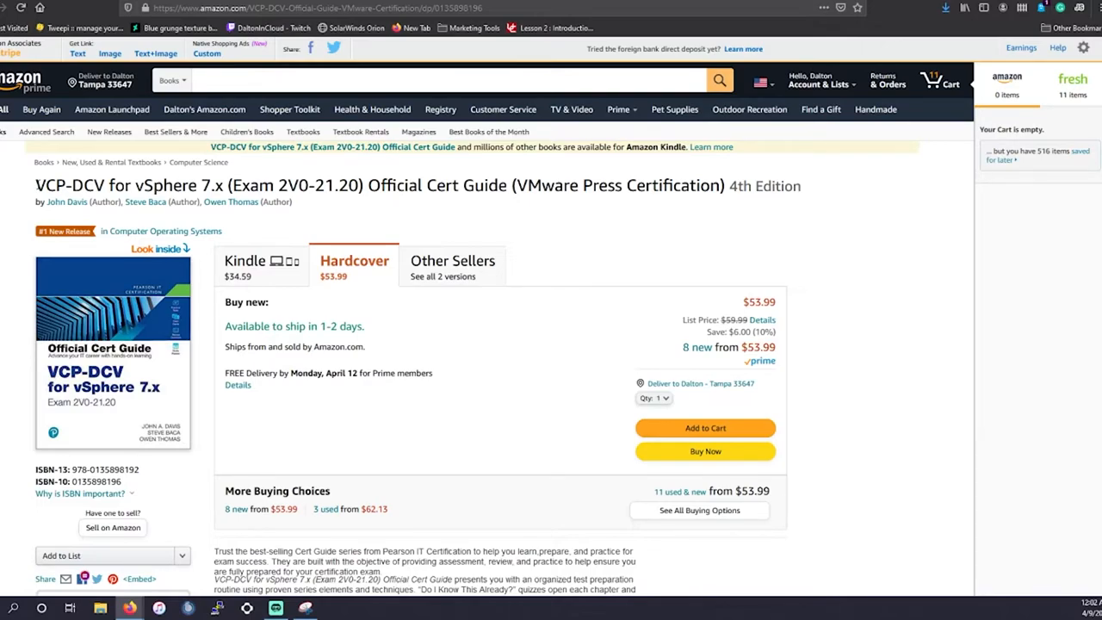
- Highlight the title of the VCP-DCV for vSphere 7.x Official Cert Guide on its Amazon page
double_click(54, 186)
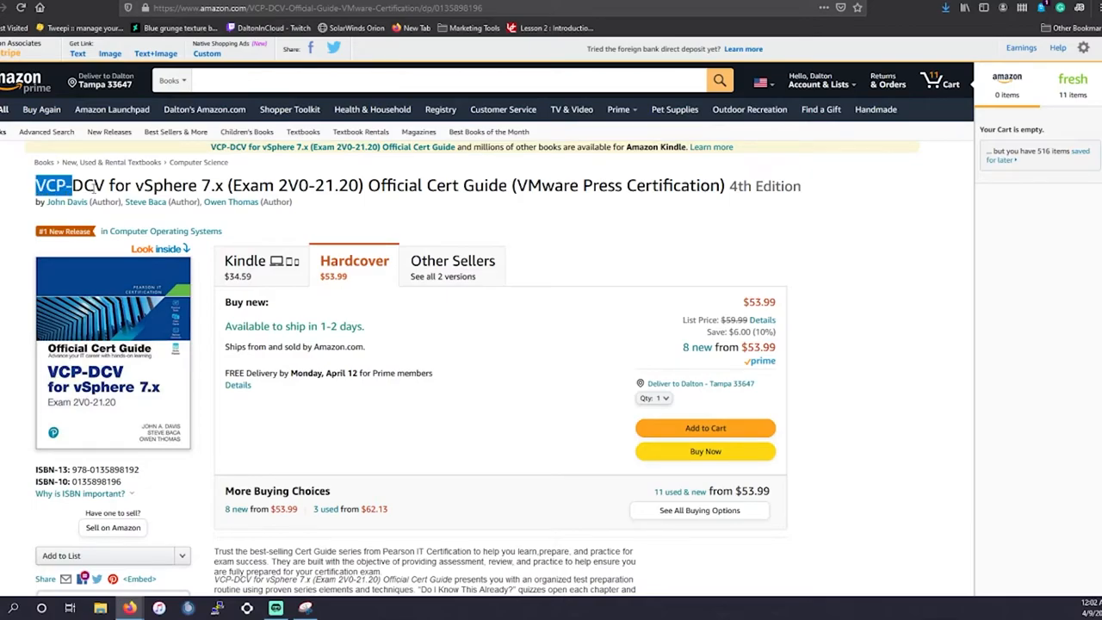
left_click_drag(55, 186, 232, 186)
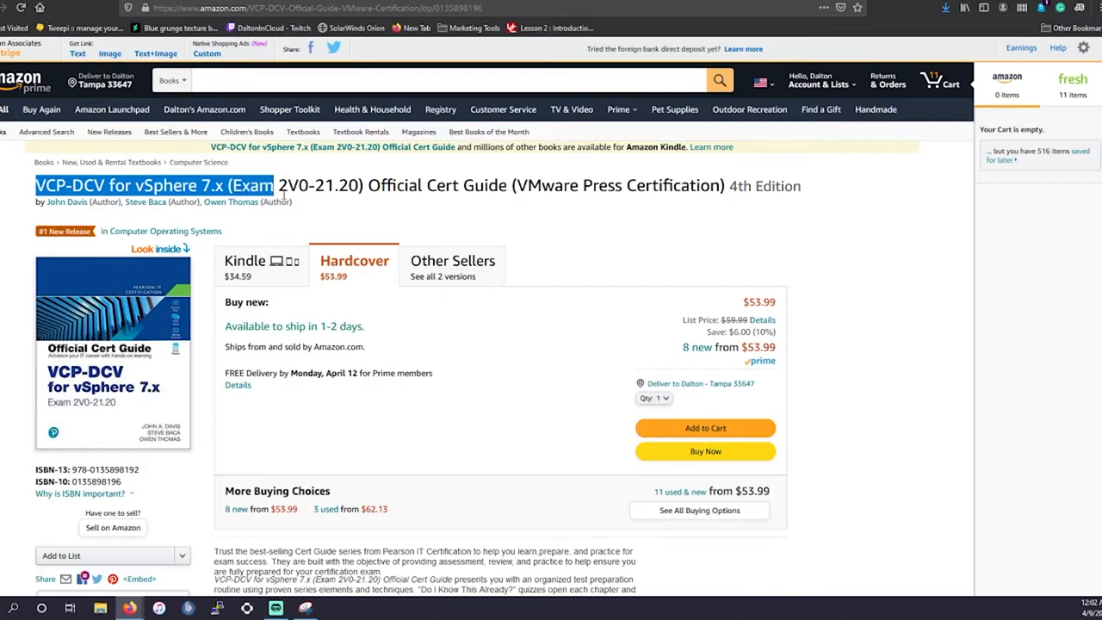
left_click_drag(276, 186, 723, 186)
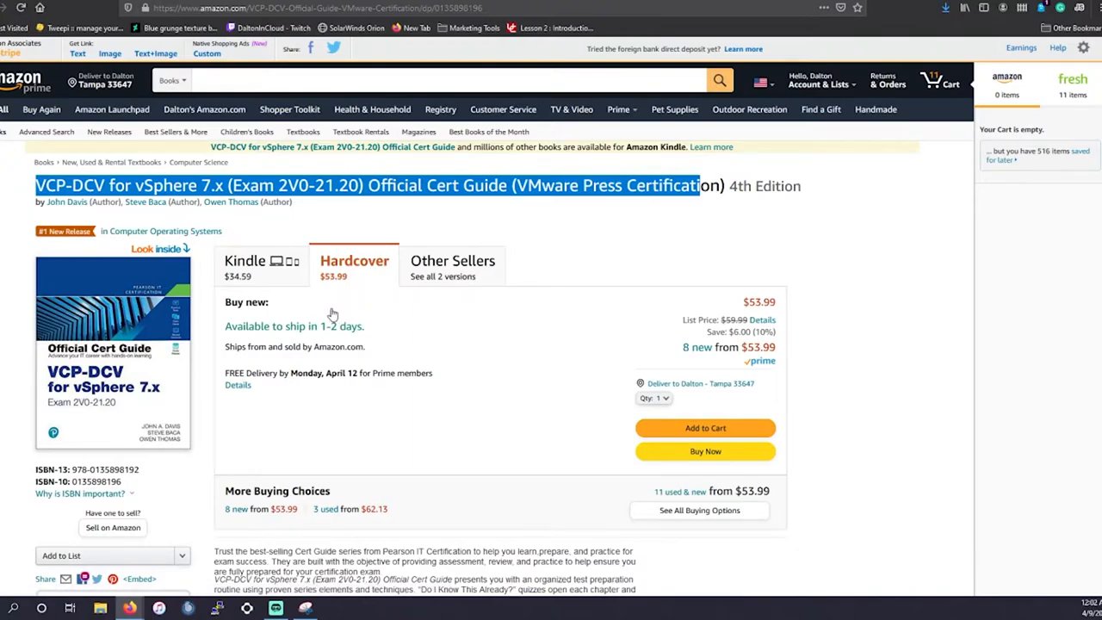
mouse_move(317, 243)
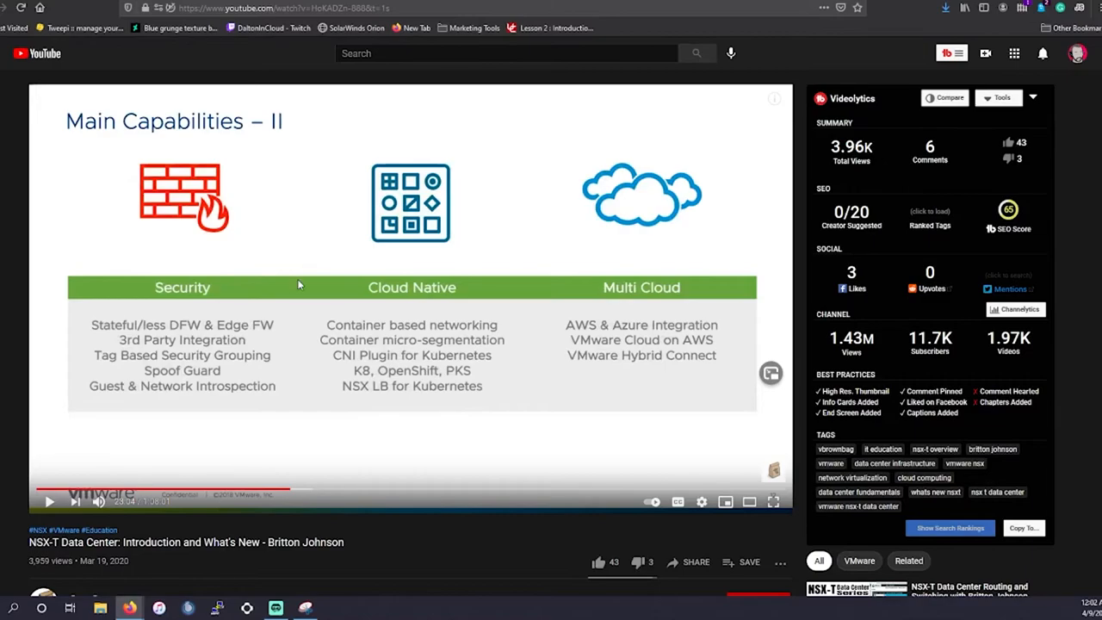
- Scroll down on the NSX-T Data Center: Introduction and What's New video page
scroll("down", 3)
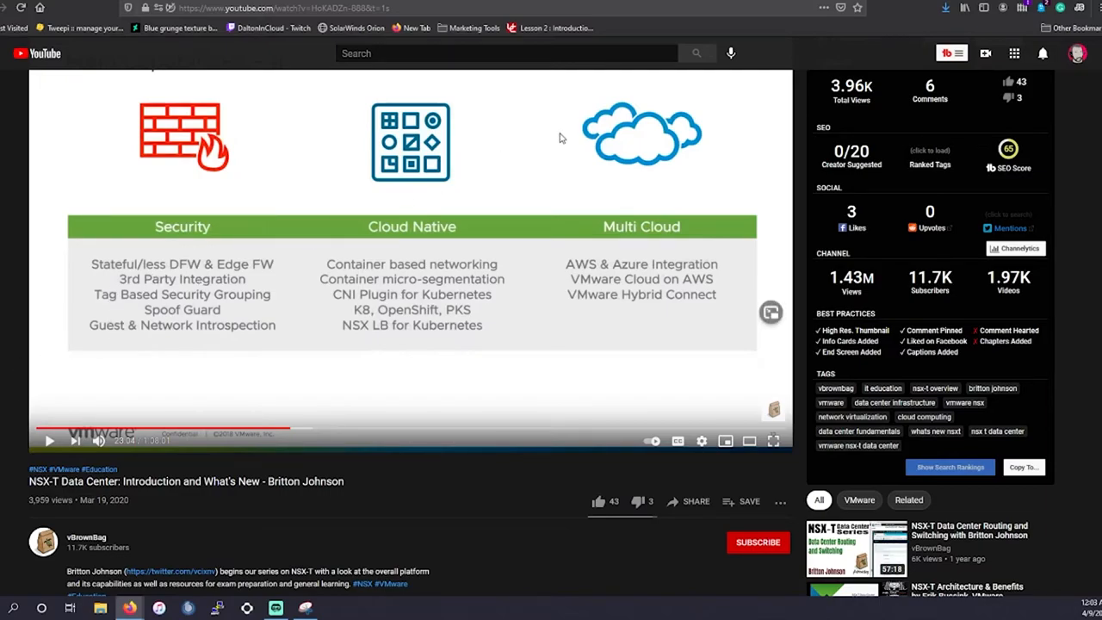
mouse_move(336, 314)
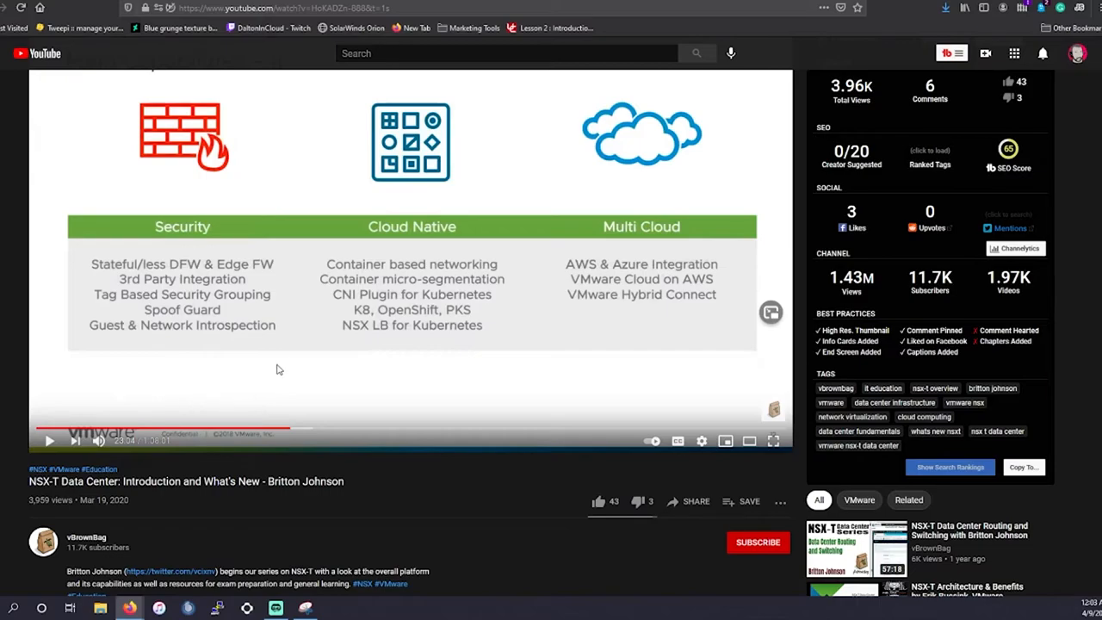
mouse_move(229, 362)
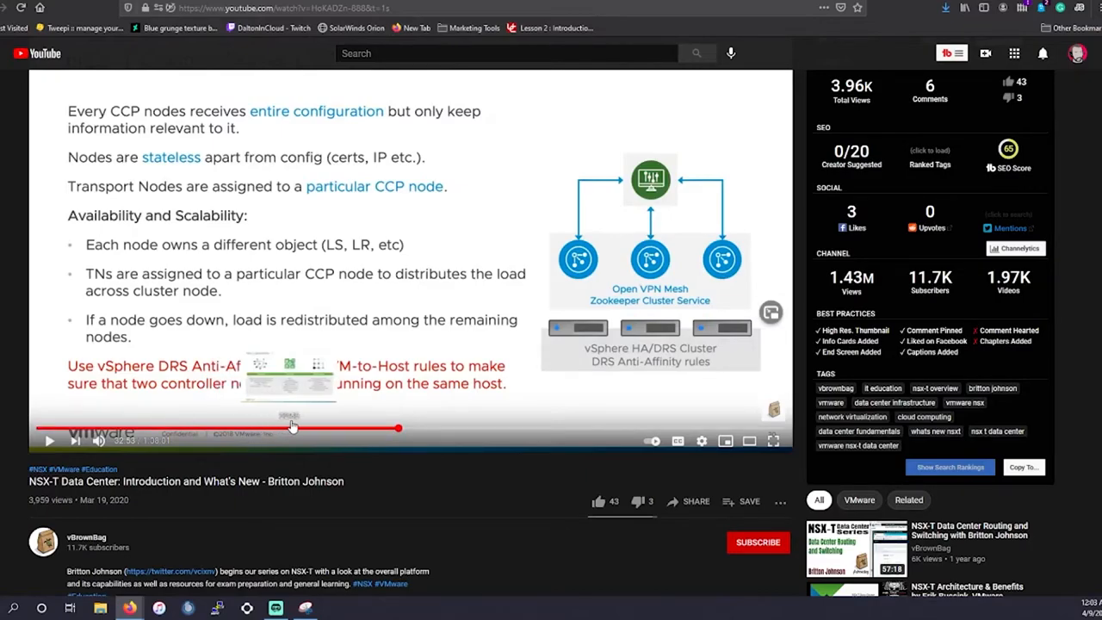
mouse_move(496, 206)
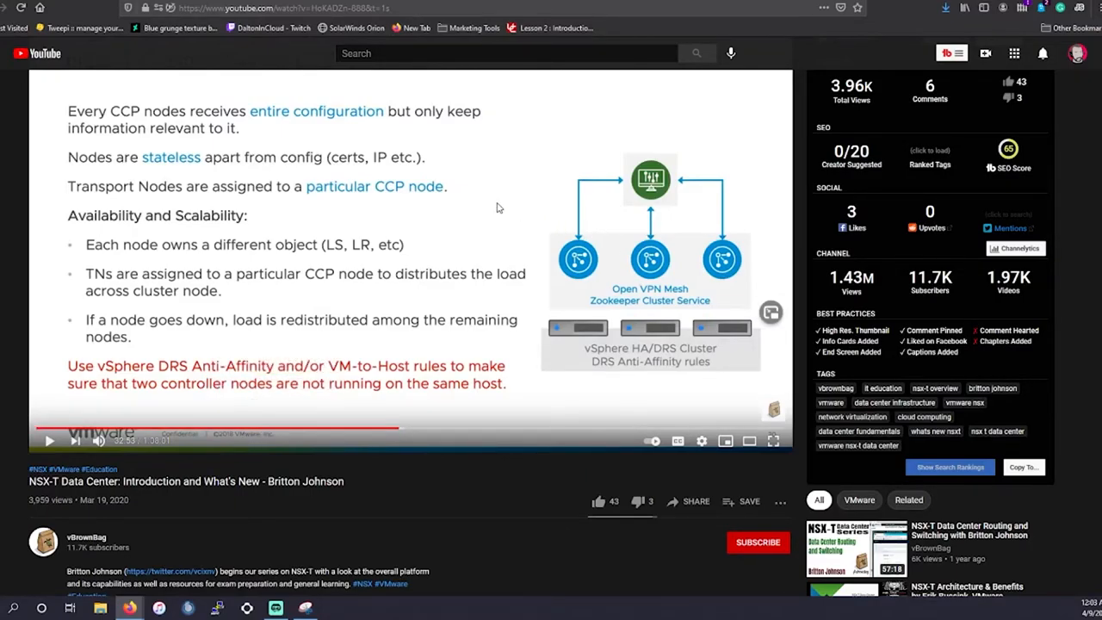
mouse_move(458, 224)
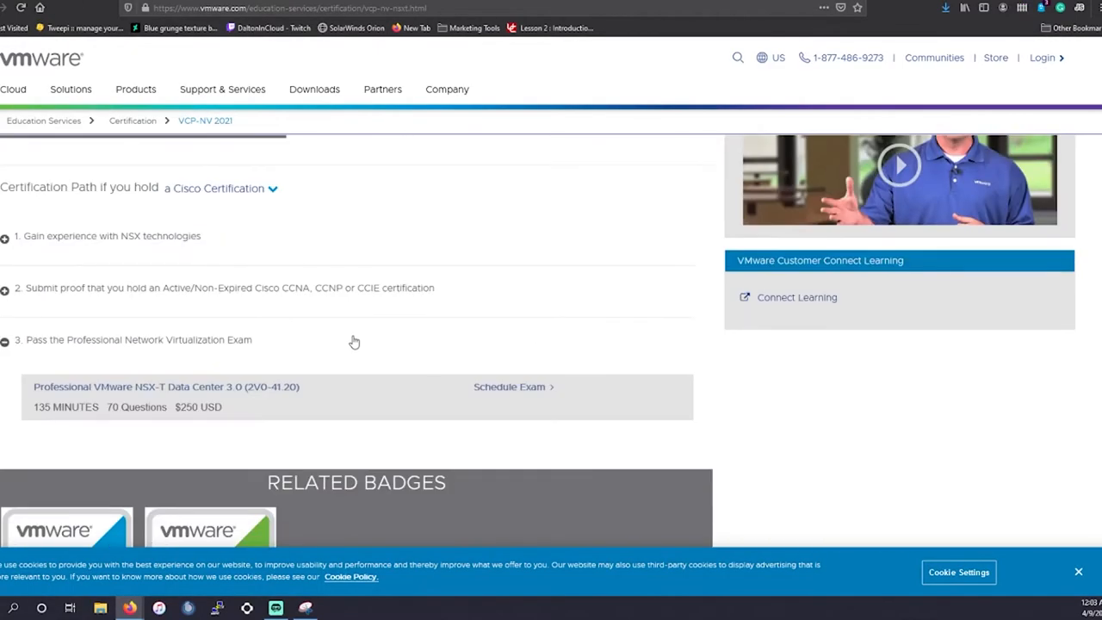
mouse_move(617, 73)
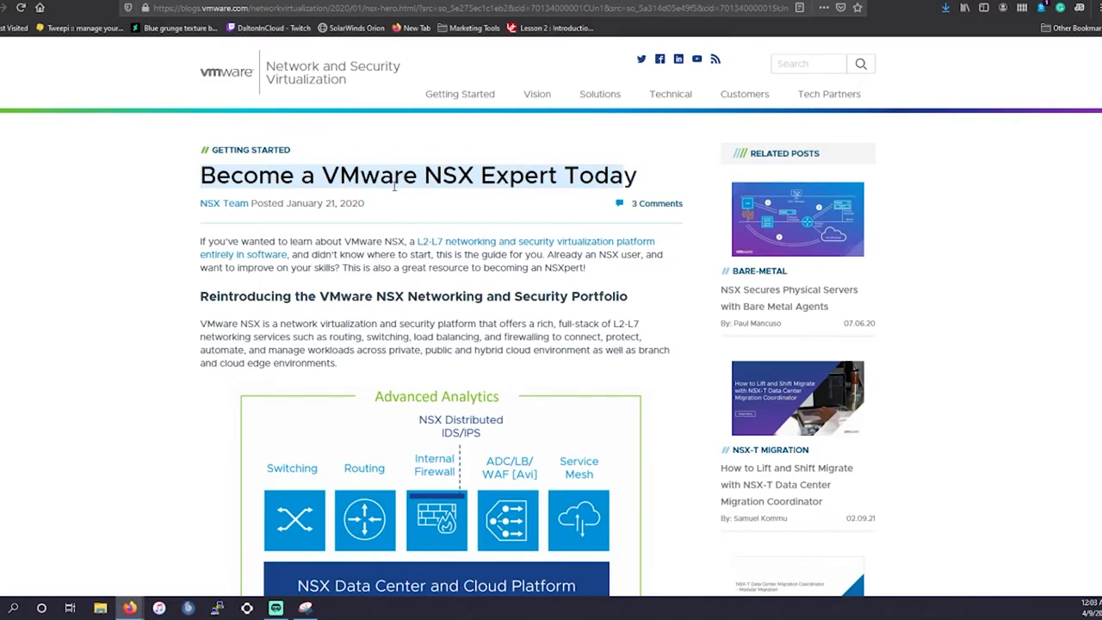
mouse_move(548, 170)
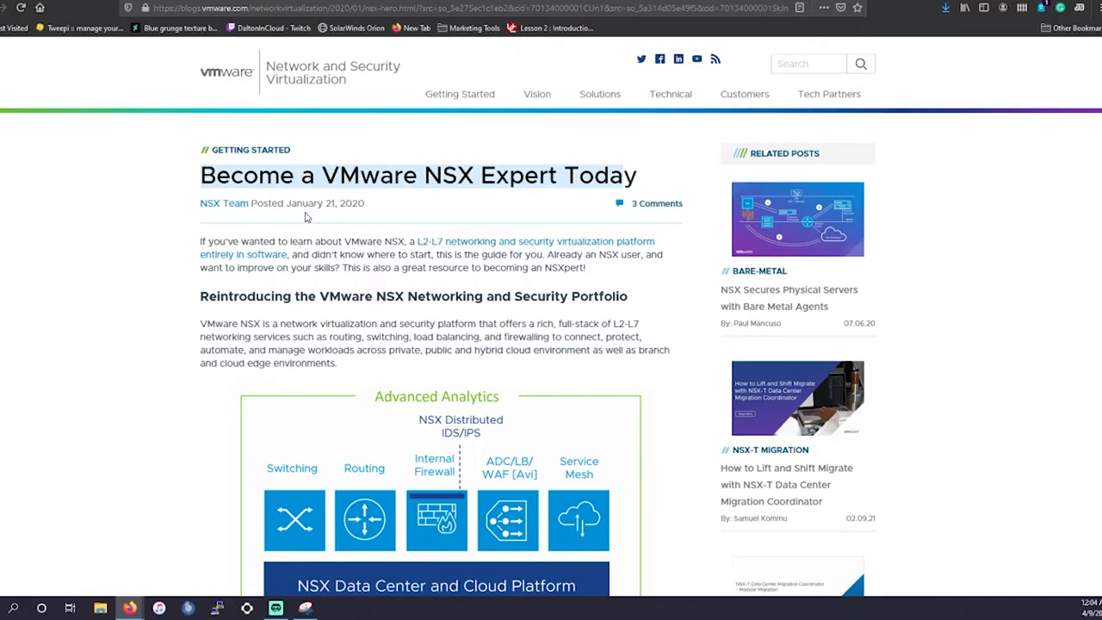
- Scroll through the Become a VMware NSX Expert Today post's resources down to Try NSX Hands-on Labs
scroll("down", 3)
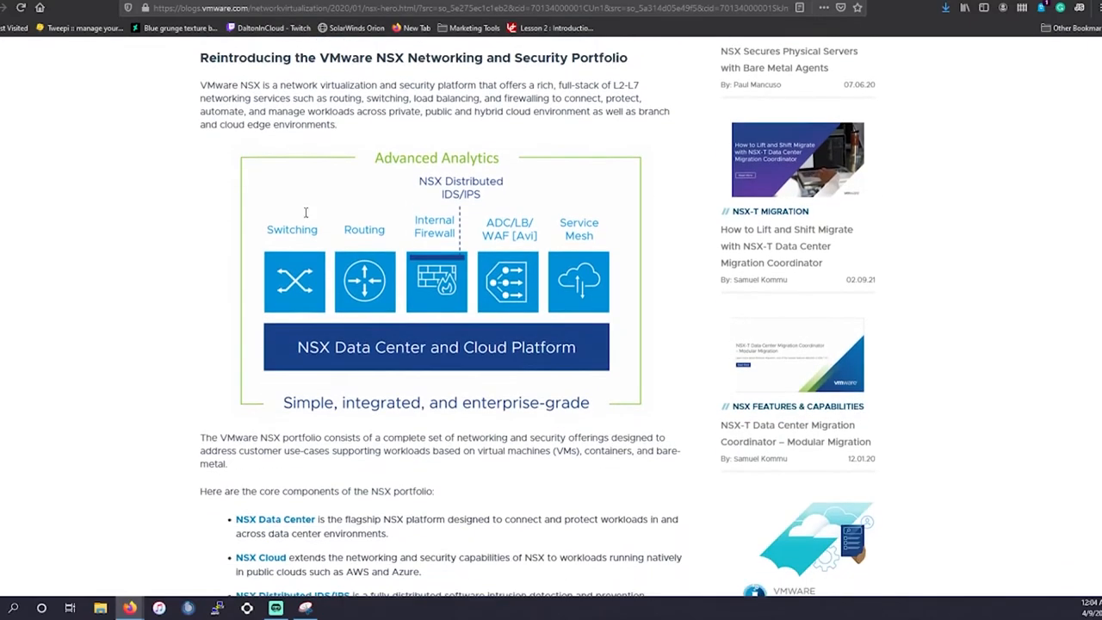
scroll("down", 3)
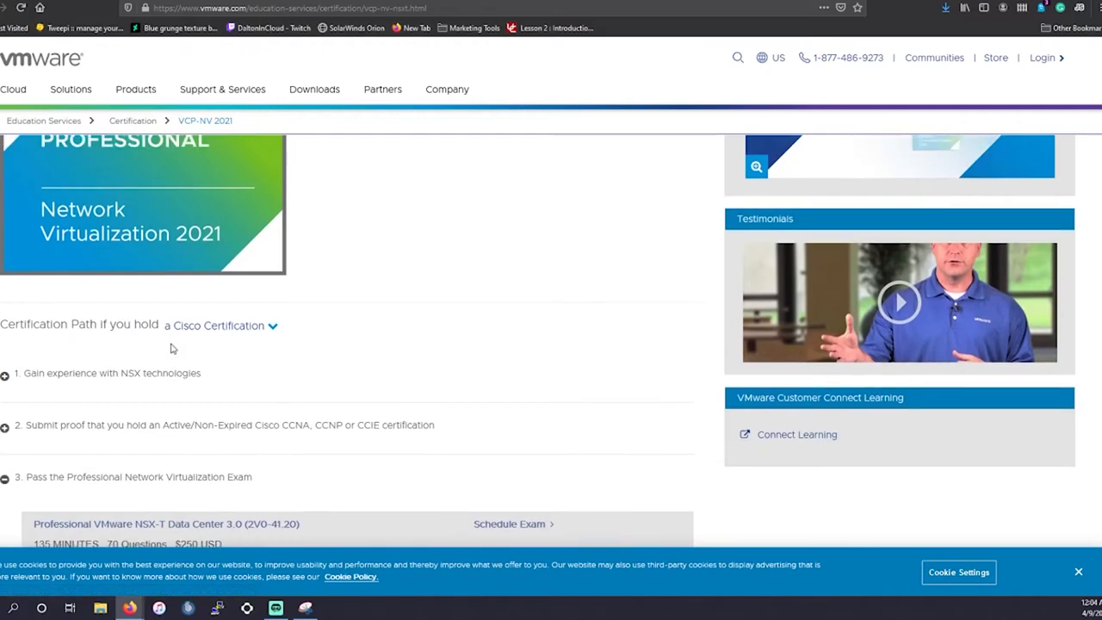
scroll("down", 3)
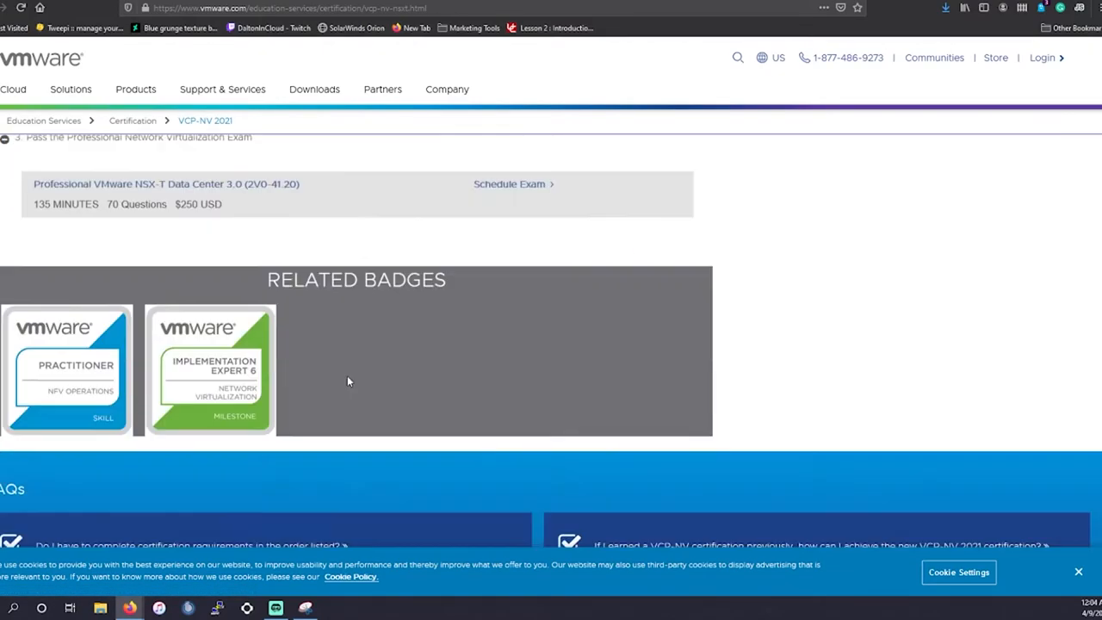
scroll("down", 3)
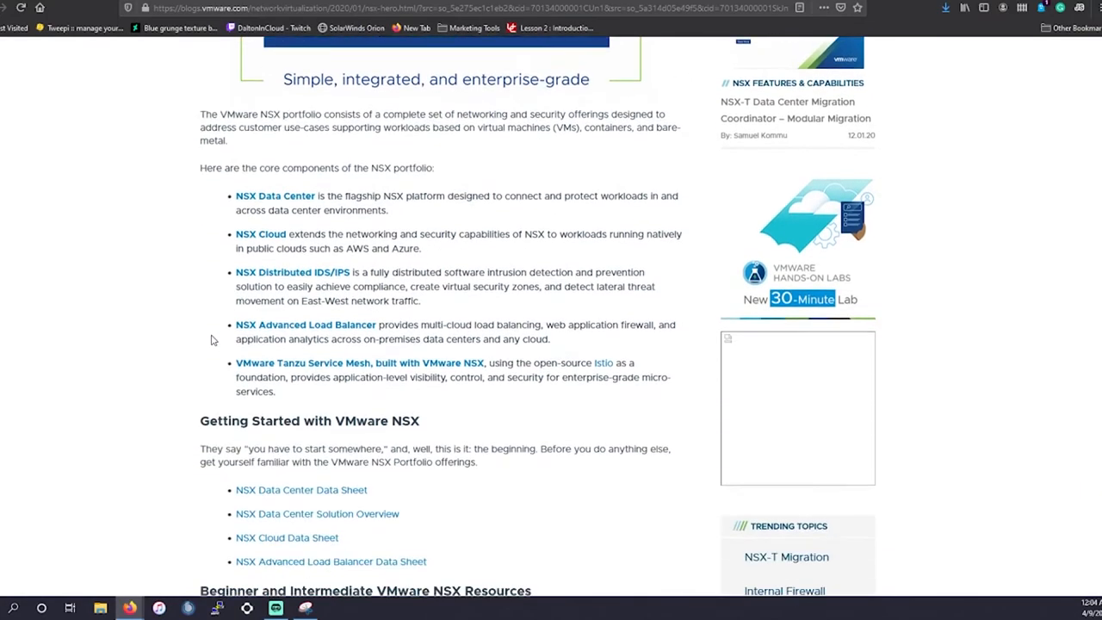
scroll("down", 3)
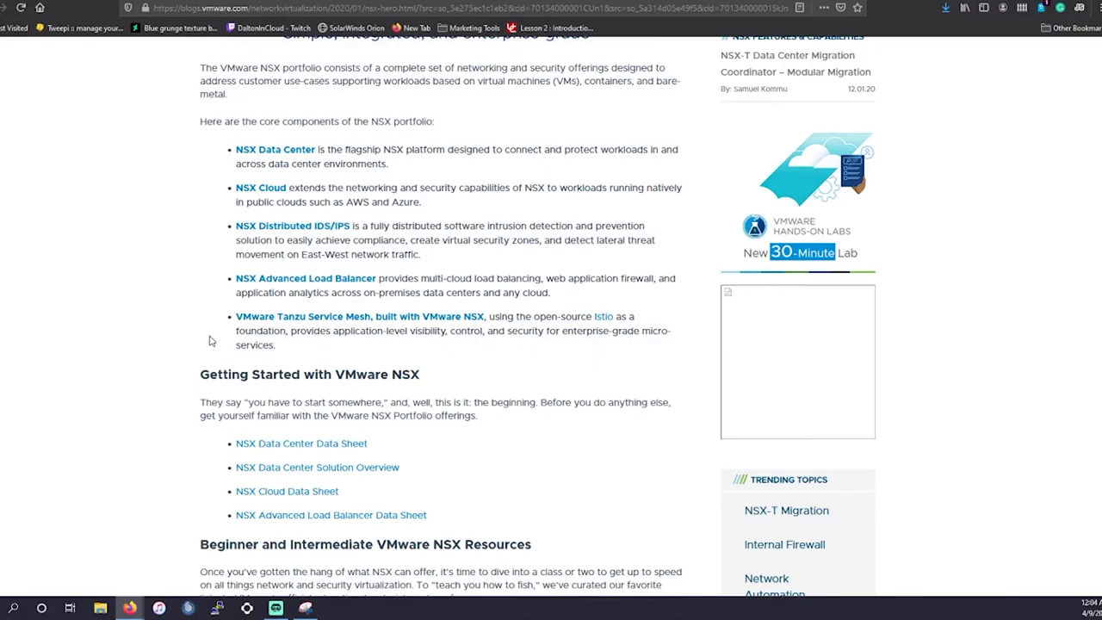
scroll("down", 3)
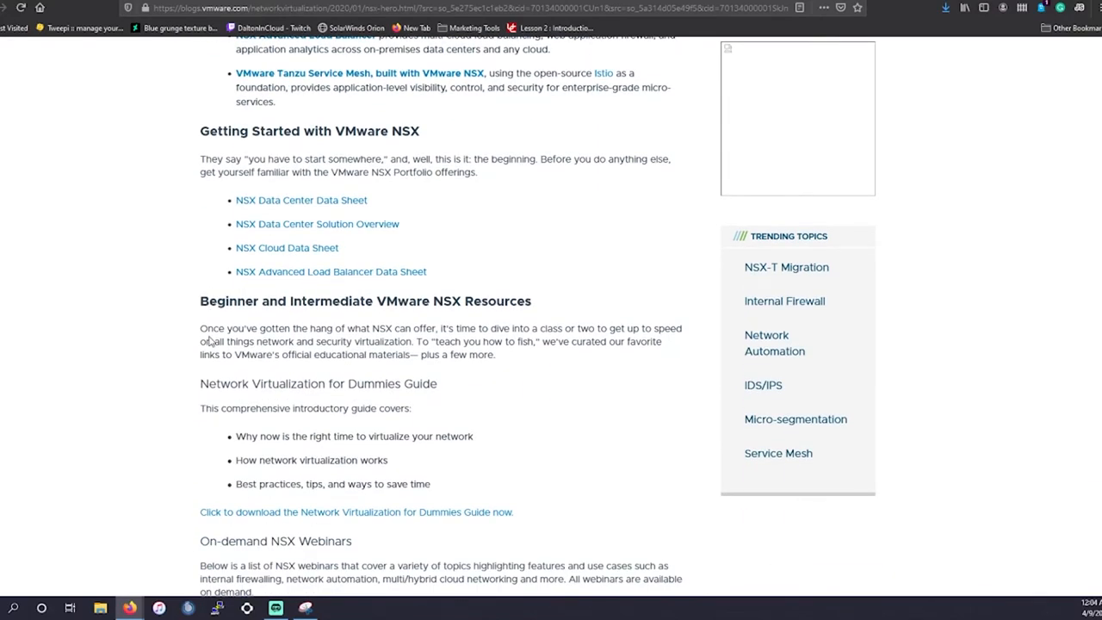
scroll("down", 3)
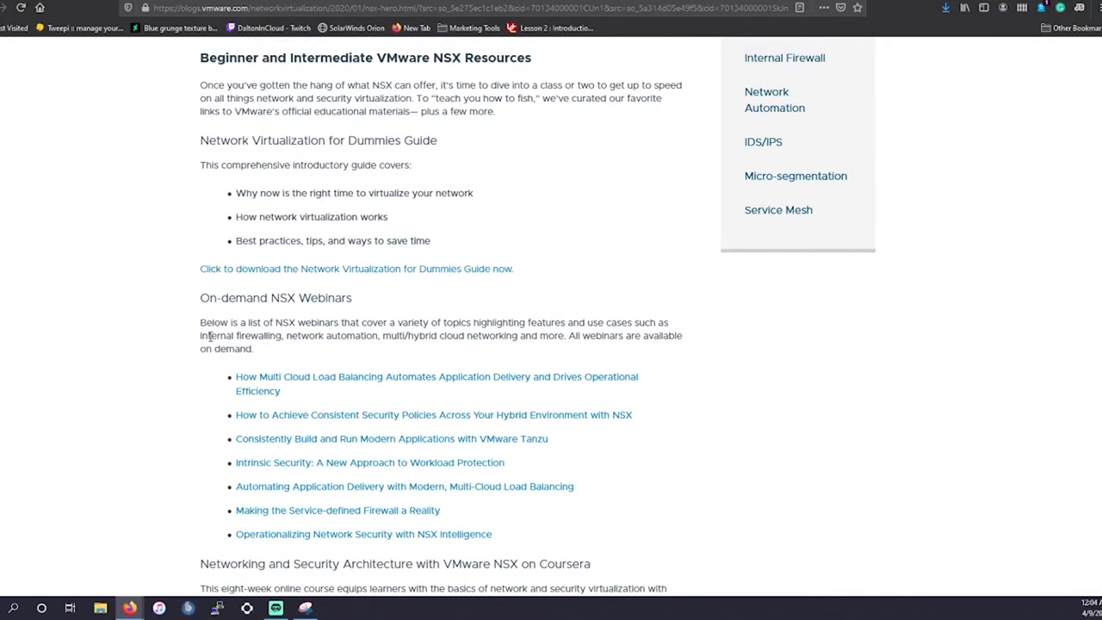
scroll("up", 3)
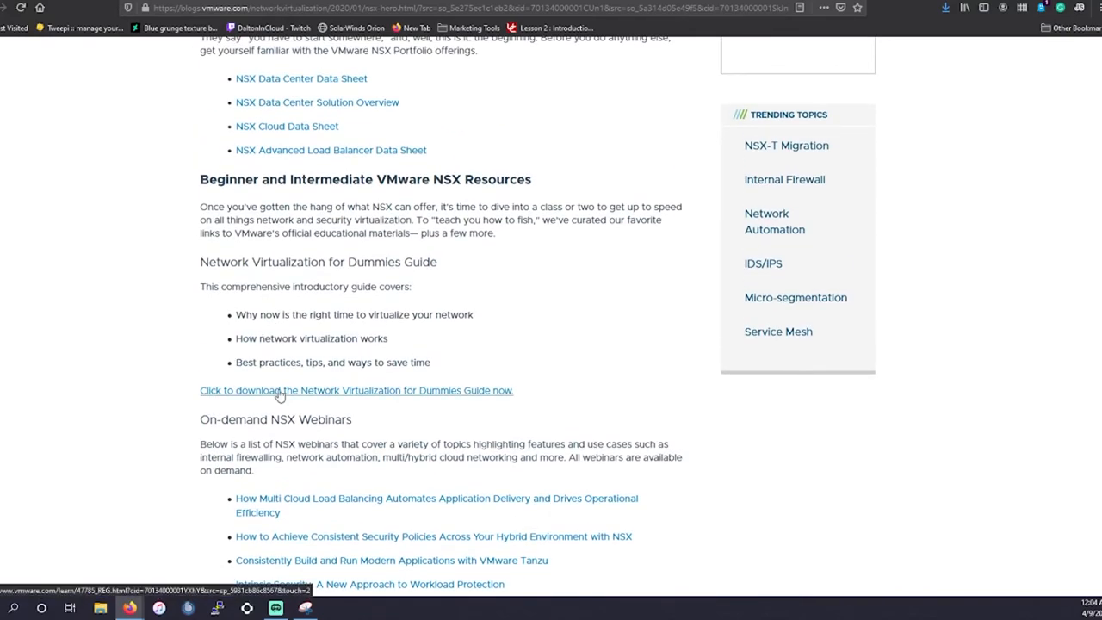
scroll("down", 3)
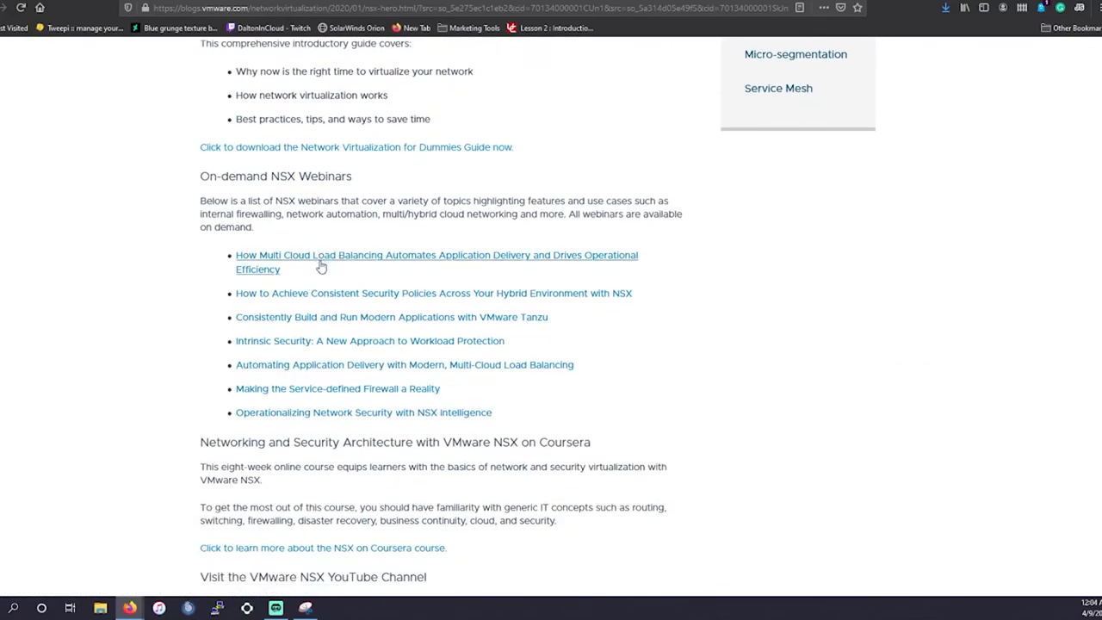
scroll("down", 3)
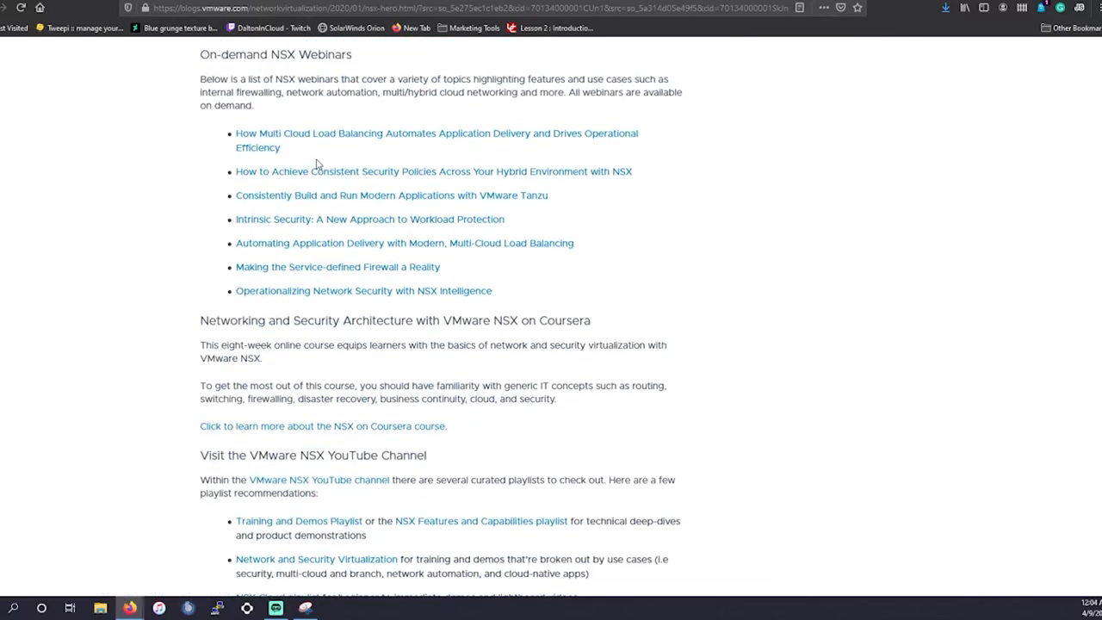
scroll("down", 3)
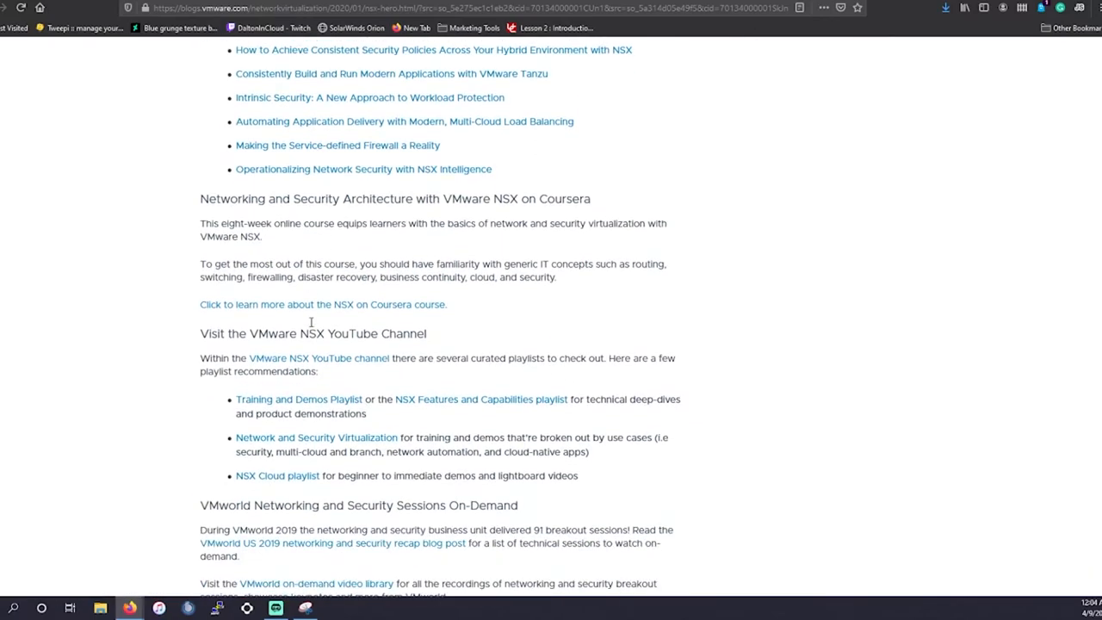
mouse_move(299, 419)
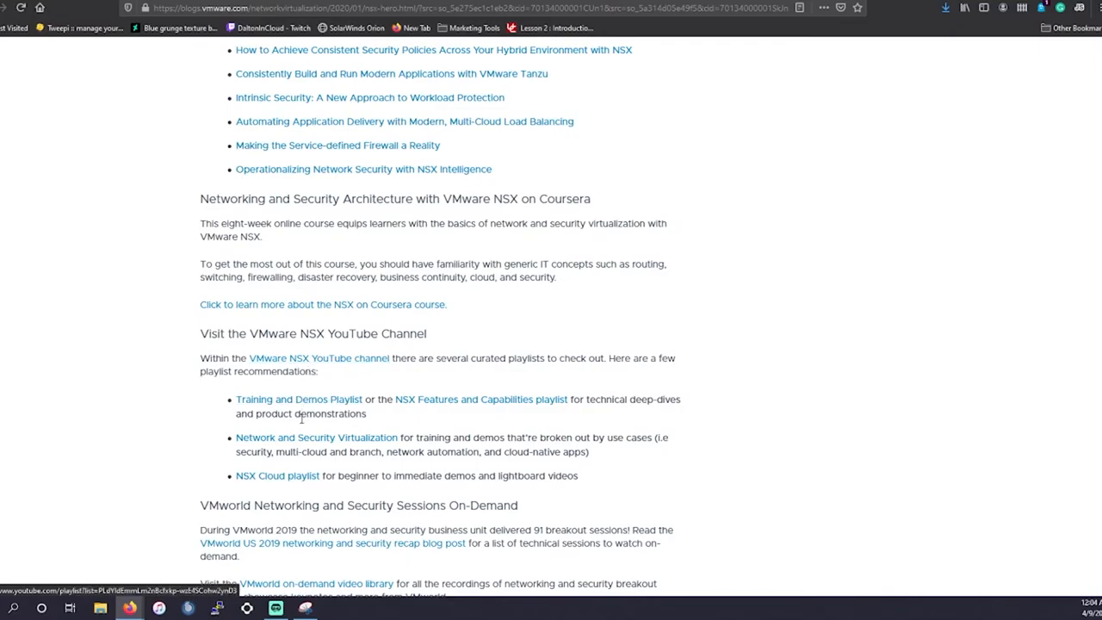
mouse_move(307, 439)
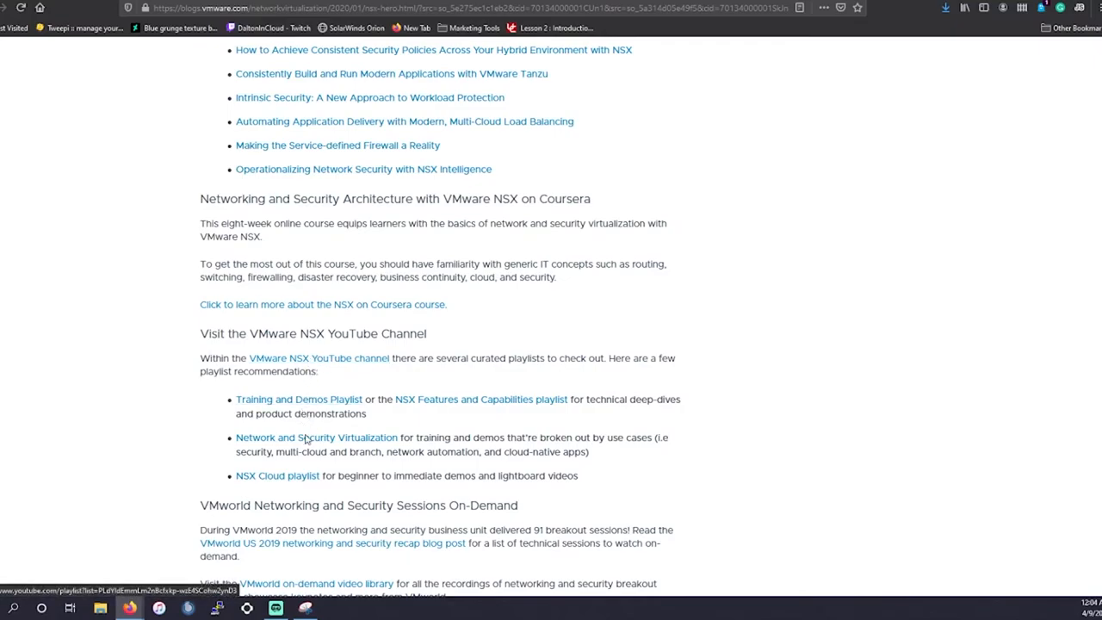
scroll("down", 3)
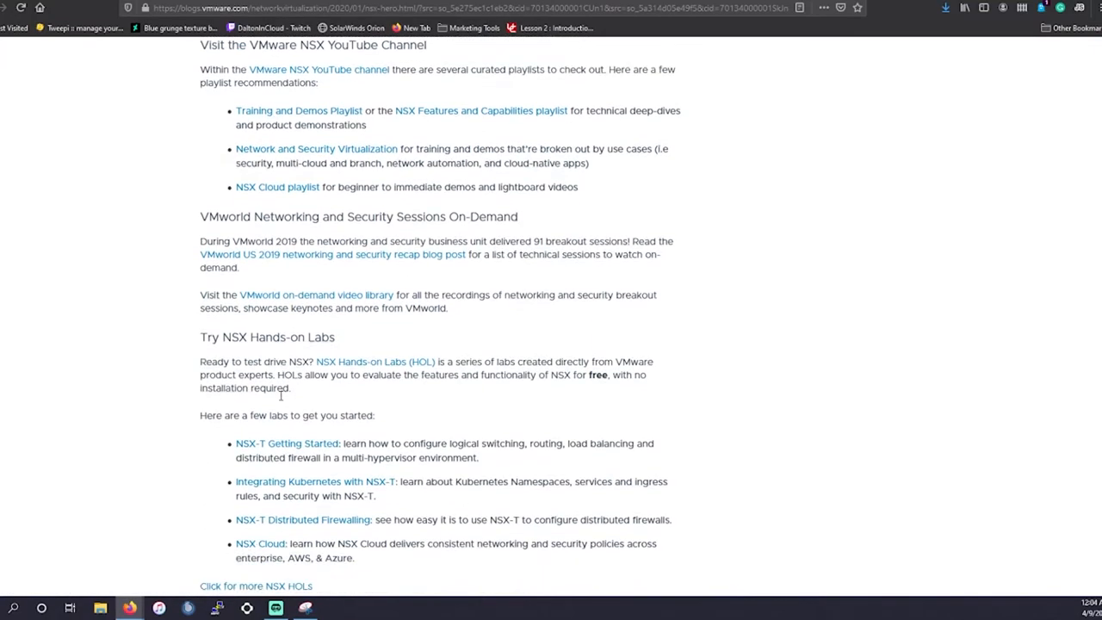
scroll("down", 3)
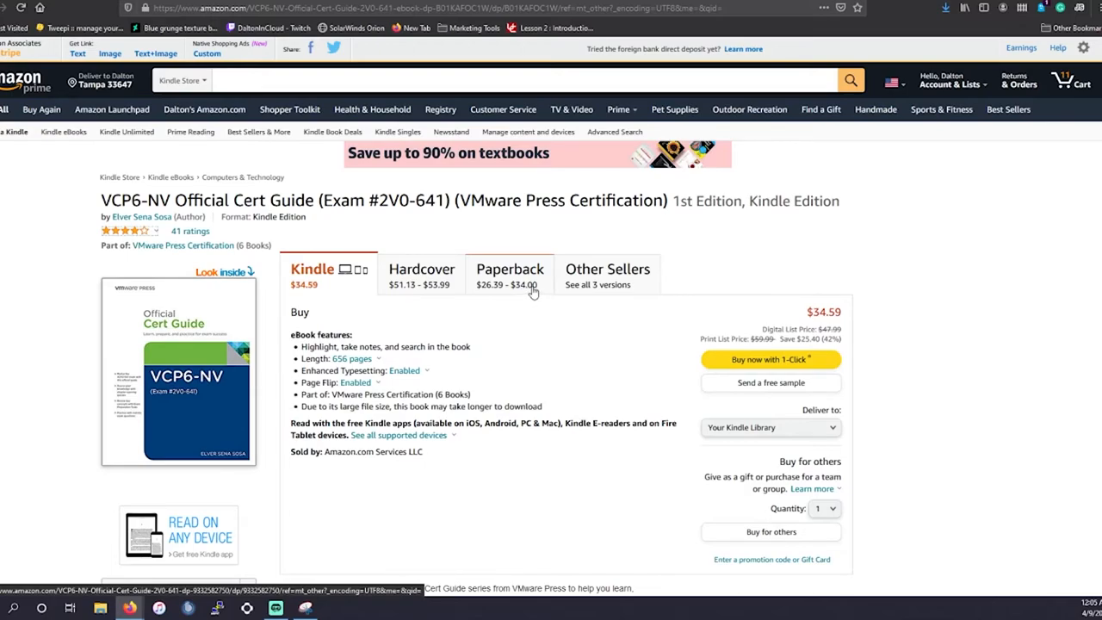
- Switch to the Paperback option of the VCP6-NV Official Cert Guide listing
left_click(510, 268)
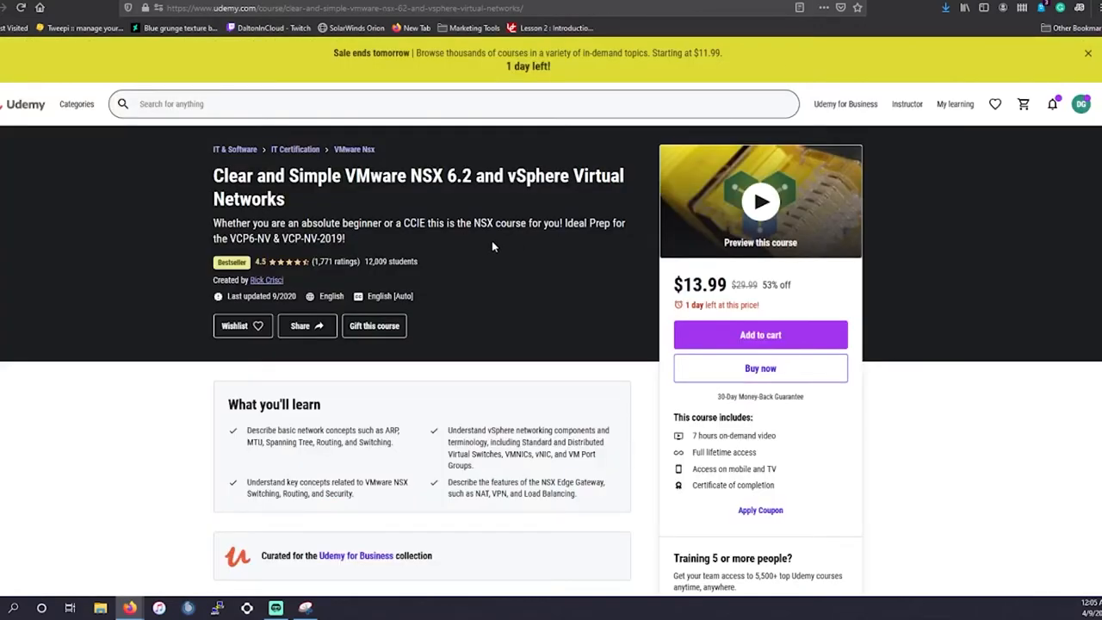
mouse_move(379, 163)
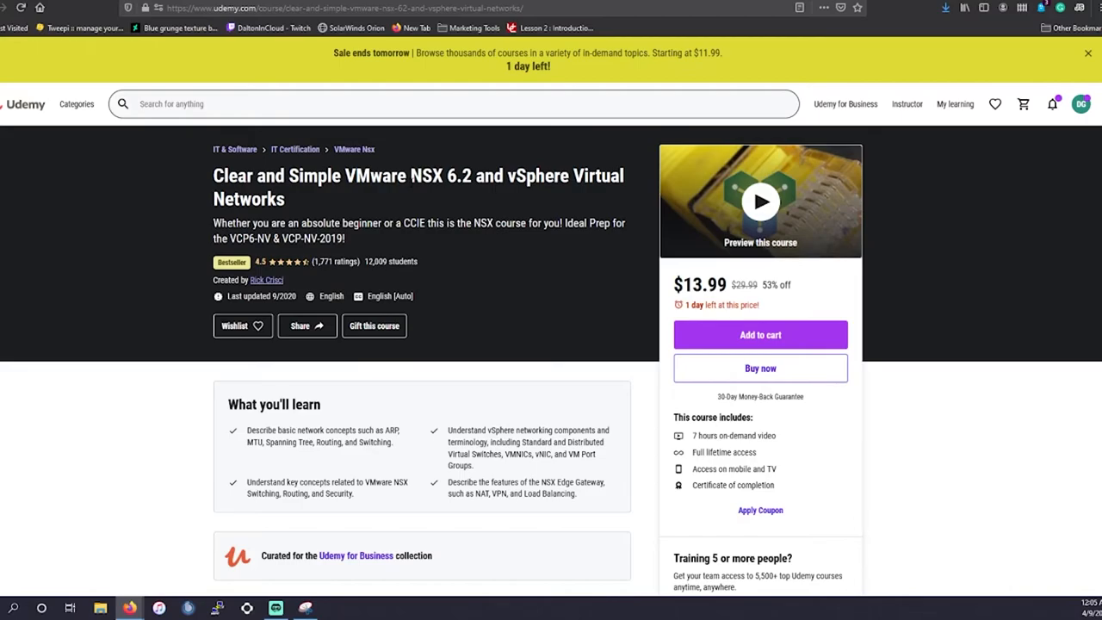
mouse_move(355, 251)
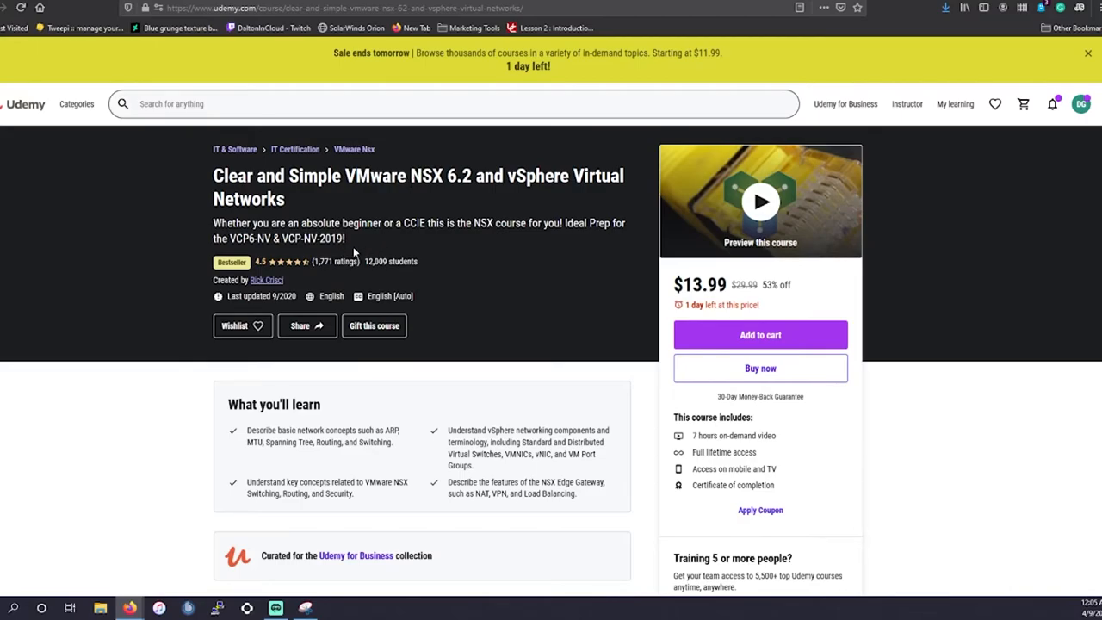
- Highlight the Last updated date (9/2020) on the Clear and Simple VMware NSX 6.2 course page
double_click(317, 238)
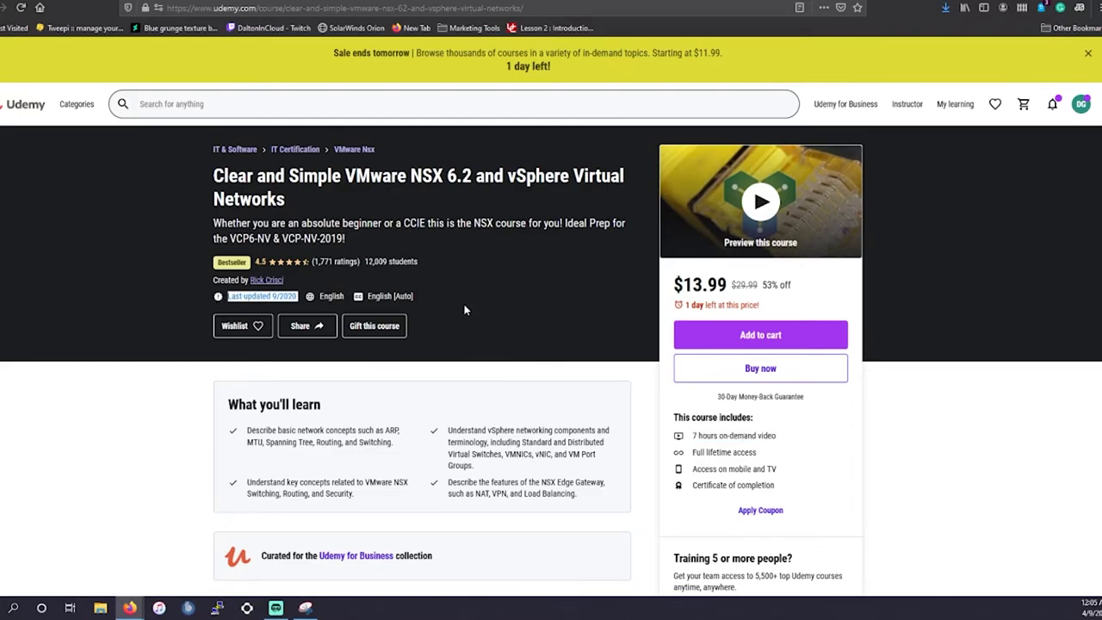
mouse_move(493, 193)
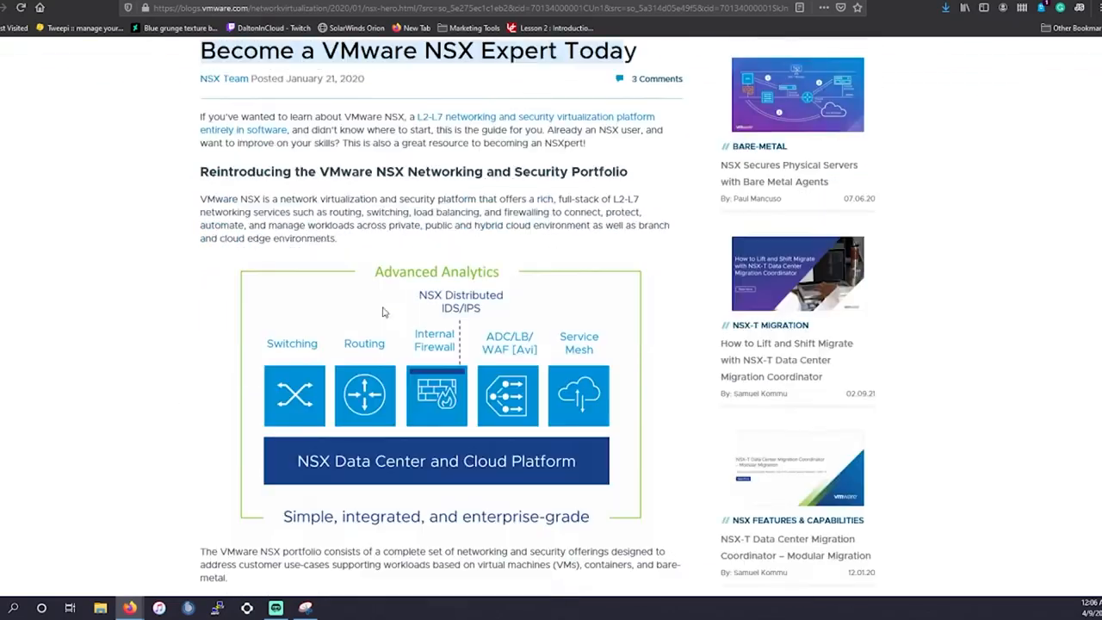
- Scroll the NSX blog post down to its Getting Started with VMware NSX links
scroll("down", 3)
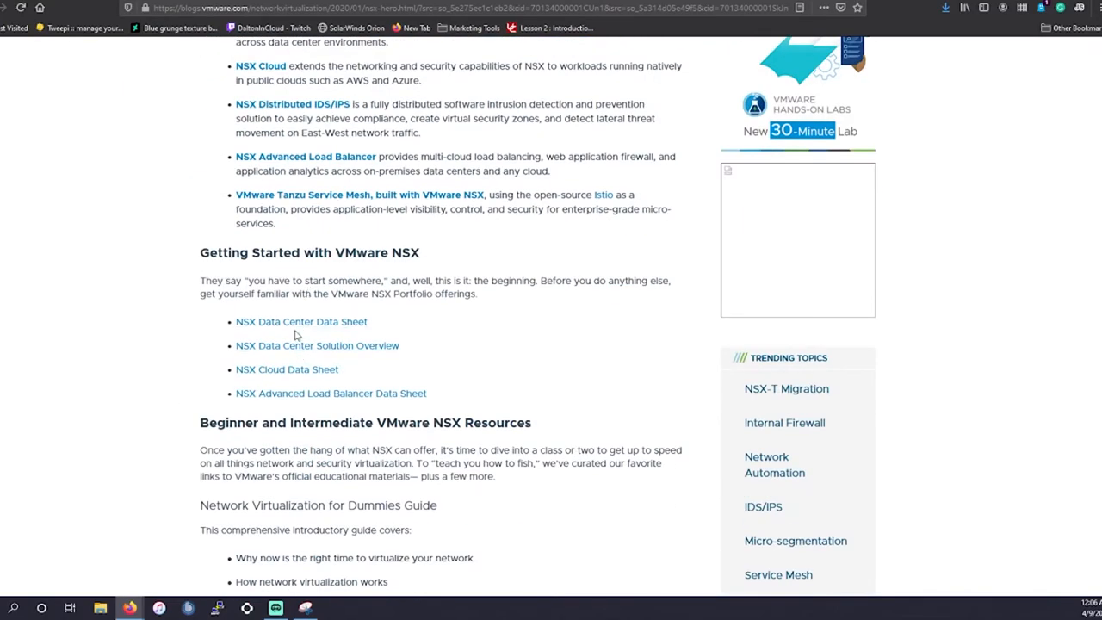
scroll("down", 3)
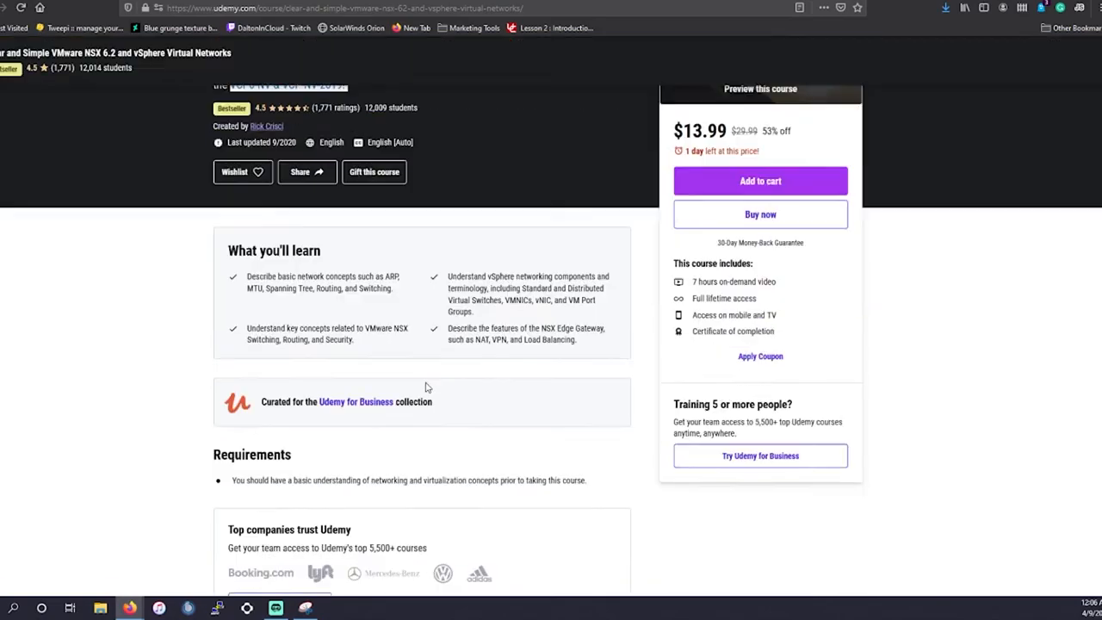
- Expand the full course description with Show more and scroll to the Course content sections
scroll("down", 3)
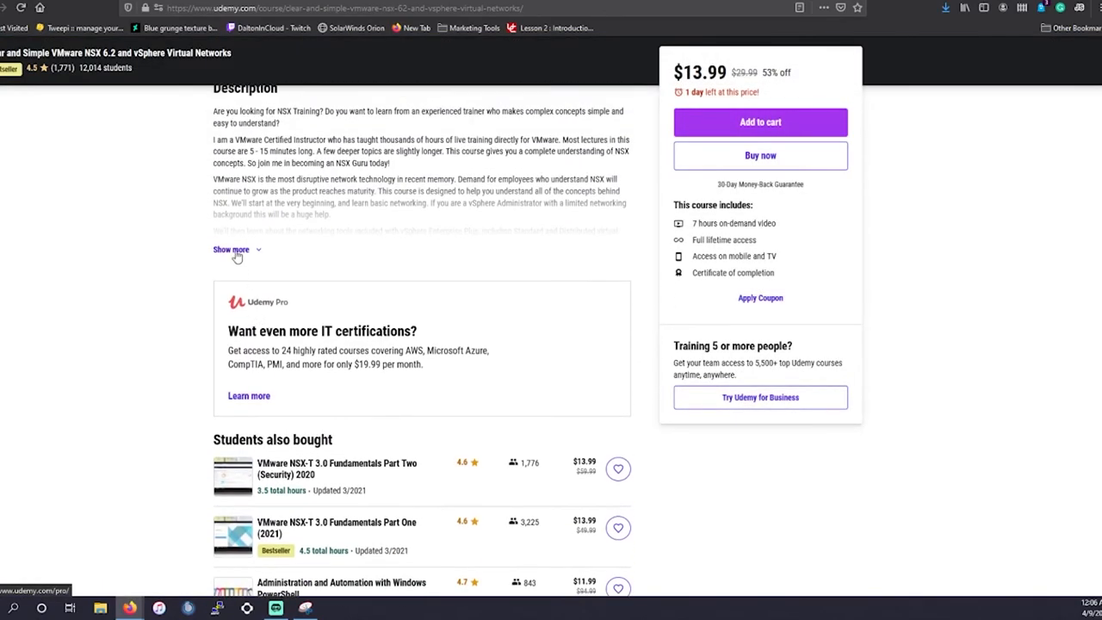
left_click(231, 248)
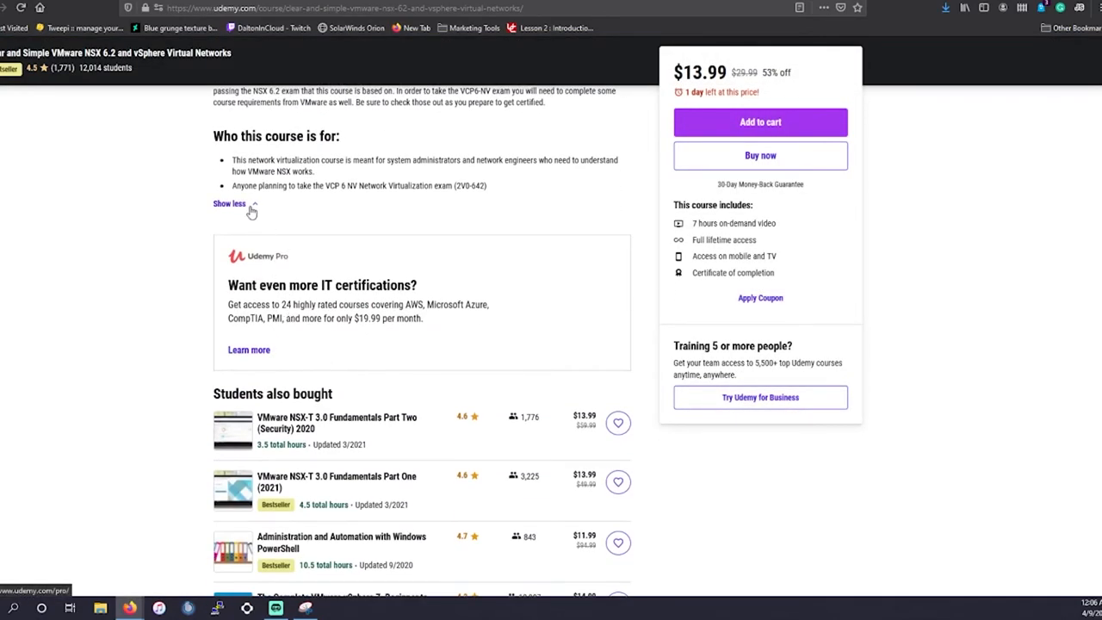
scroll("down", 3)
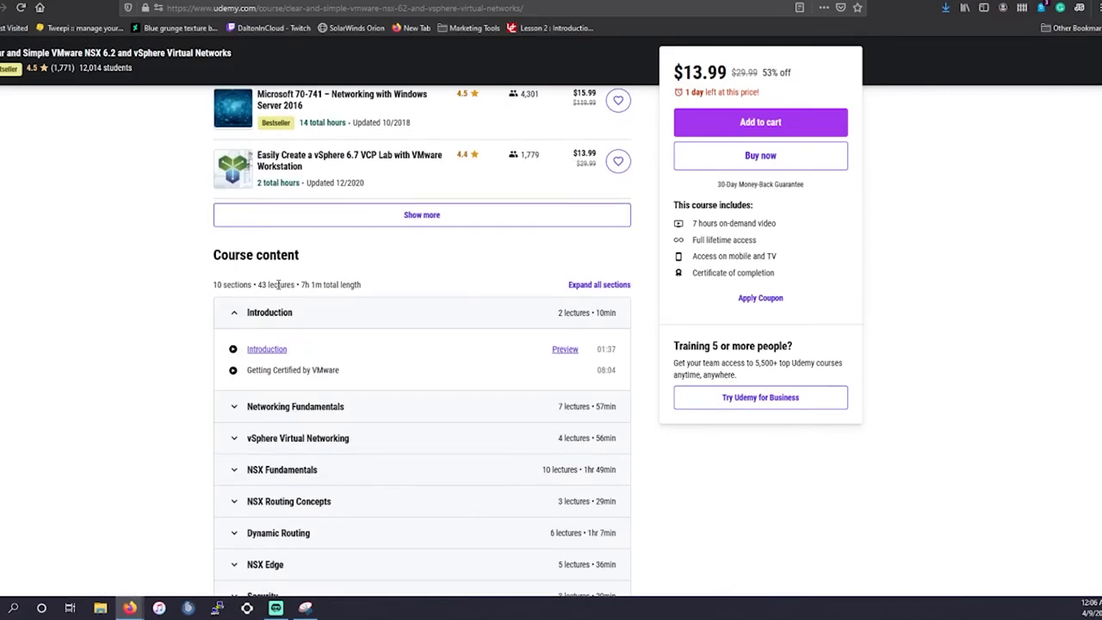
scroll("down", 3)
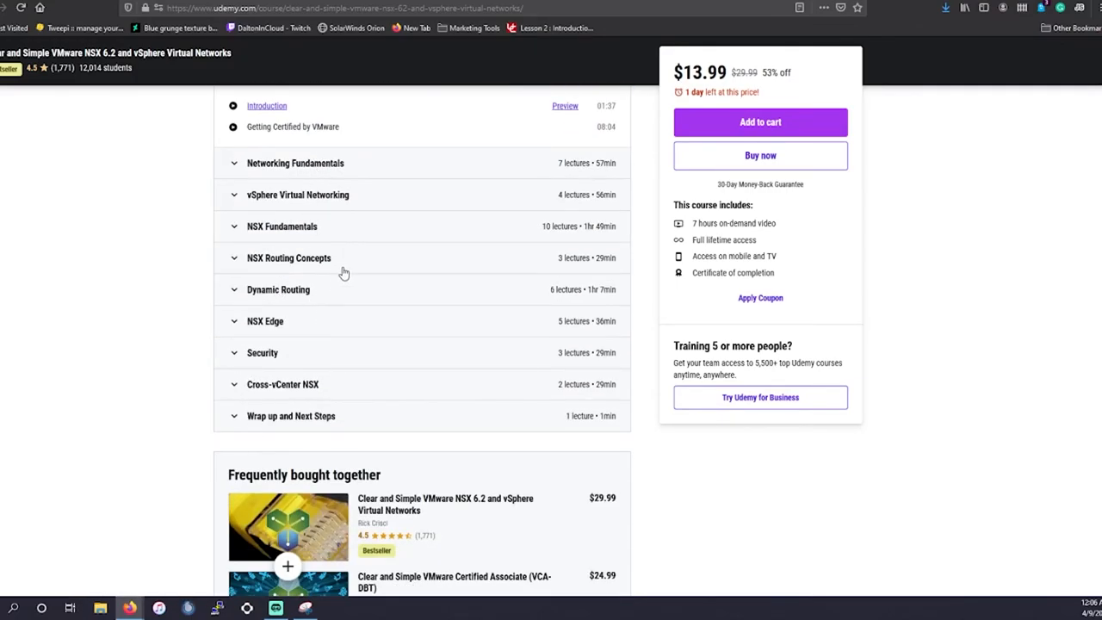
mouse_move(310, 348)
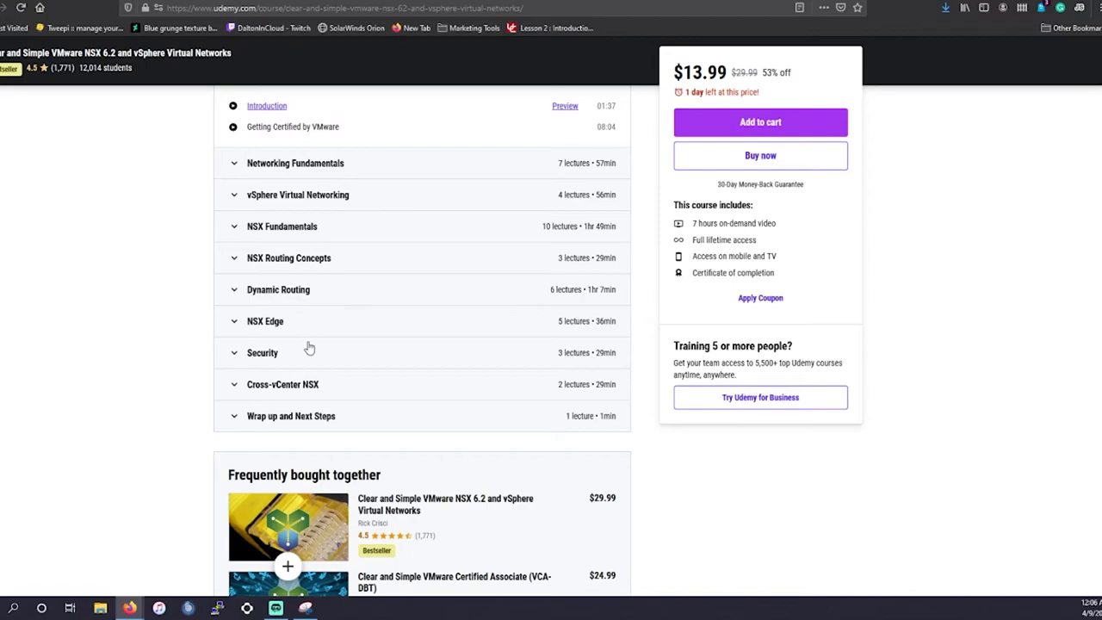
mouse_move(251, 336)
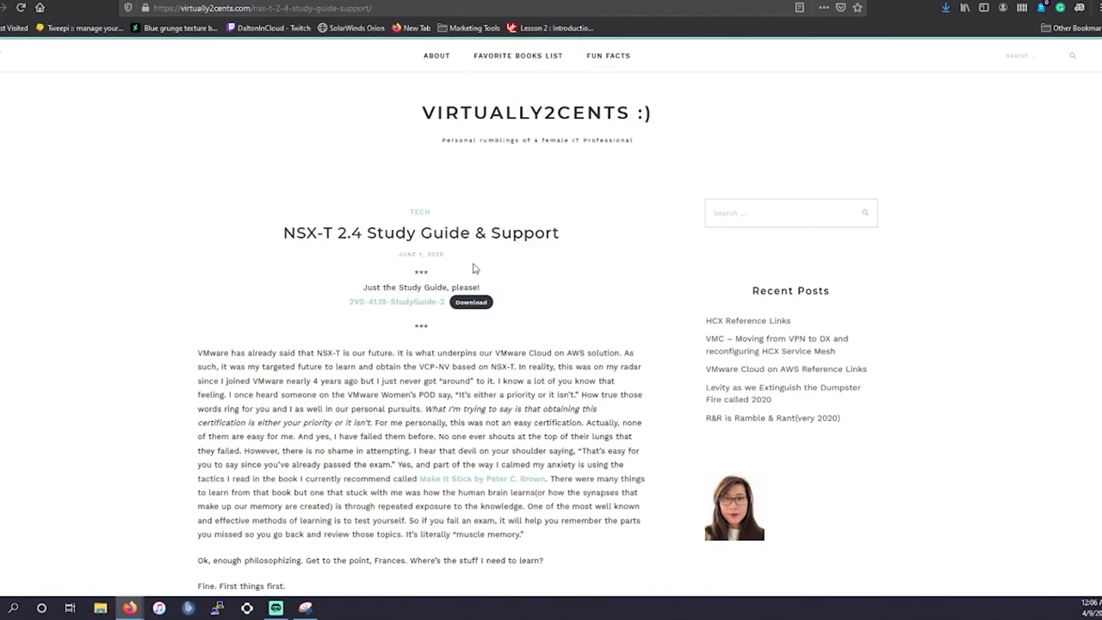
mouse_move(389, 171)
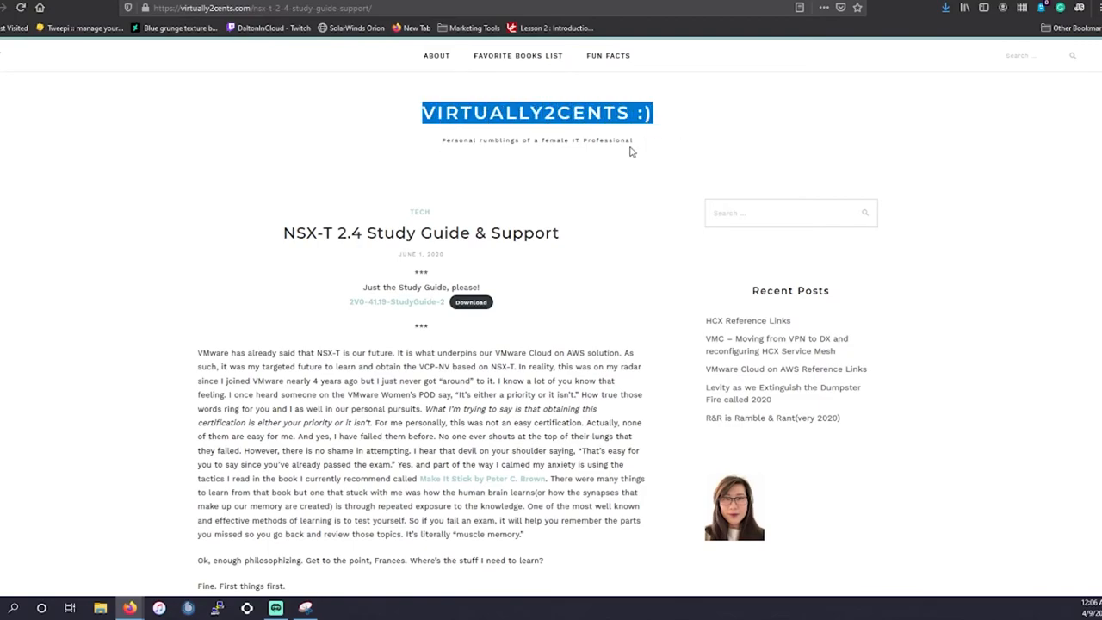
mouse_move(245, 256)
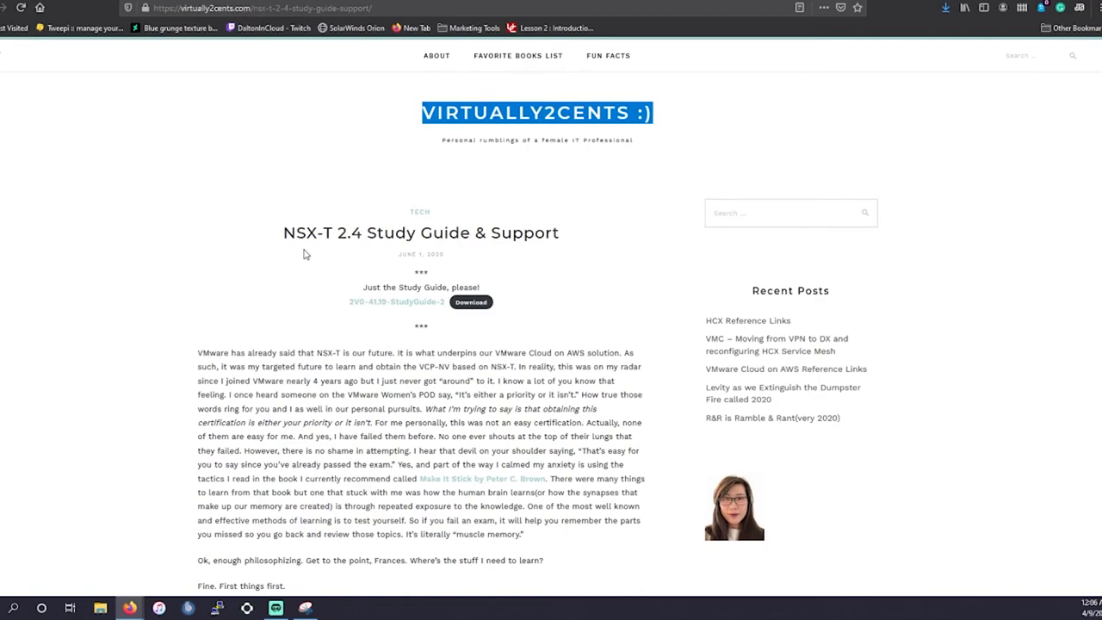
- Highlight the introductory paragraphs of the NSX-T 2.4 Study Guide & Support post
scroll("down", 3)
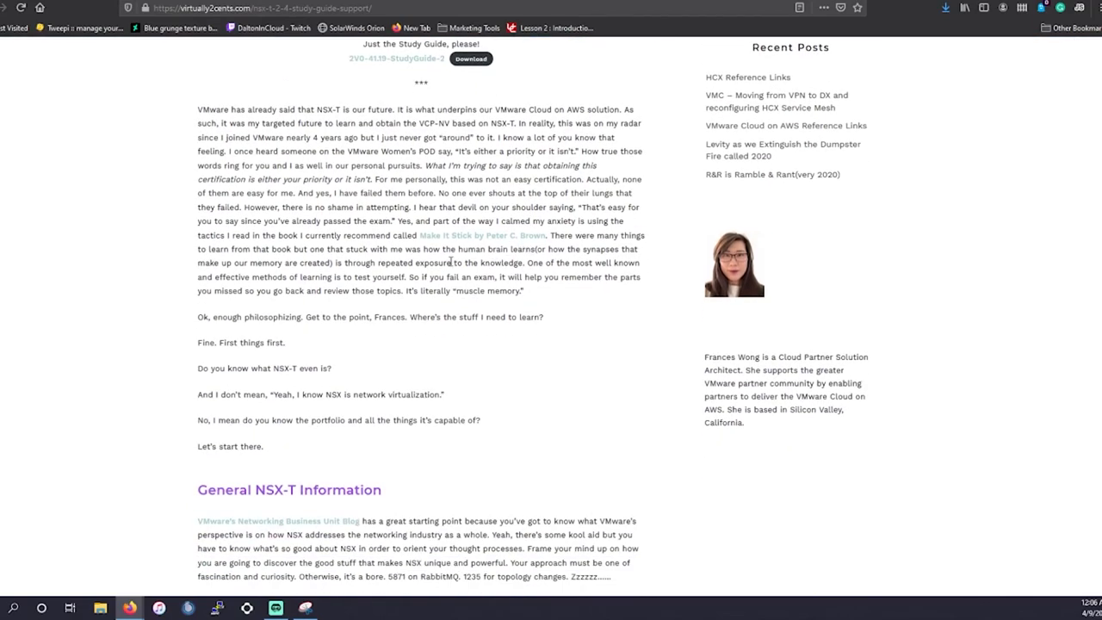
left_click_drag(705, 356, 864, 357)
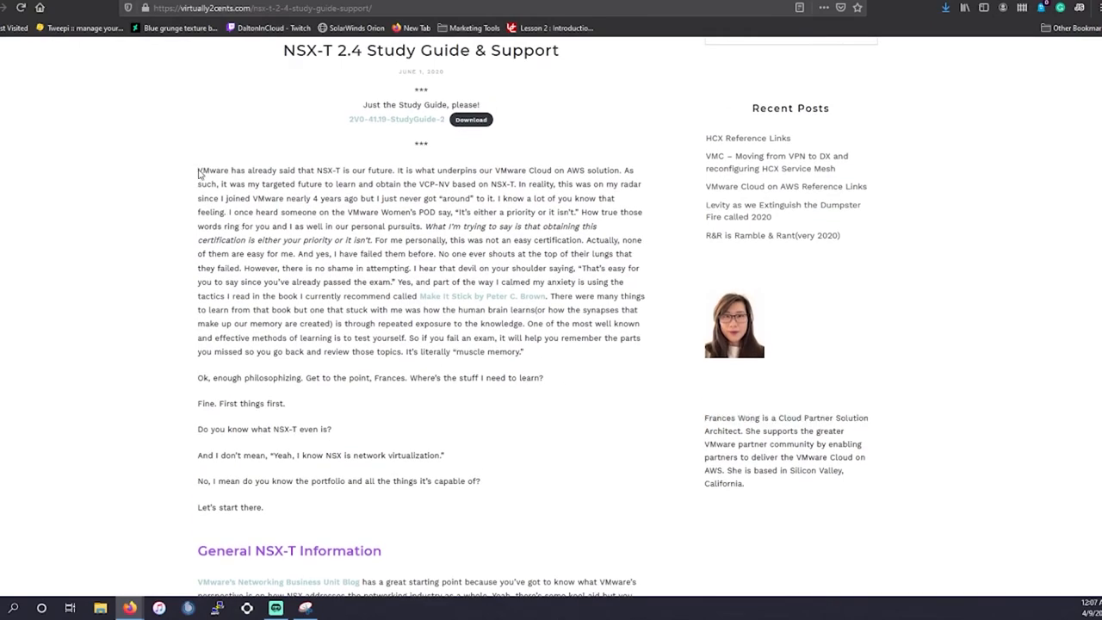
left_click_drag(196, 171, 542, 379)
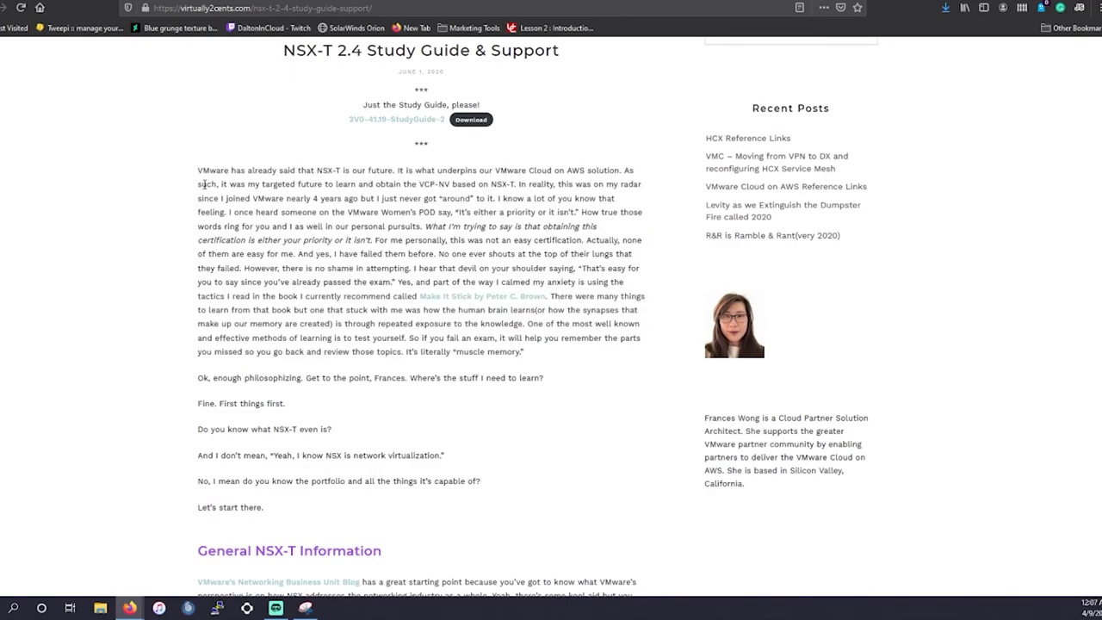
left_click_drag(200, 171, 383, 182)
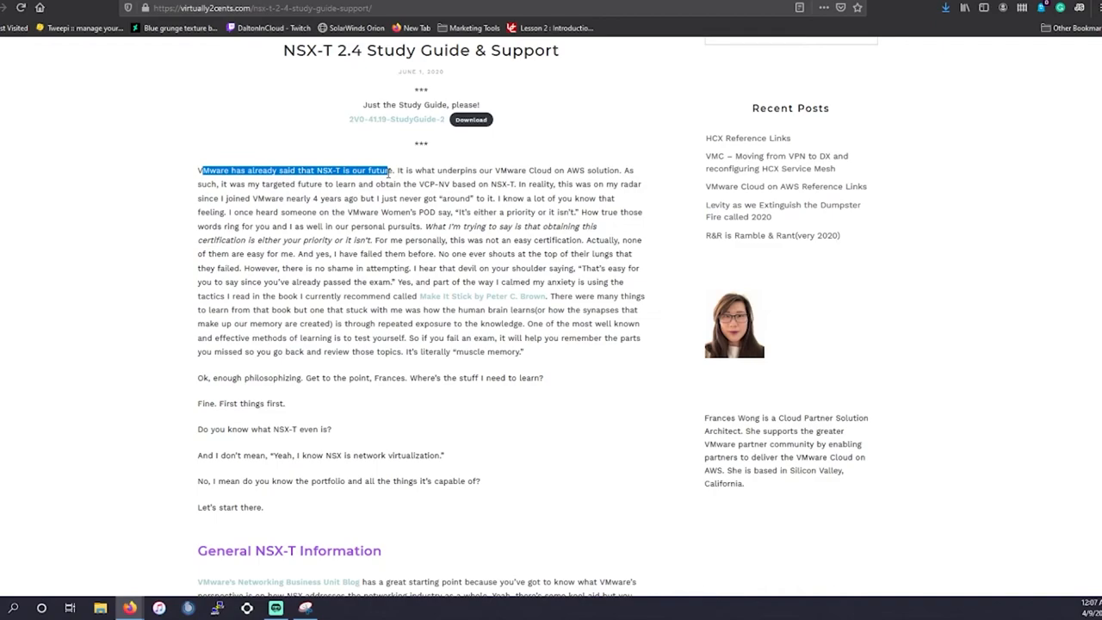
left_click_drag(417, 171, 543, 379)
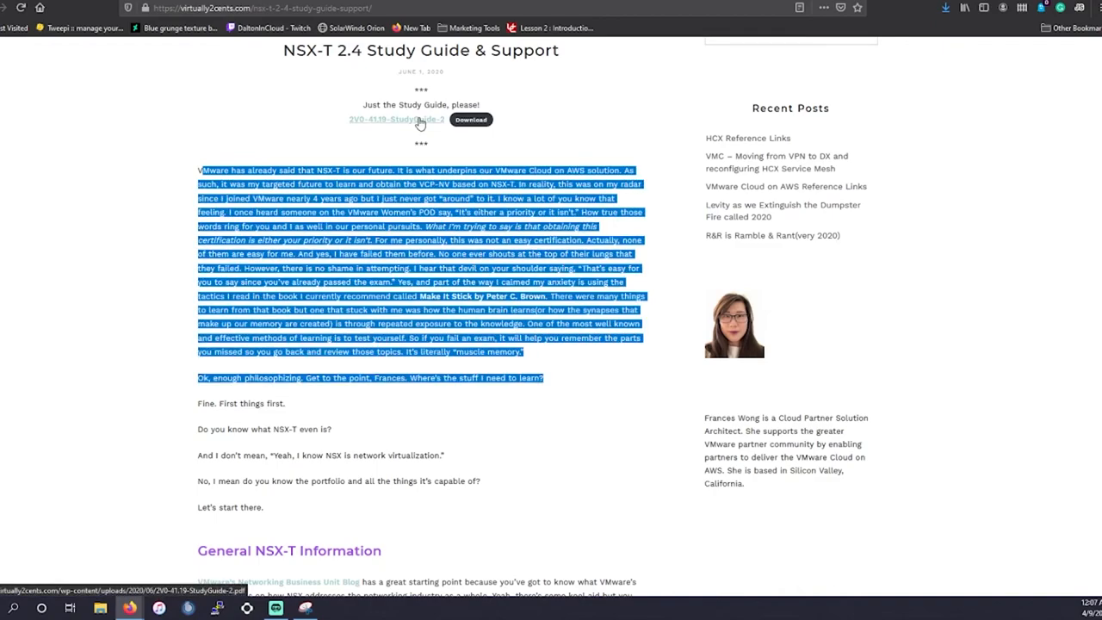
scroll("down", 3)
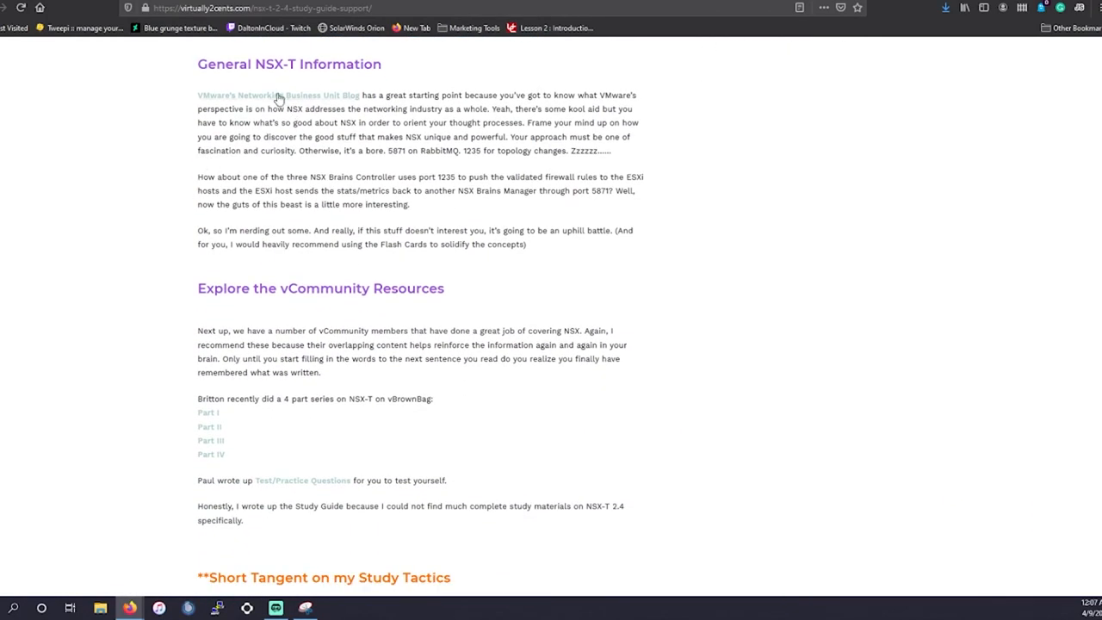
mouse_move(224, 417)
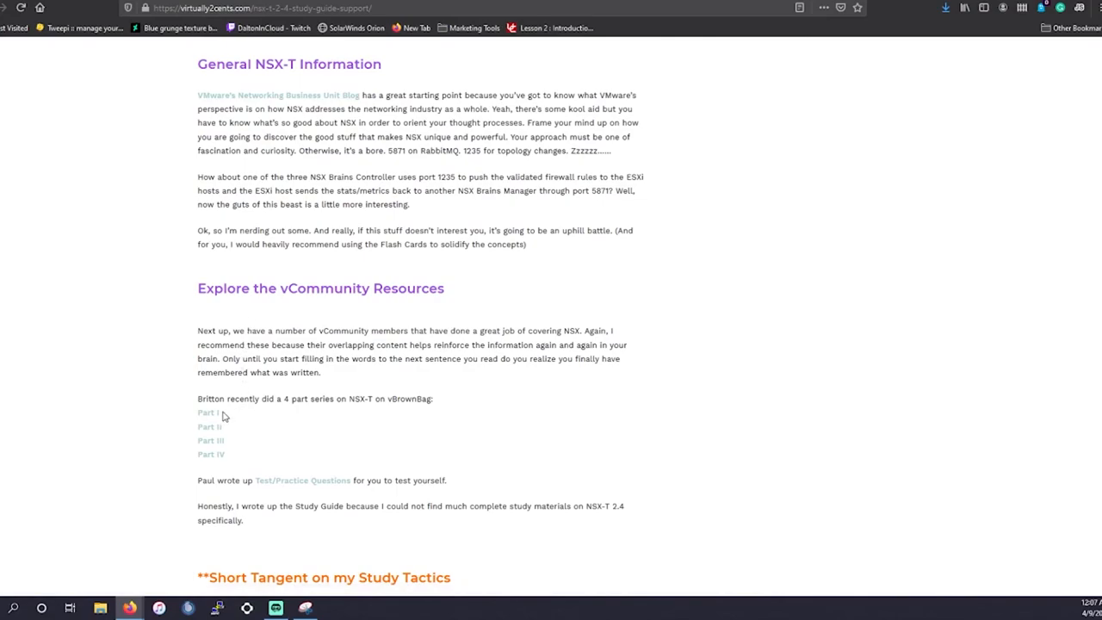
mouse_move(207, 422)
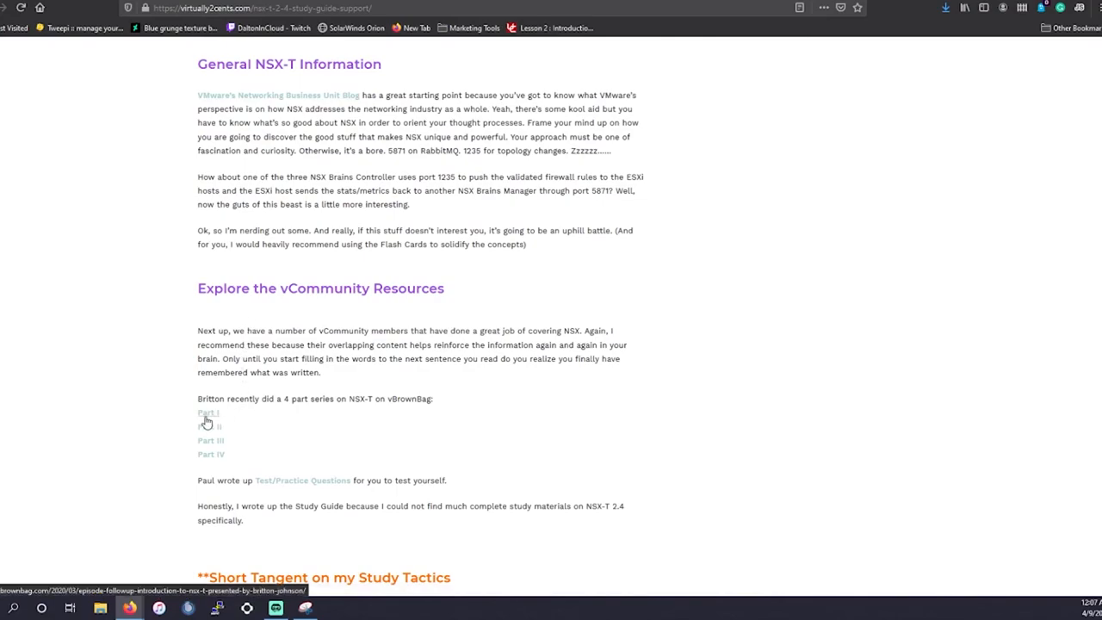
mouse_move(221, 412)
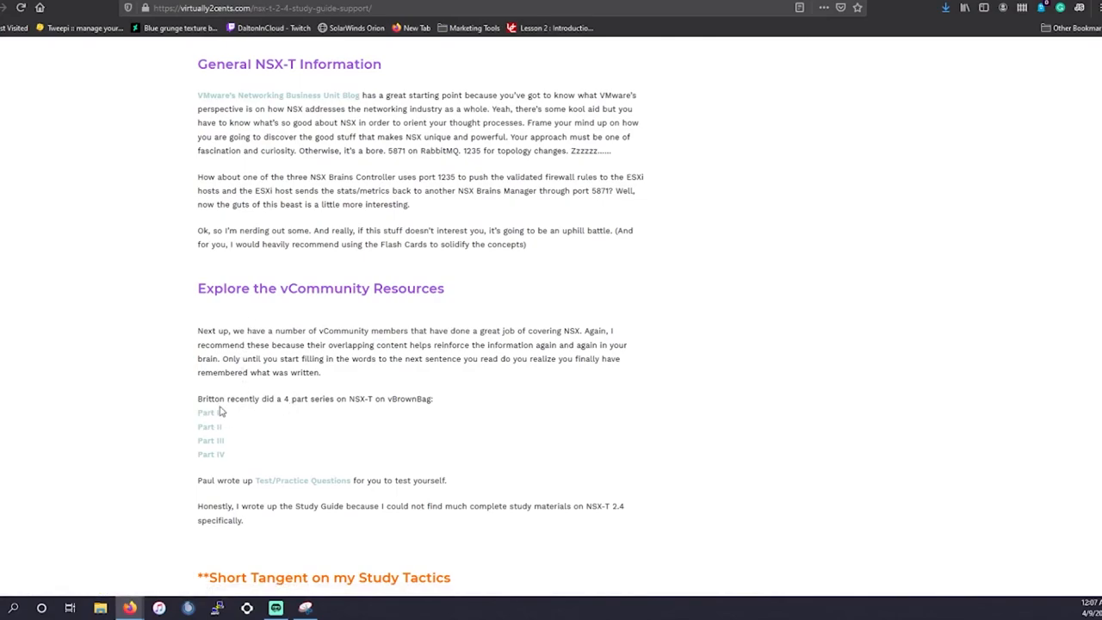
mouse_move(262, 120)
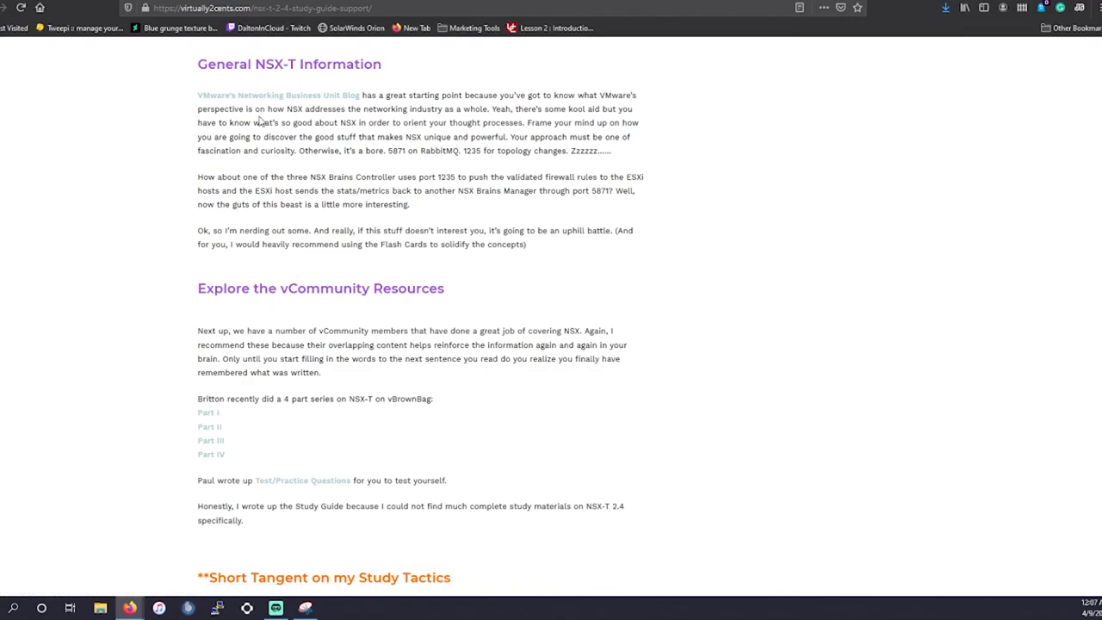
scroll("down", 3)
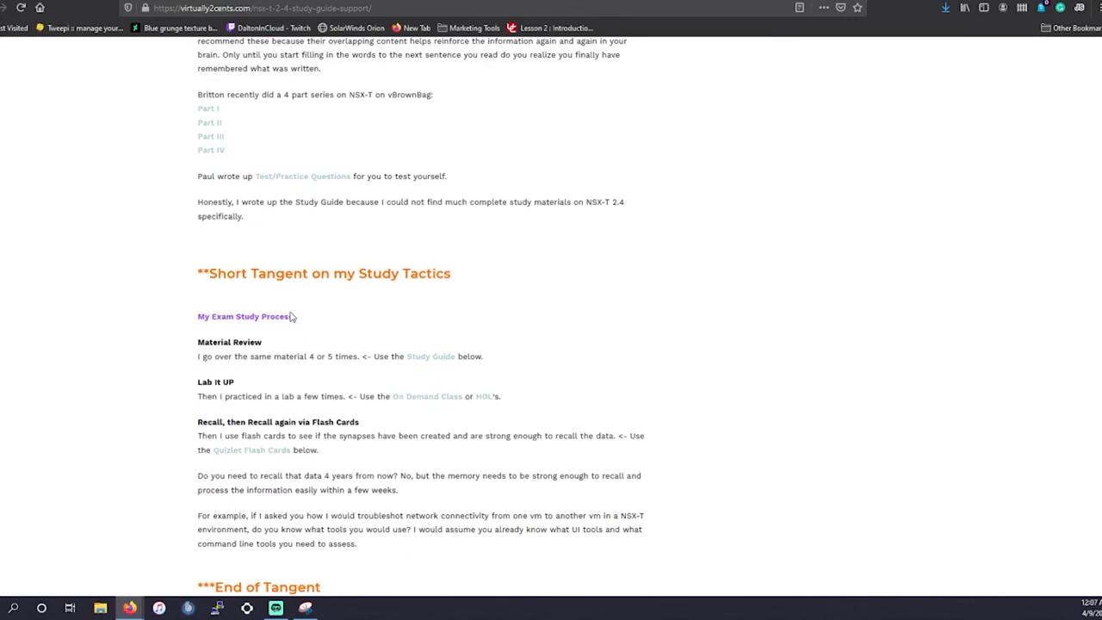
scroll("up", 3)
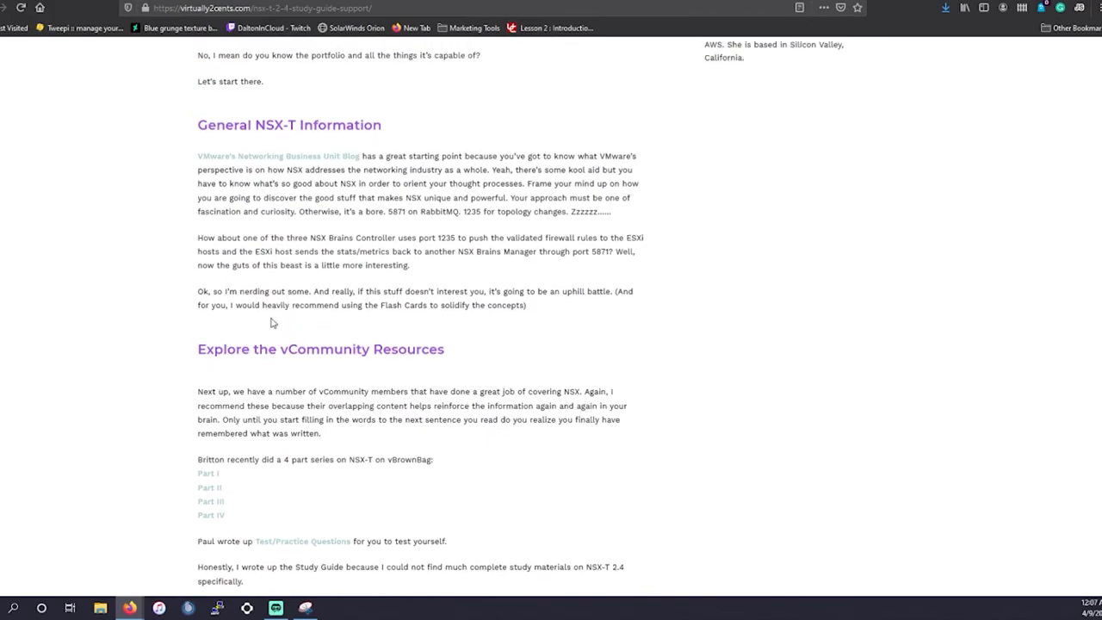
scroll("down", 3)
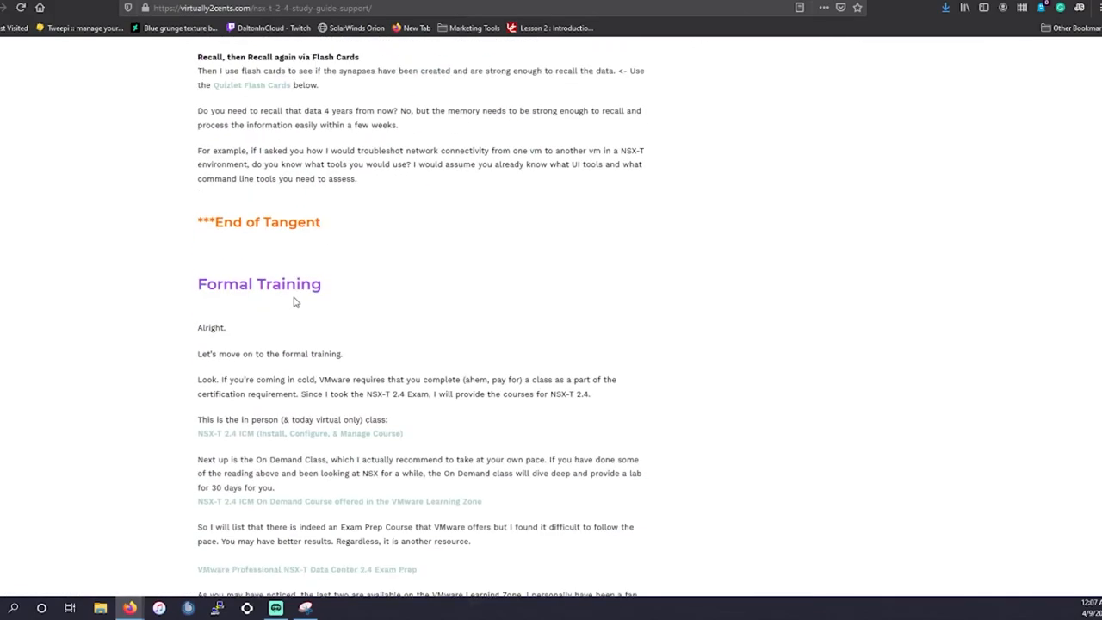
scroll("down", 3)
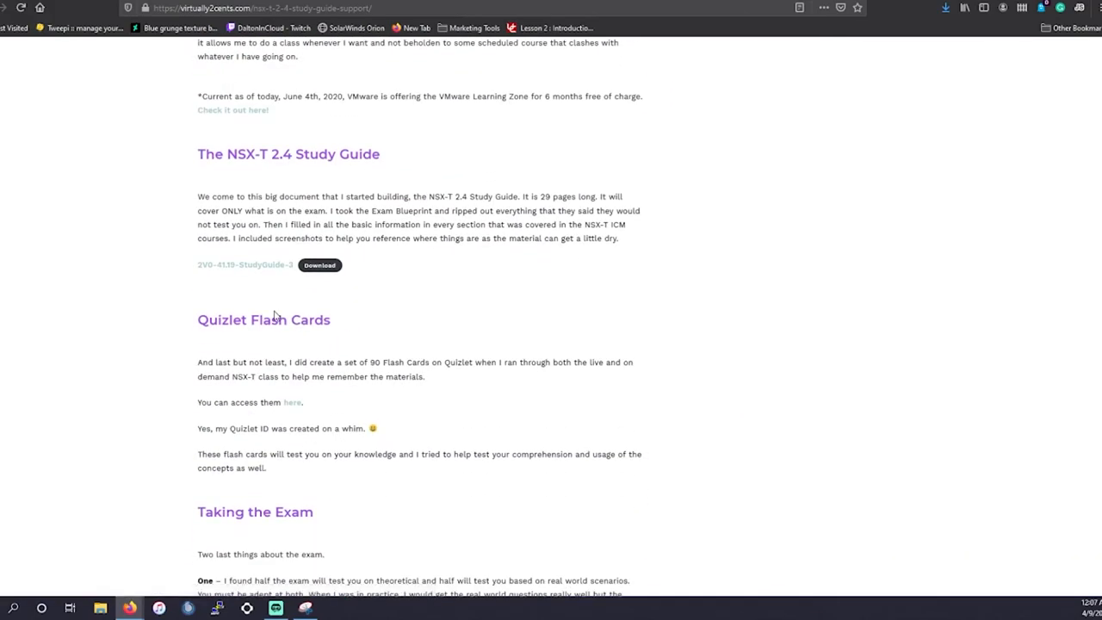
scroll("down", 3)
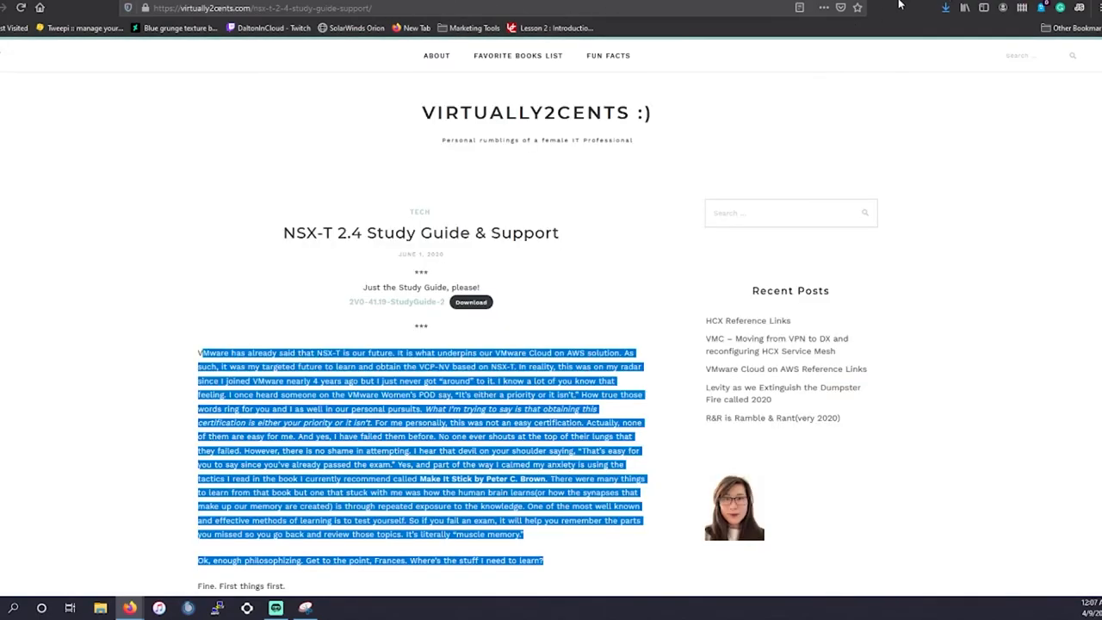
scroll("down", 3)
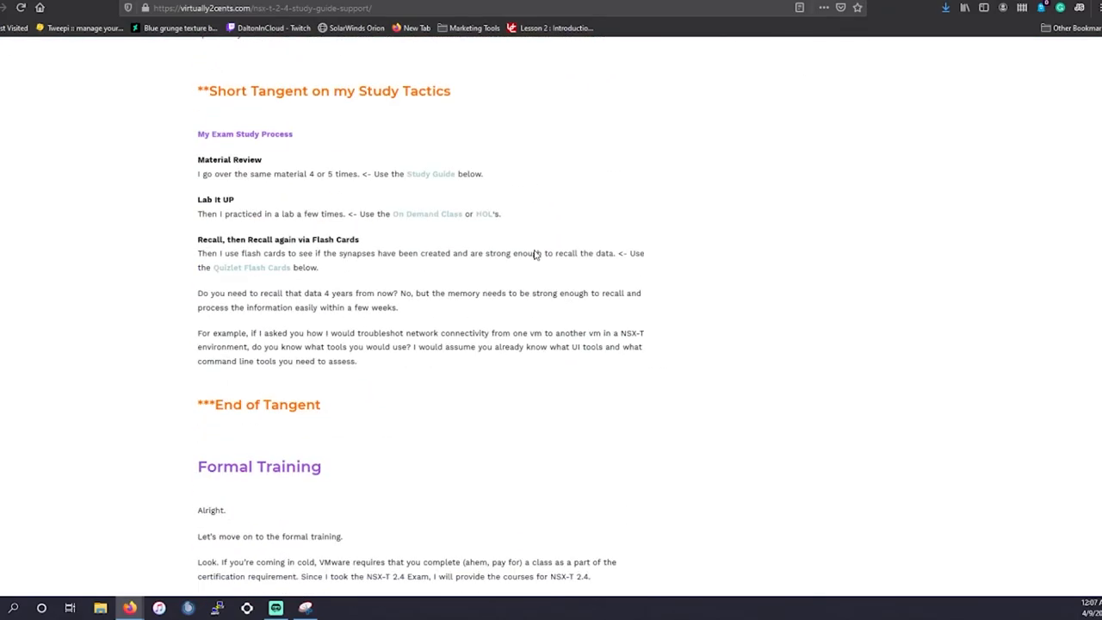
scroll("down", 3)
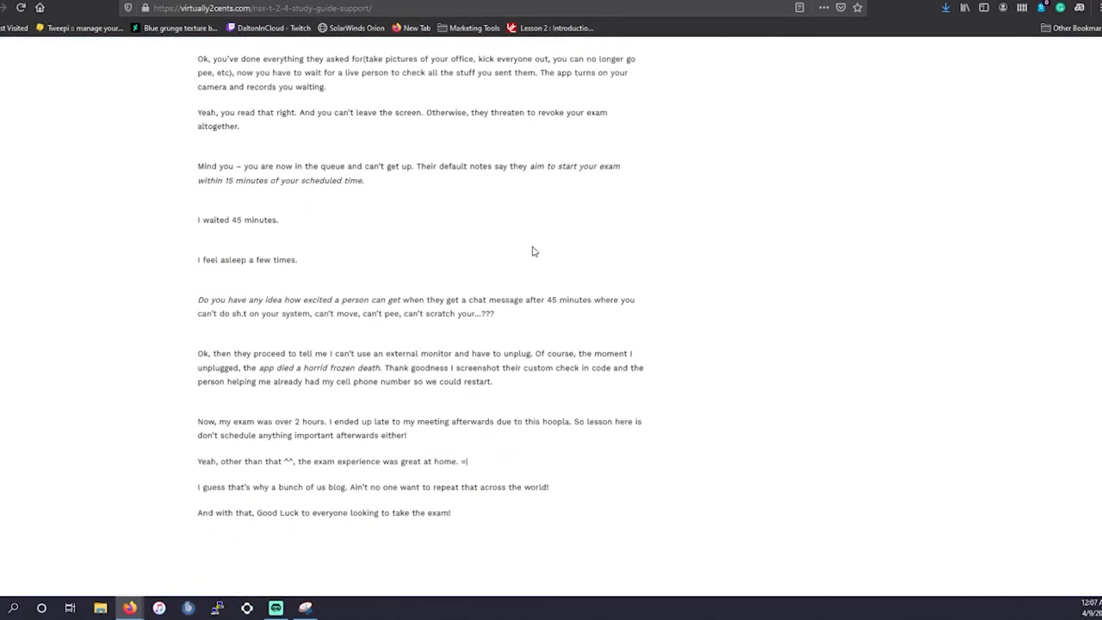
scroll("down", 3)
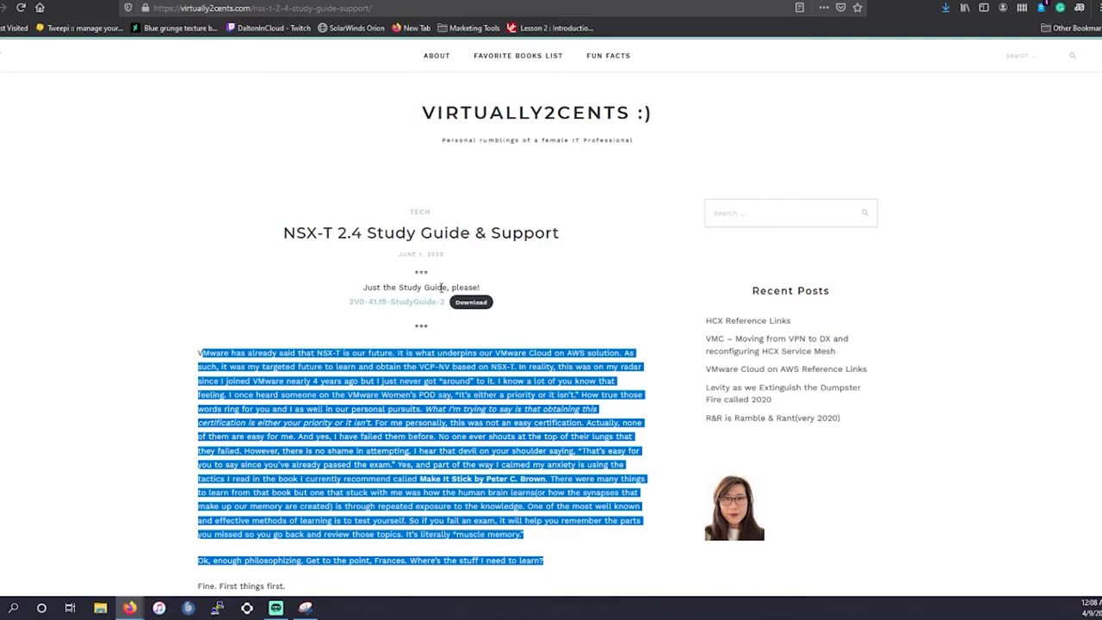
mouse_move(66, 51)
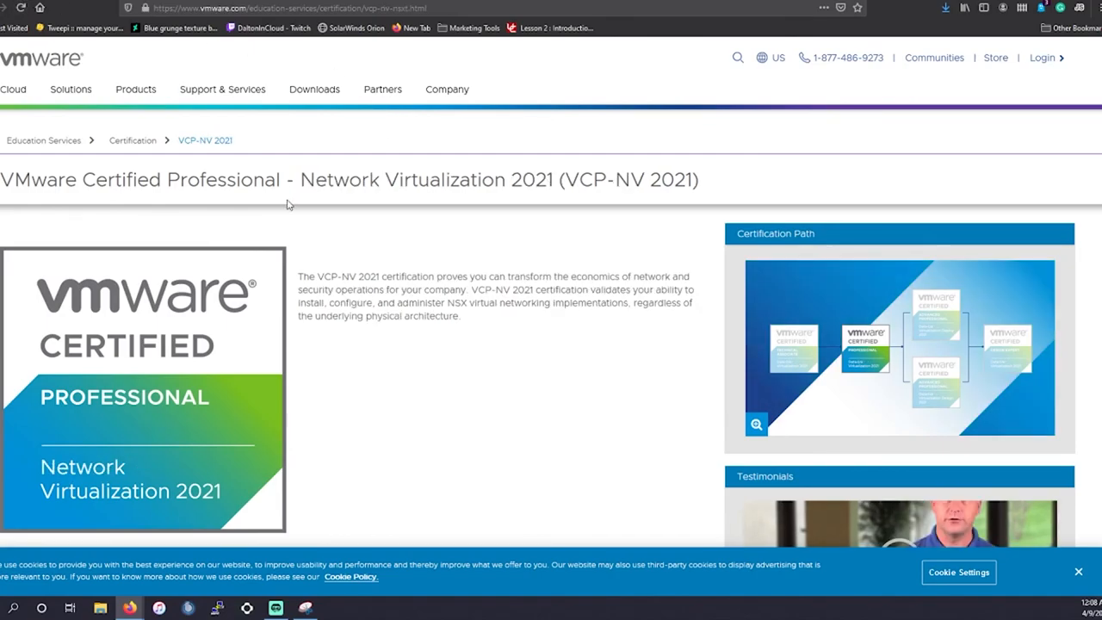
mouse_move(364, 134)
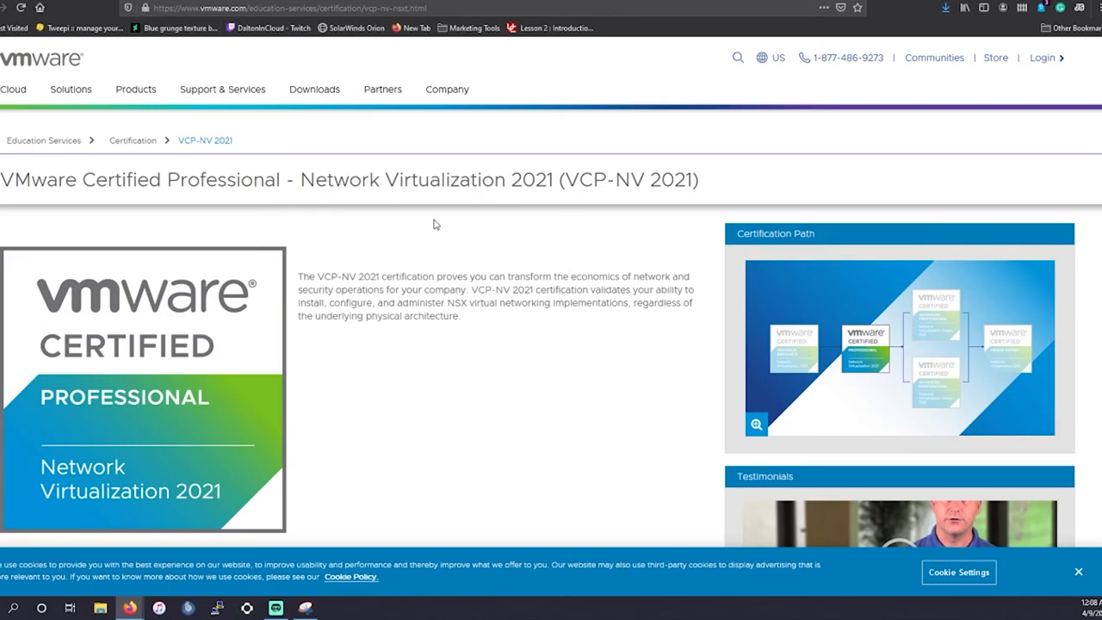
mouse_move(456, 286)
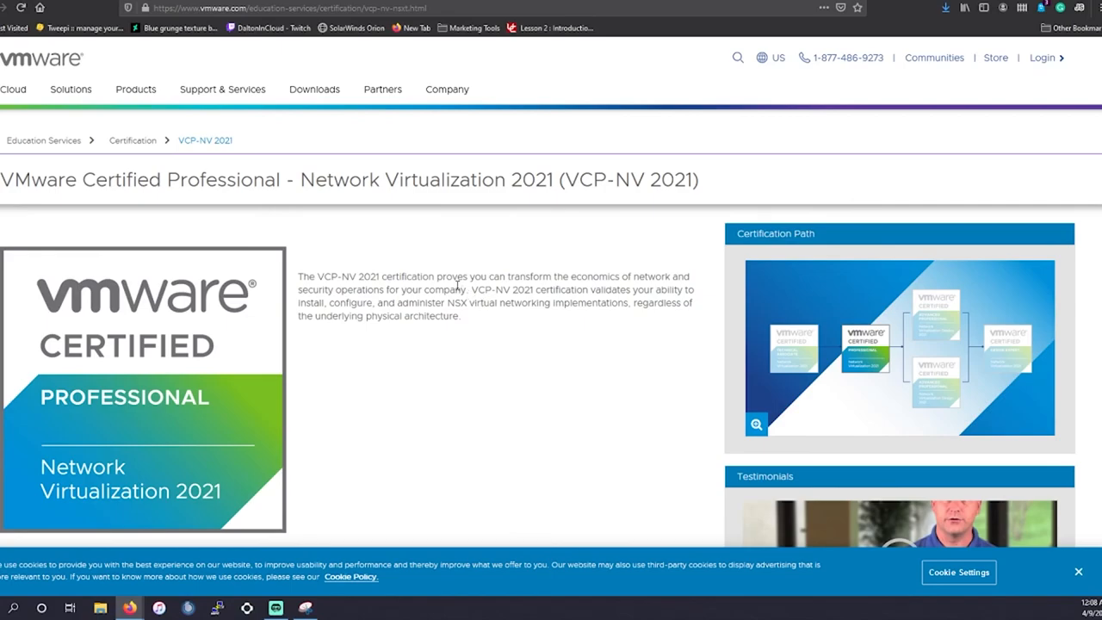
mouse_move(376, 168)
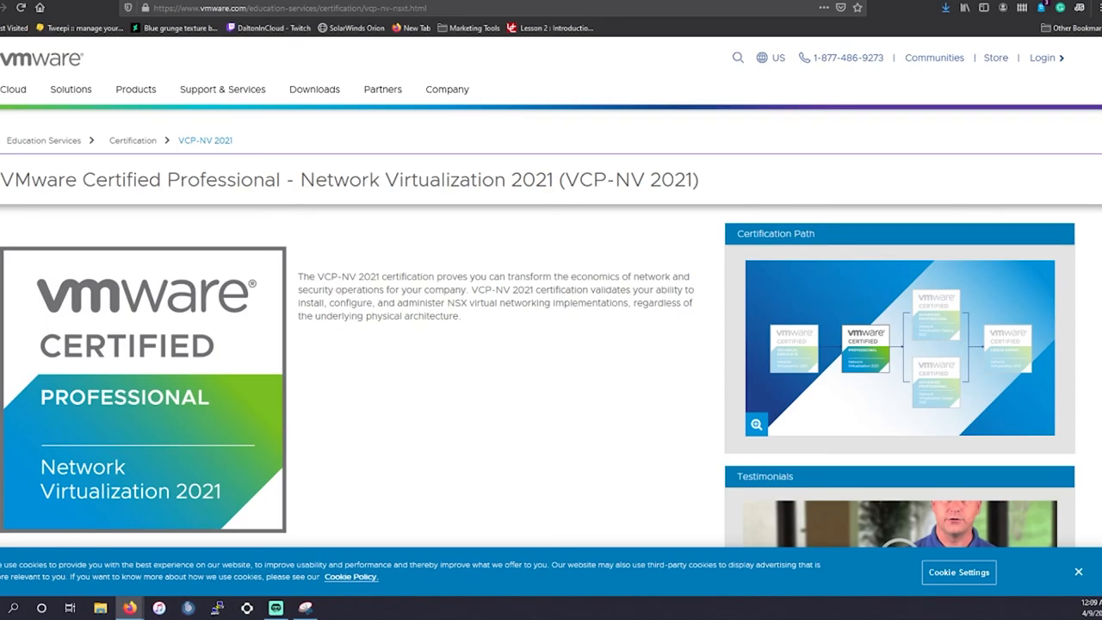
mouse_move(28, 224)
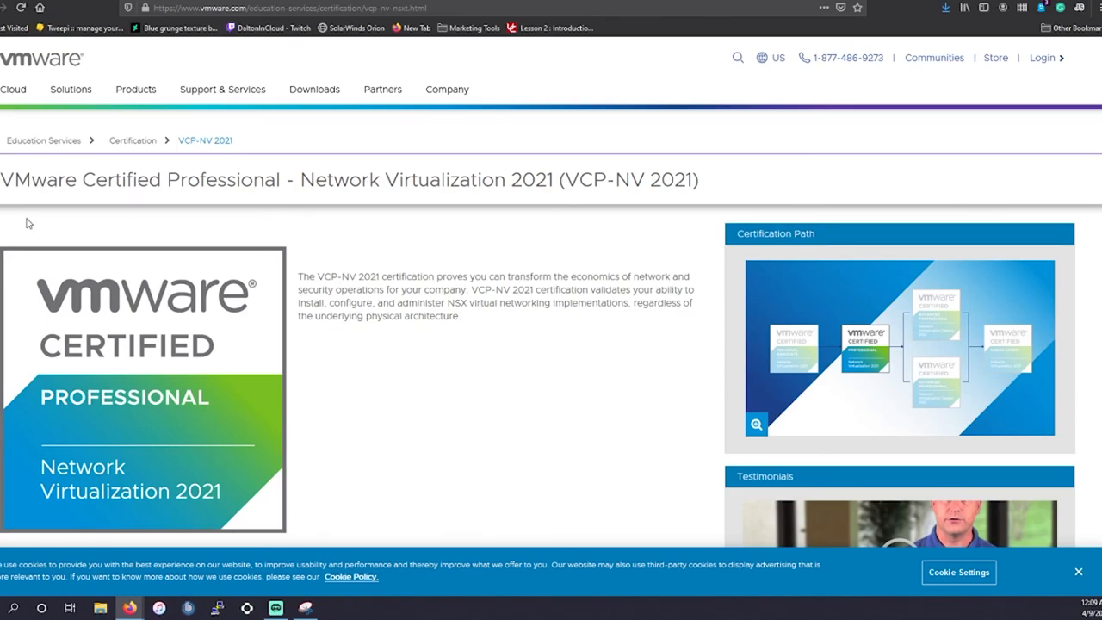